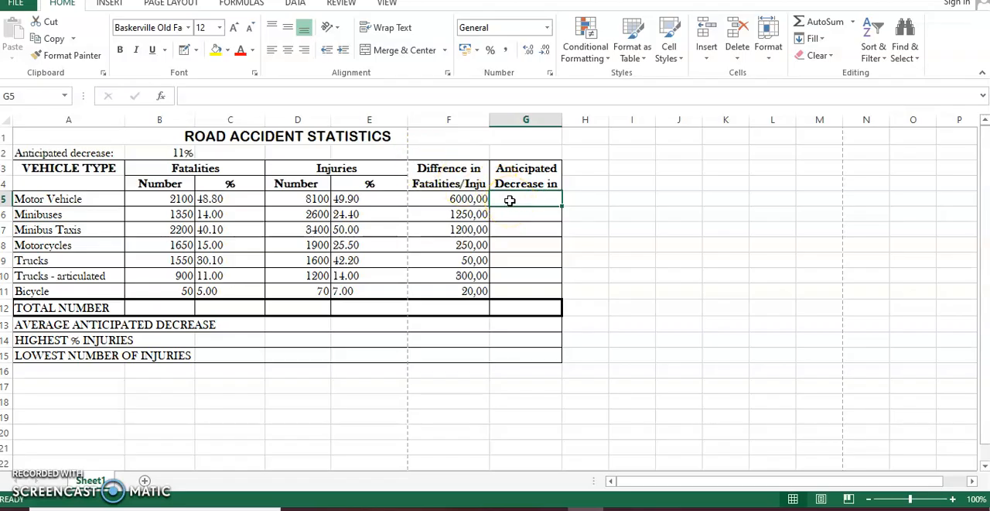
# - Start the Motor Vehicle decrease formula =SUM(B5*B2) in G5, referencing fatalities in B5
pyautogui.write('=')
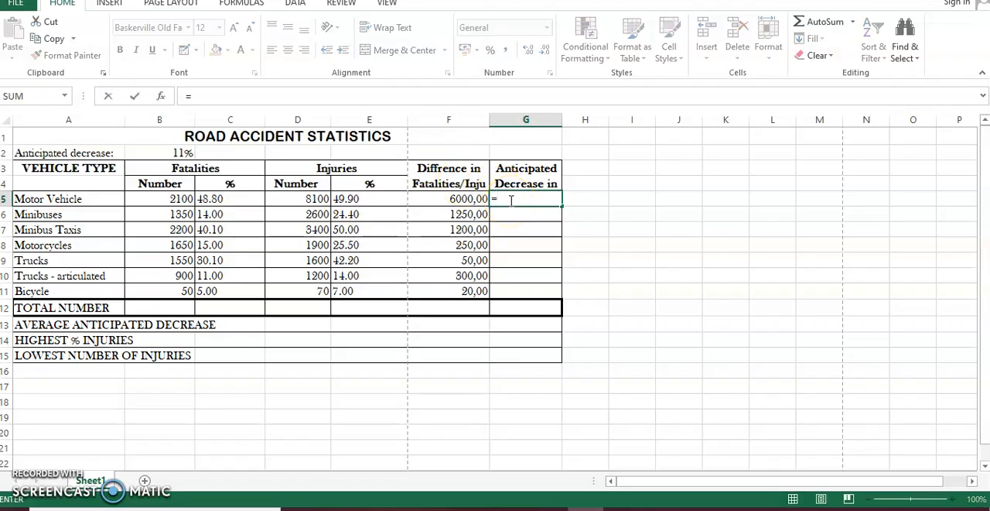
pyautogui.write('SUM')
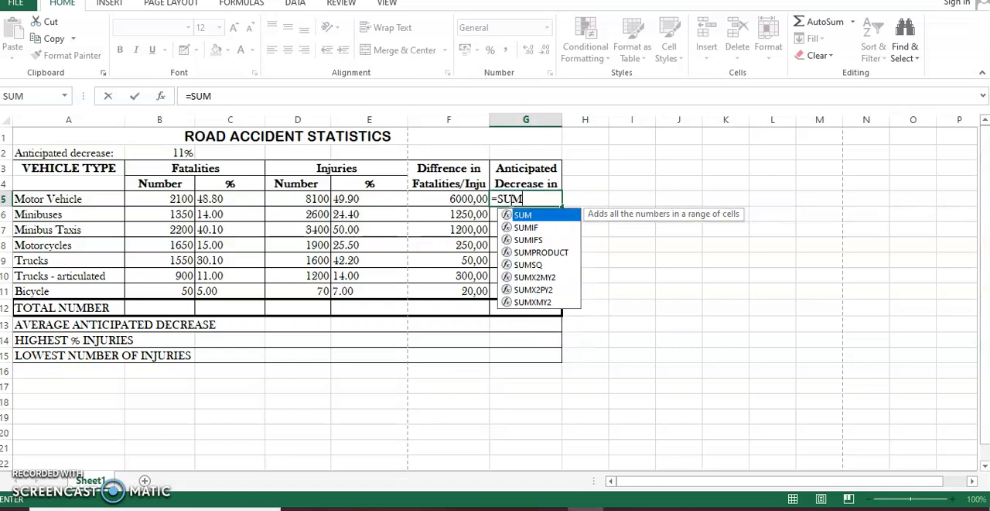
pyautogui.write('9')
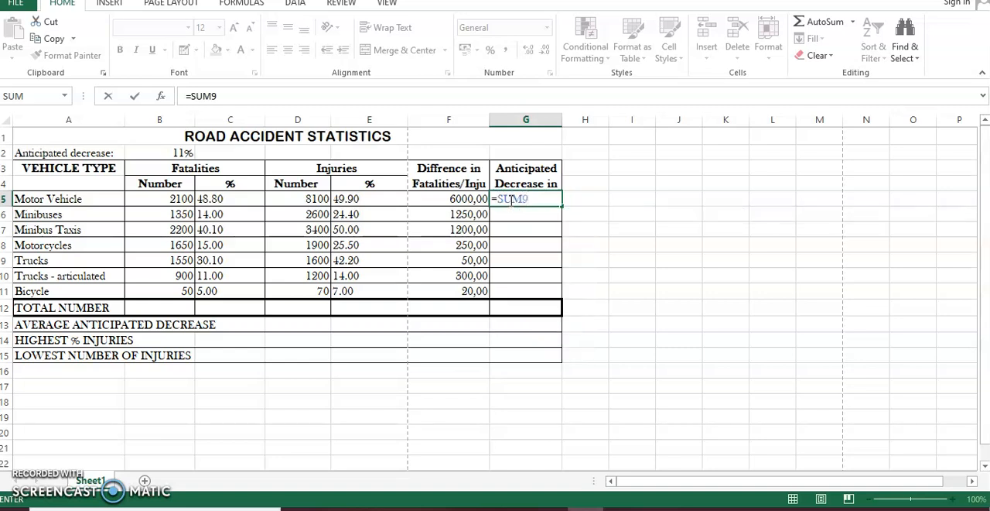
pyautogui.write('(B')
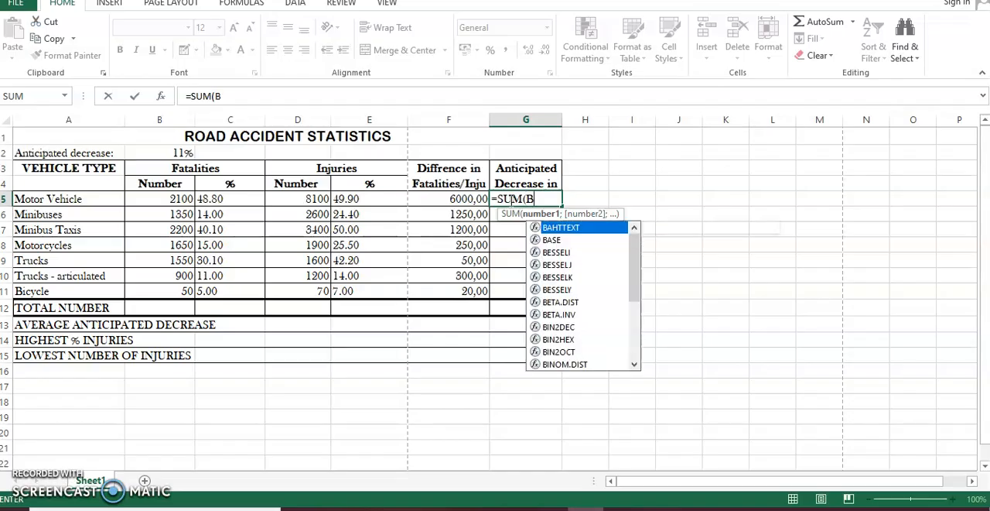
pyautogui.click(160, 198)
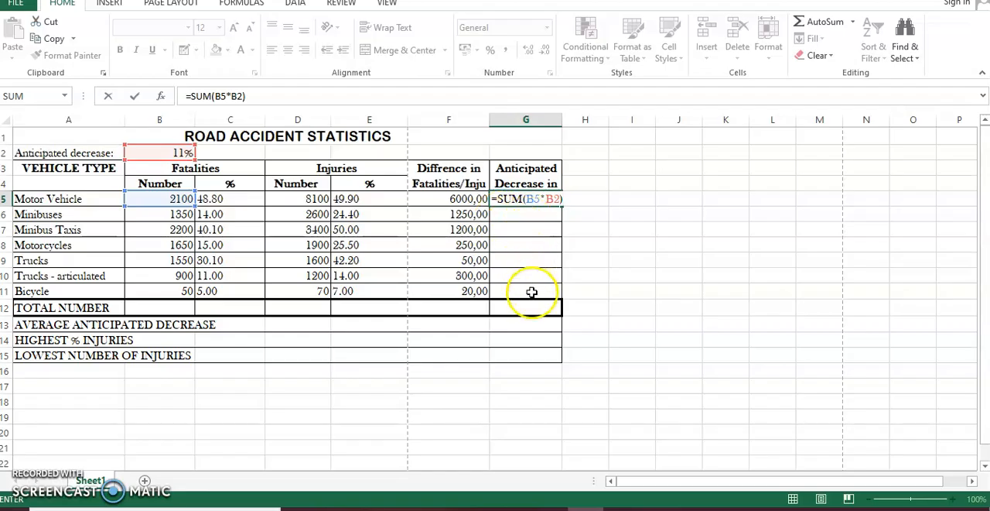
pyautogui.moveTo(557, 219)
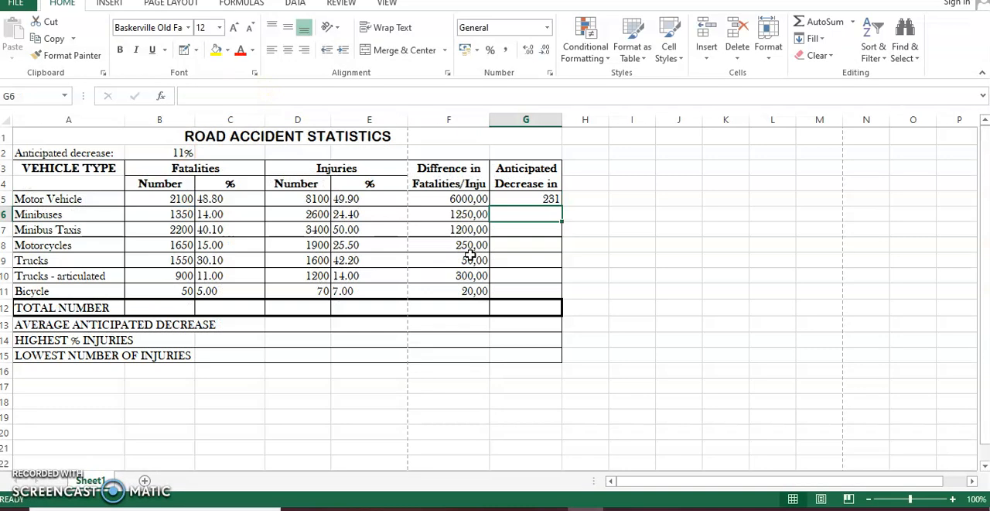
# - Fill the G5 decrease formula down through the Bicycle row in G11
pyautogui.click(526, 198)
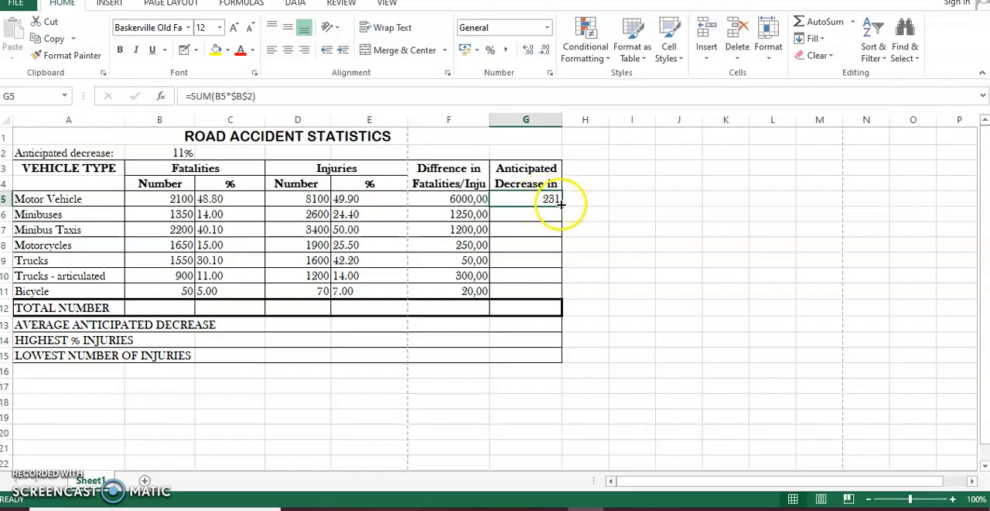
pyautogui.moveTo(560, 198); pyautogui.dragTo(560, 291)
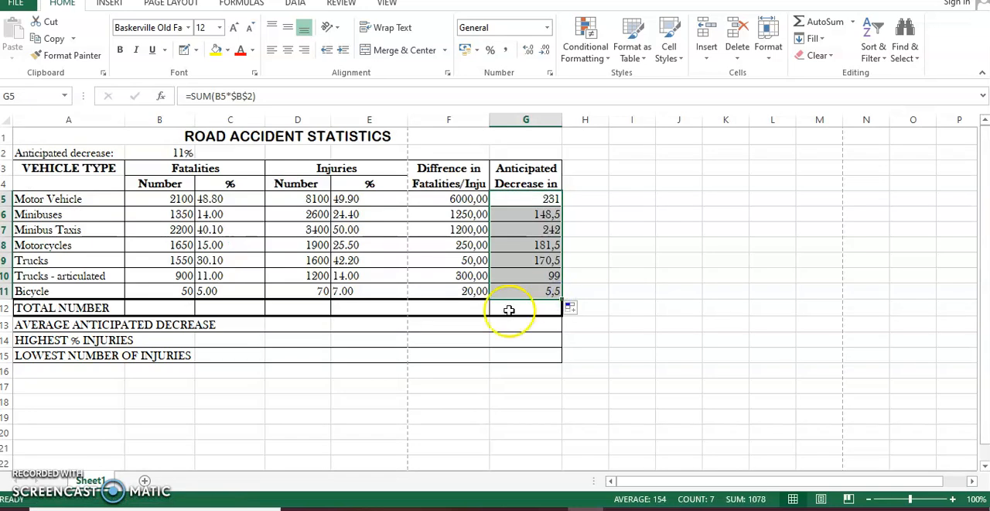
pyautogui.moveTo(507, 214)
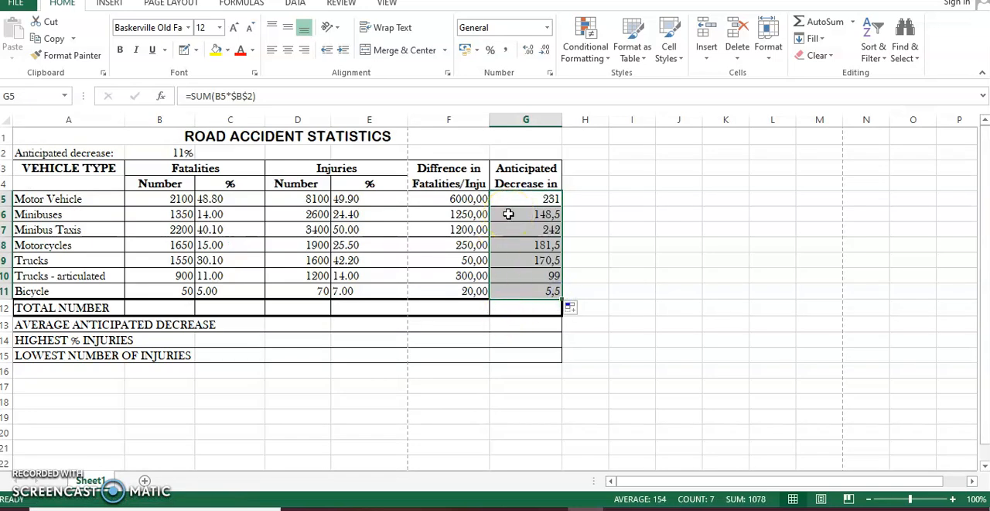
pyautogui.moveTo(450, 343)
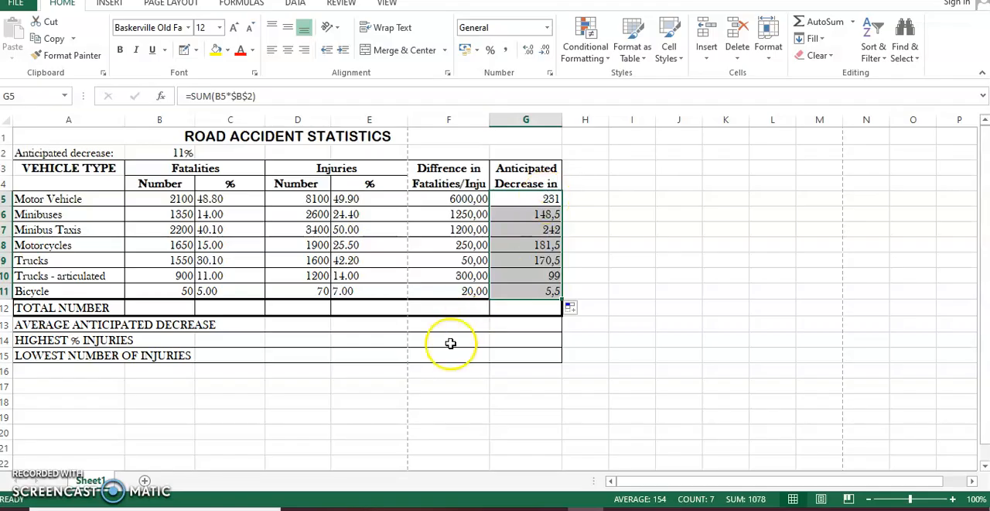
pyautogui.moveTo(161, 163)
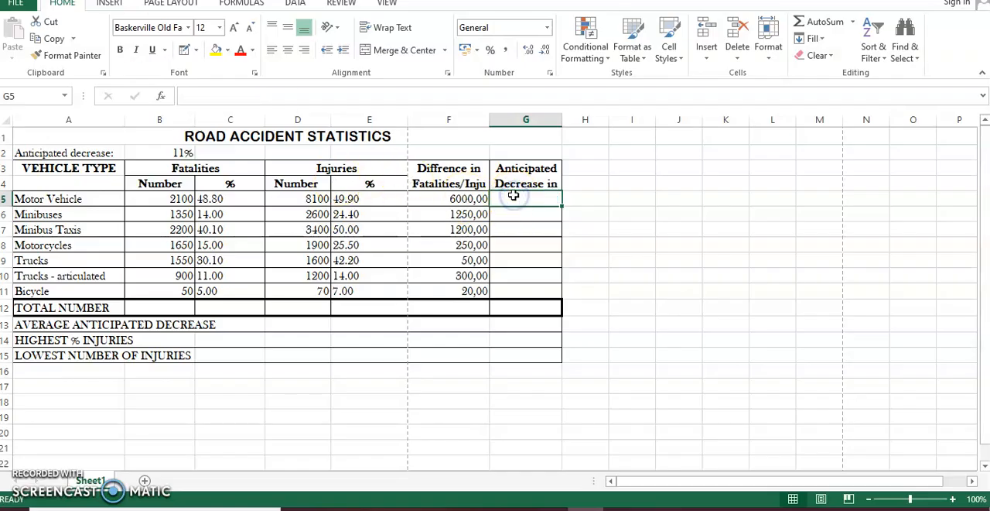
# - Re-enter =SUM(B5*B2) in G5, multiplying Motor Vehicle fatalities by the 11% rate, giving 231
pyautogui.write('=SU')
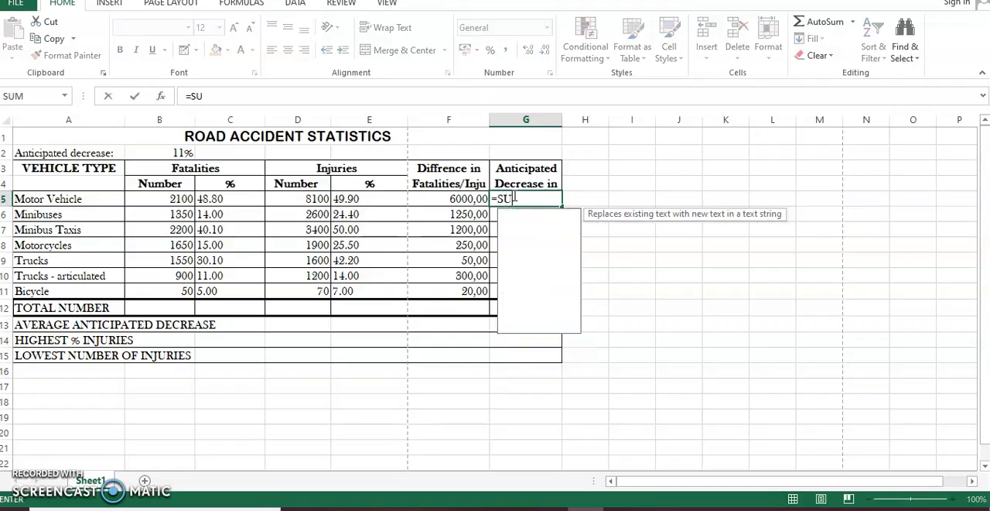
pyautogui.write('M9')
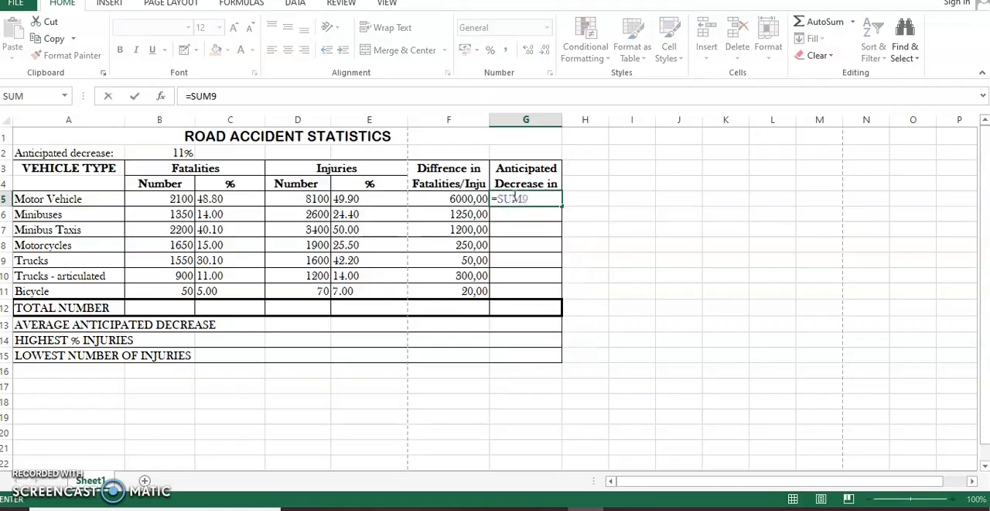
pyautogui.write('(')
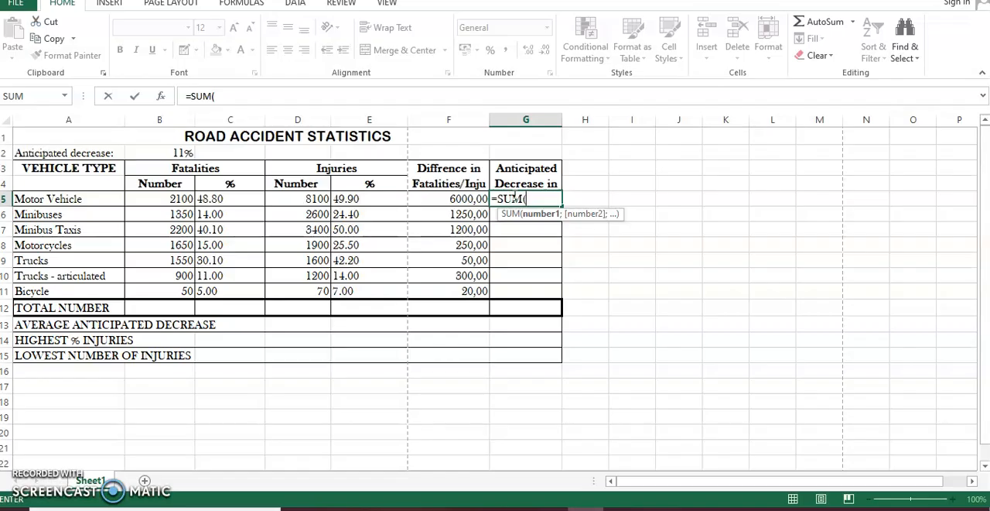
pyautogui.click(159, 198)
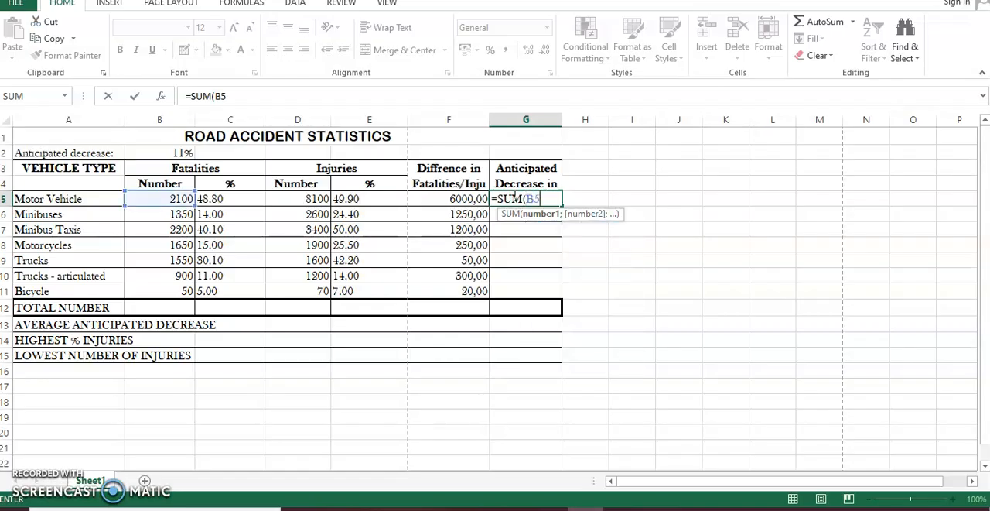
pyautogui.write('*')
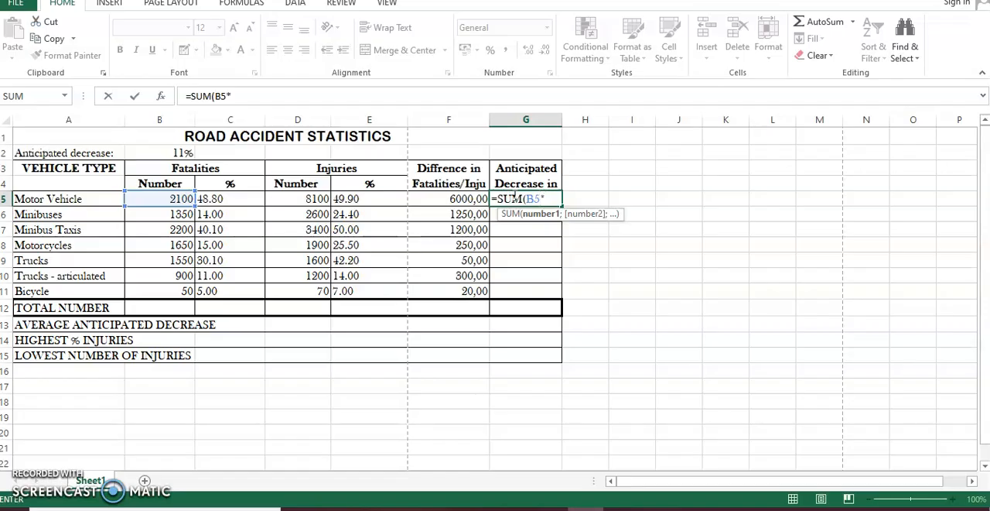
pyautogui.click(159, 152)
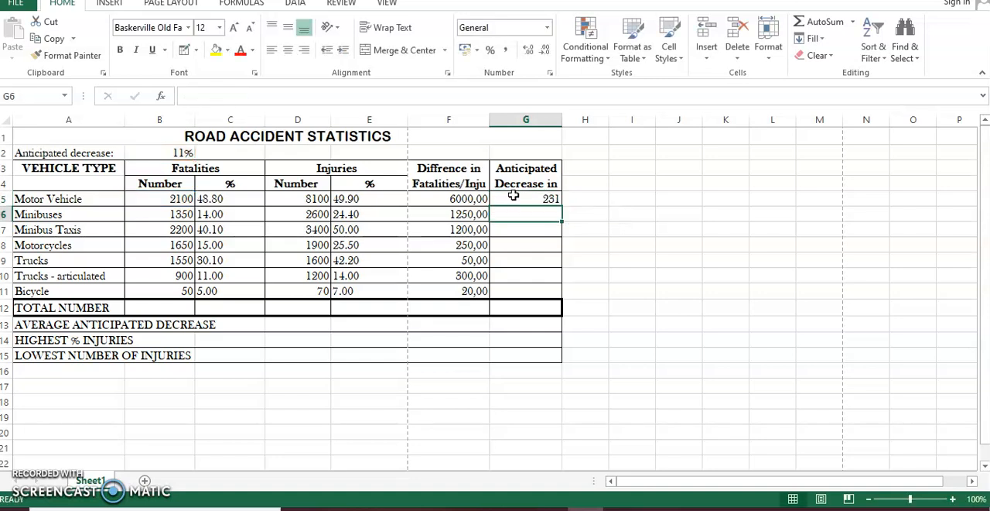
# - Copy the G5 decrease formula down the Anticipated Decrease column to G11
pyautogui.click(526, 198)
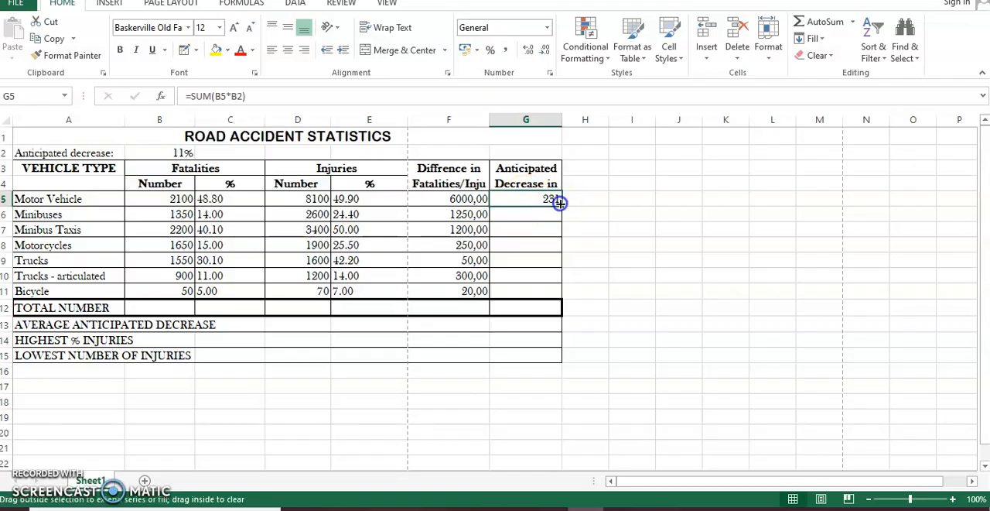
pyautogui.moveTo(560, 202); pyautogui.dragTo(563, 299)
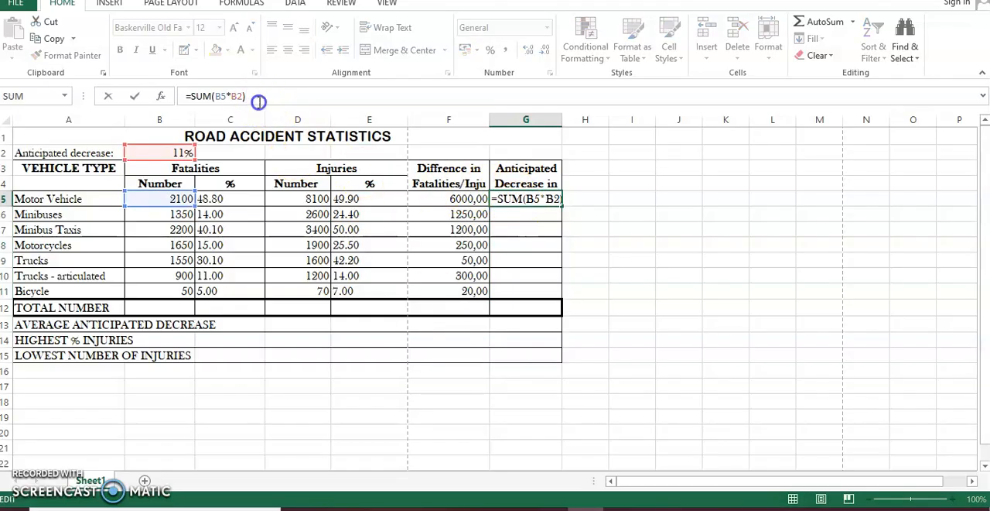
# - Make the rate reference absolute so G5 reads =SUM(B5*$B$2)
pyautogui.press('f4')
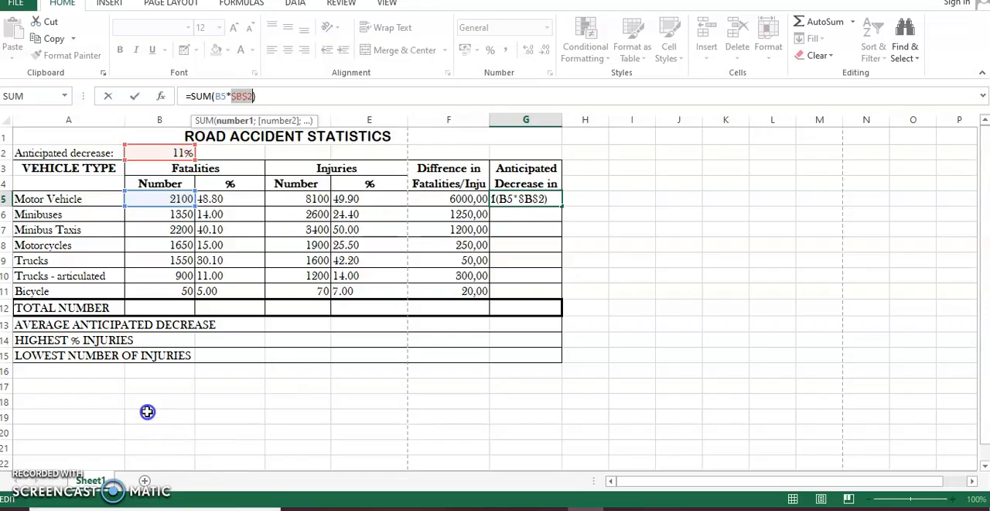
pyautogui.moveTo(174, 402)
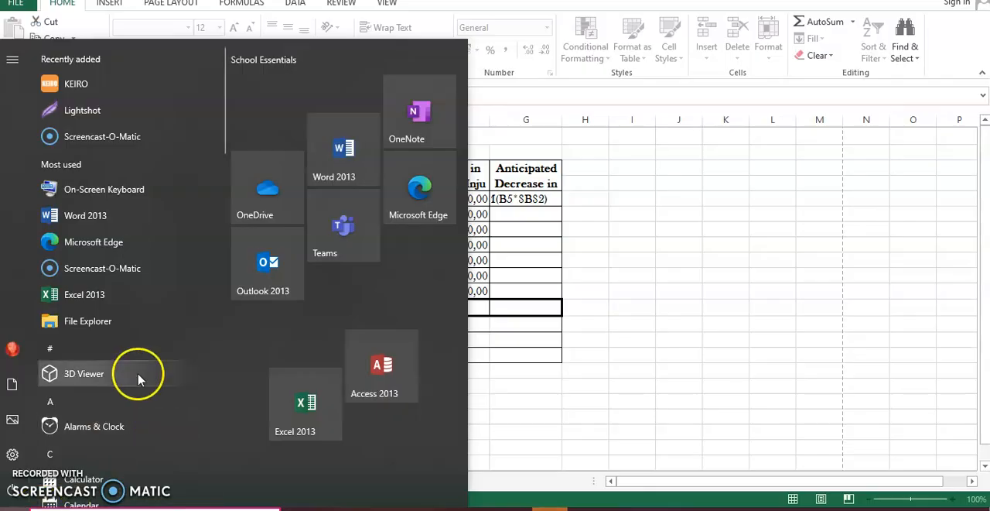
pyautogui.moveTo(111, 189)
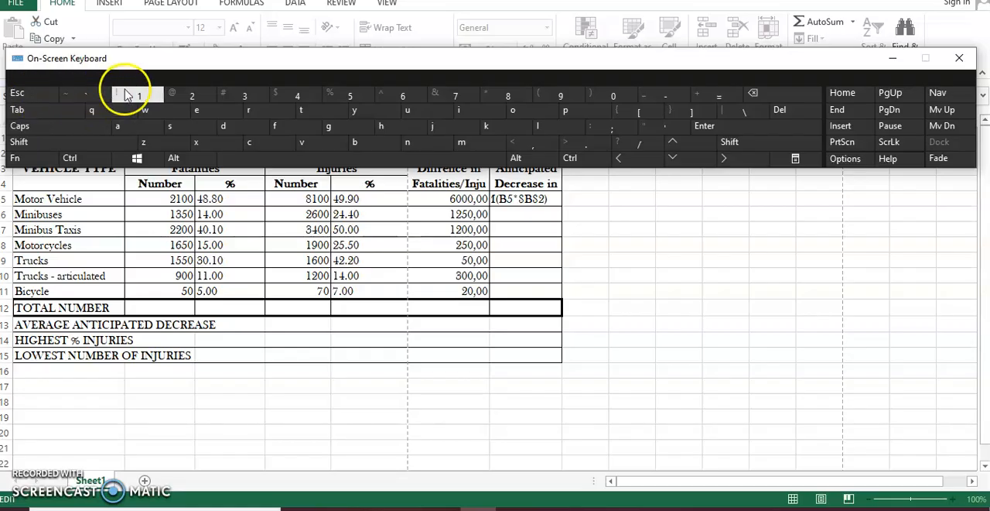
pyautogui.moveTo(308, 83)
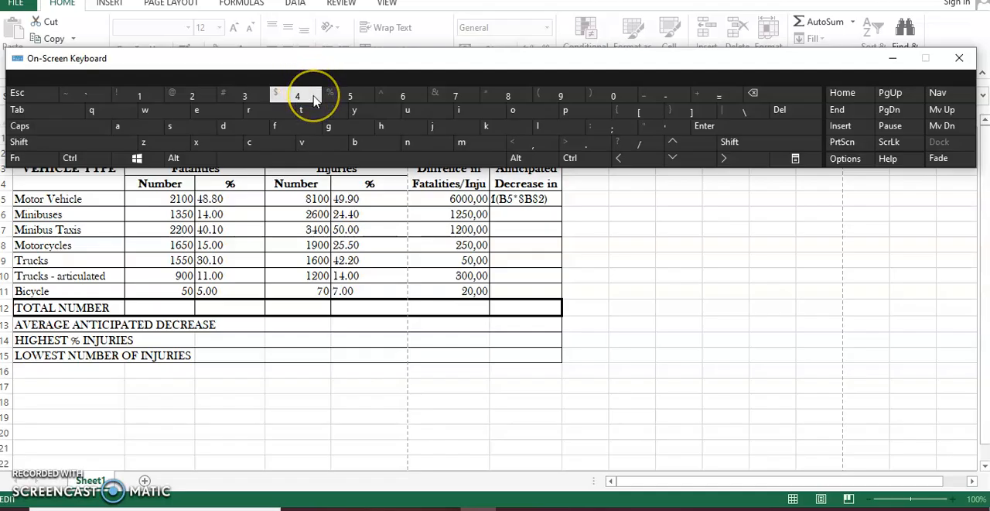
pyautogui.moveTo(310, 96)
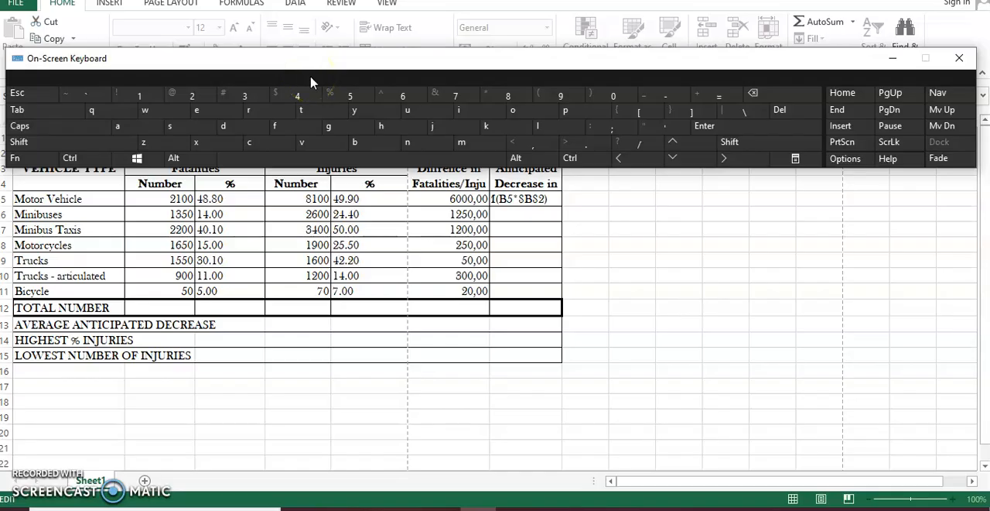
# - Close the virtual keyboard and fill =SUM(B5*$B$2) from G5 down to G11
pyautogui.click(959, 59)
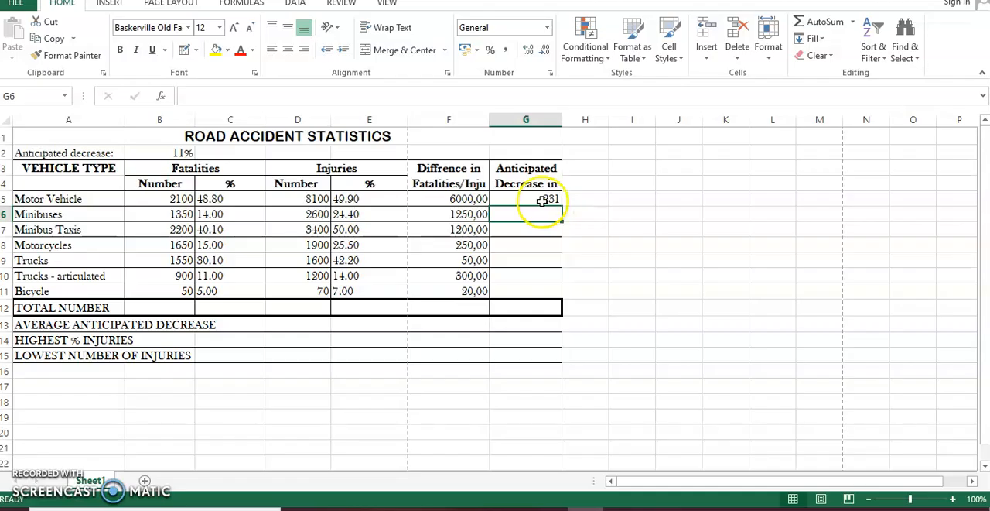
pyautogui.click(526, 198)
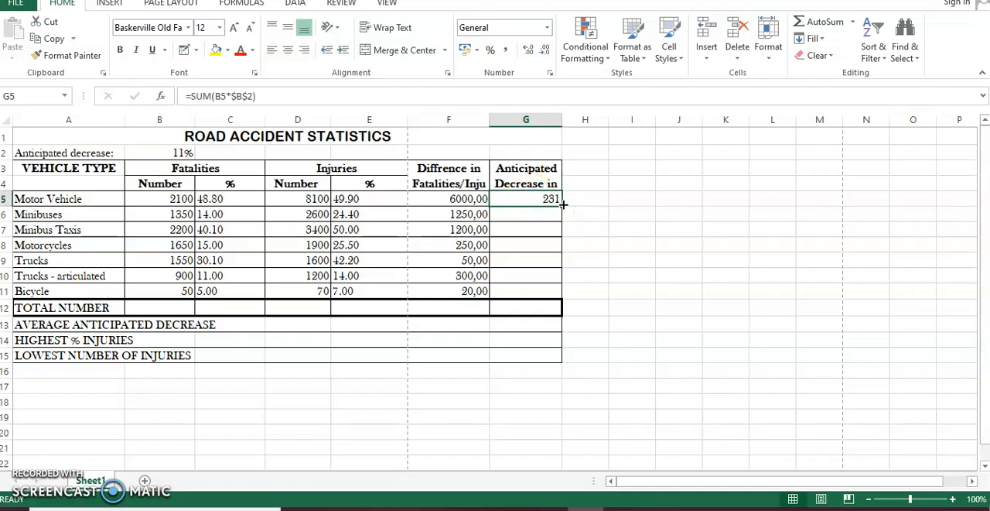
pyautogui.moveTo(563, 206); pyautogui.dragTo(551, 291)
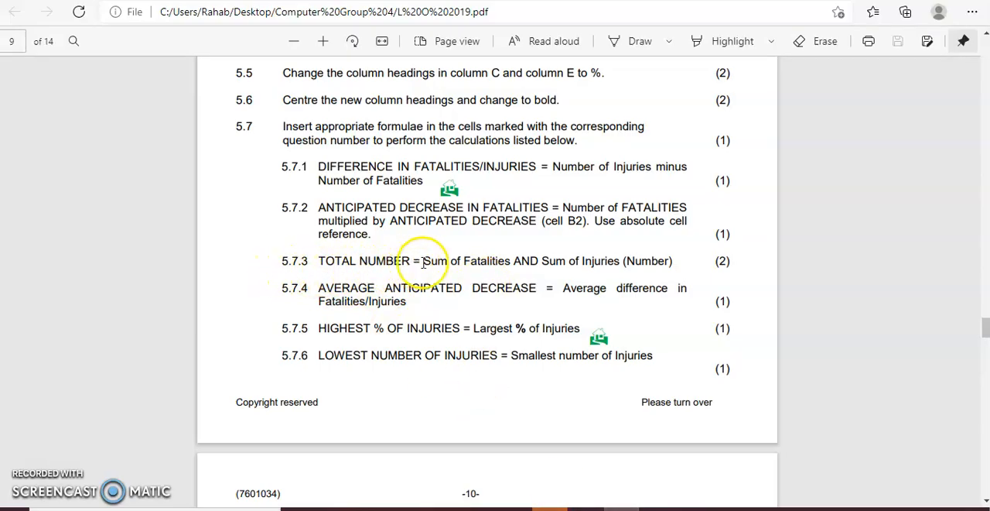
pyautogui.moveTo(547, 267)
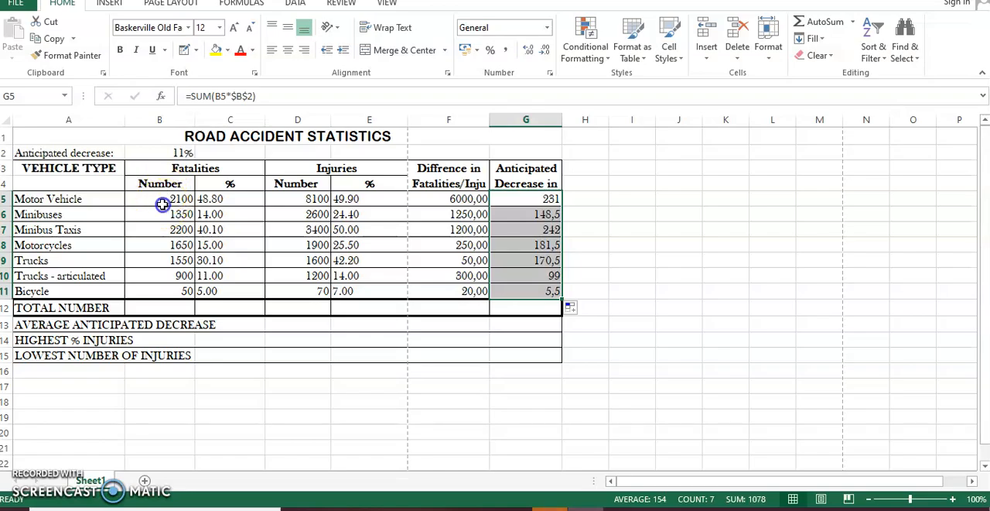
pyautogui.click(159, 119)
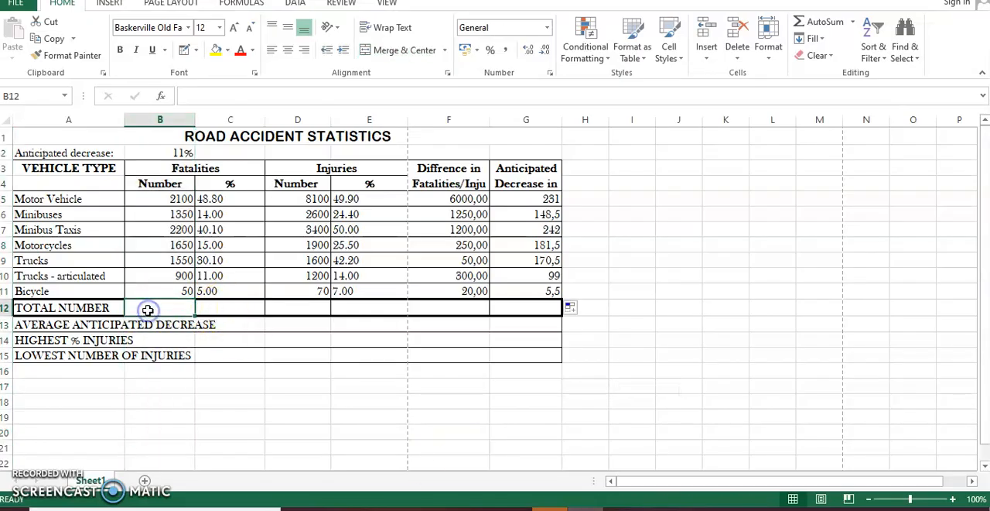
pyautogui.moveTo(161, 413)
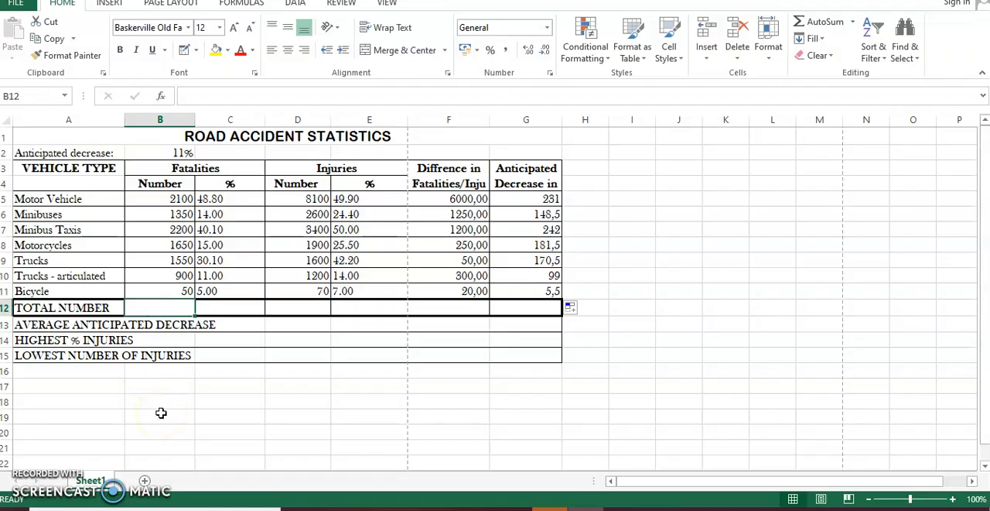
# - Total the fatalities in B12 with =SUM(B5:B11), giving 9800
pyautogui.write('SUM')
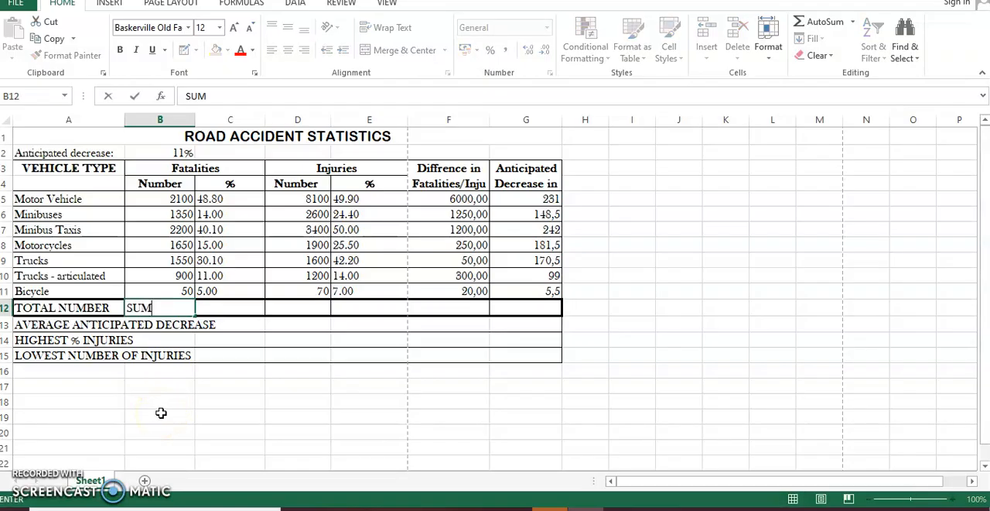
pyautogui.write('=SU')
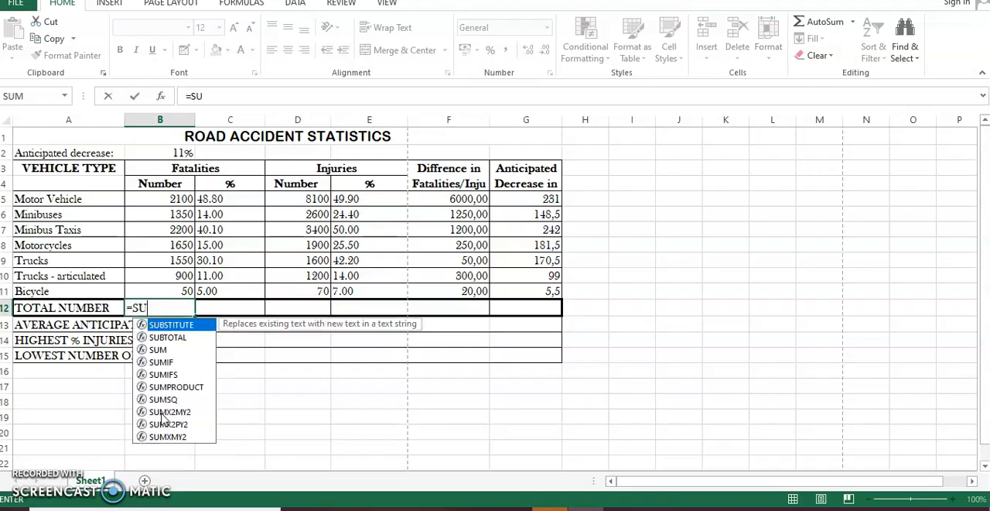
pyautogui.write('M(')
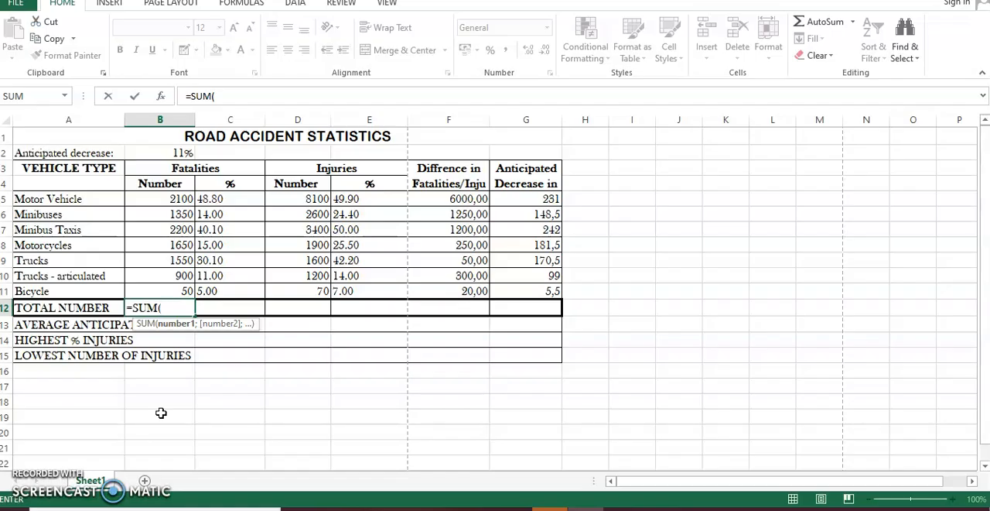
pyautogui.click(159, 198)
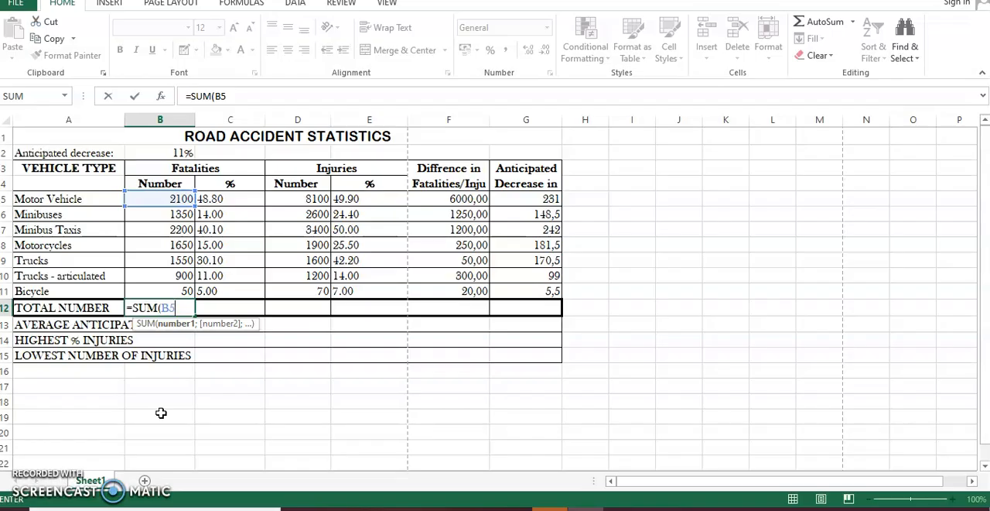
pyautogui.write(':b')
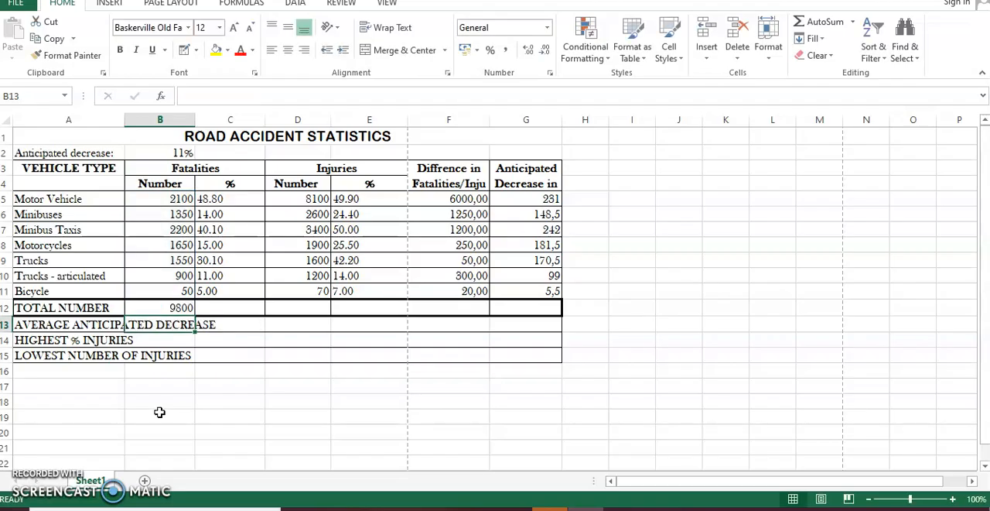
pyautogui.moveTo(302, 308)
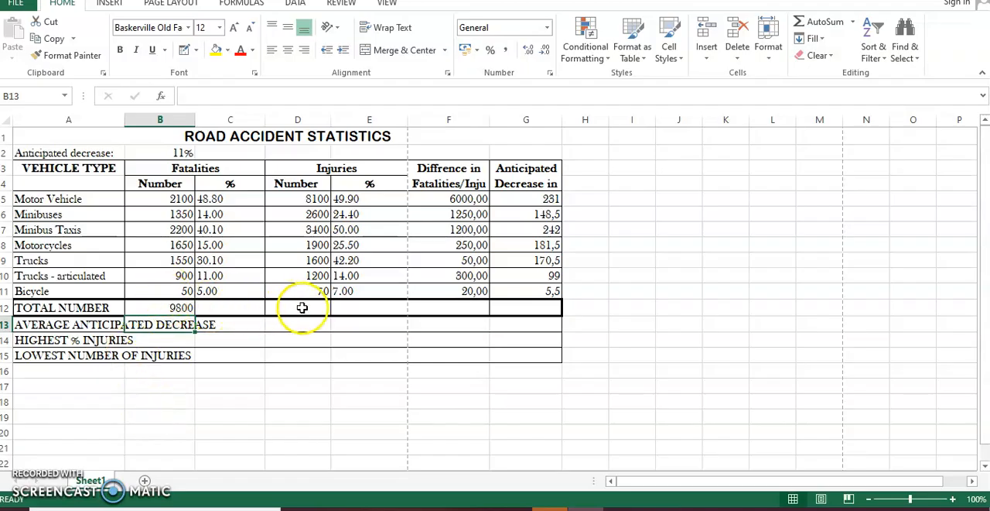
# - Begin the injuries total in D12 as =SUM(D5:D11)
pyautogui.click(297, 307)
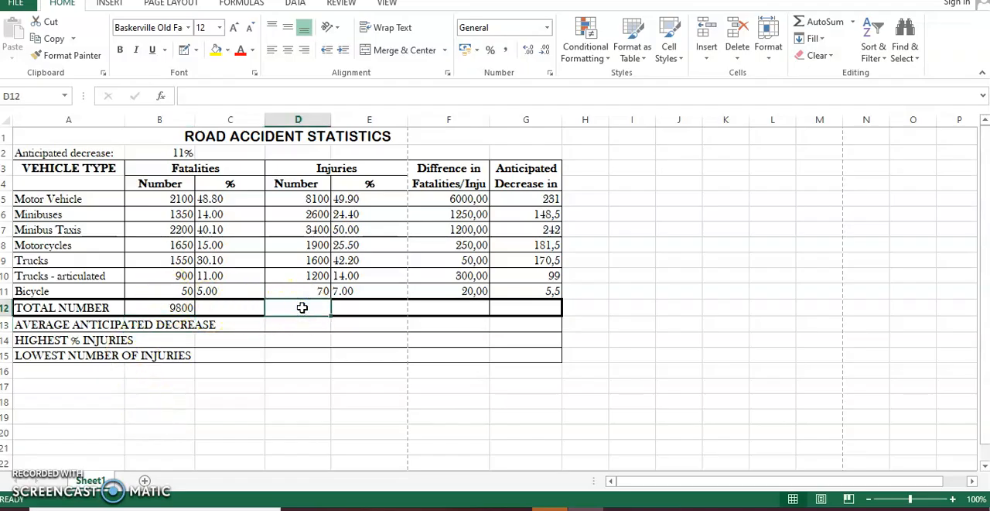
pyautogui.write('=SUM(')
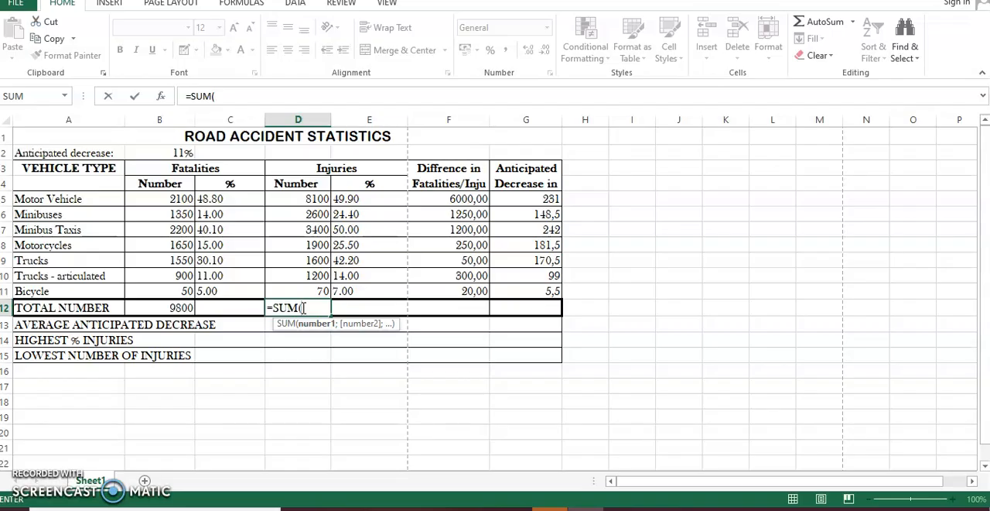
pyautogui.write('D5')
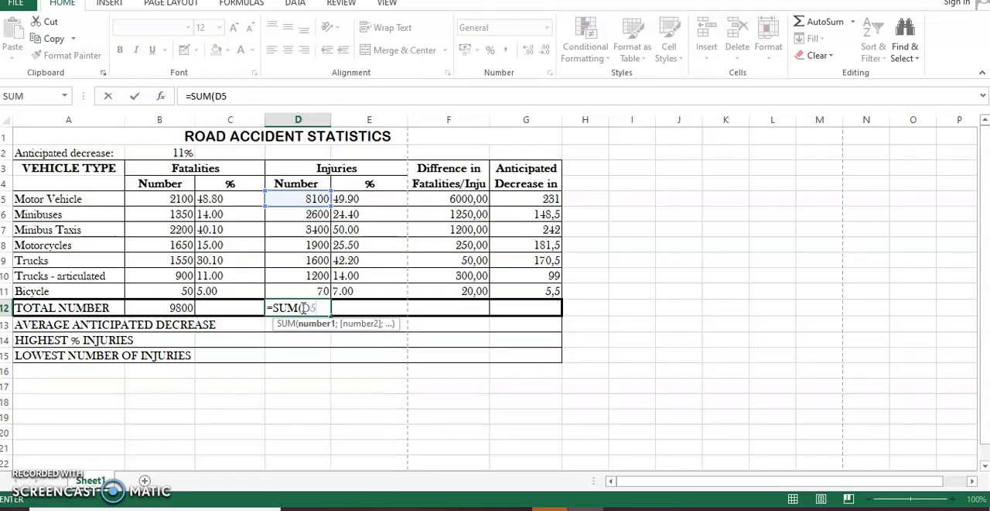
pyautogui.write(':')
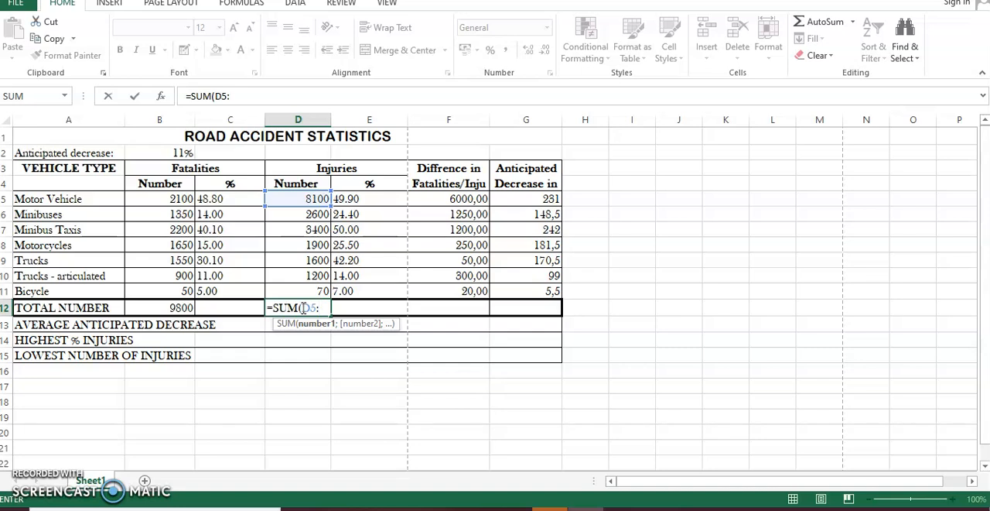
pyautogui.write('D')
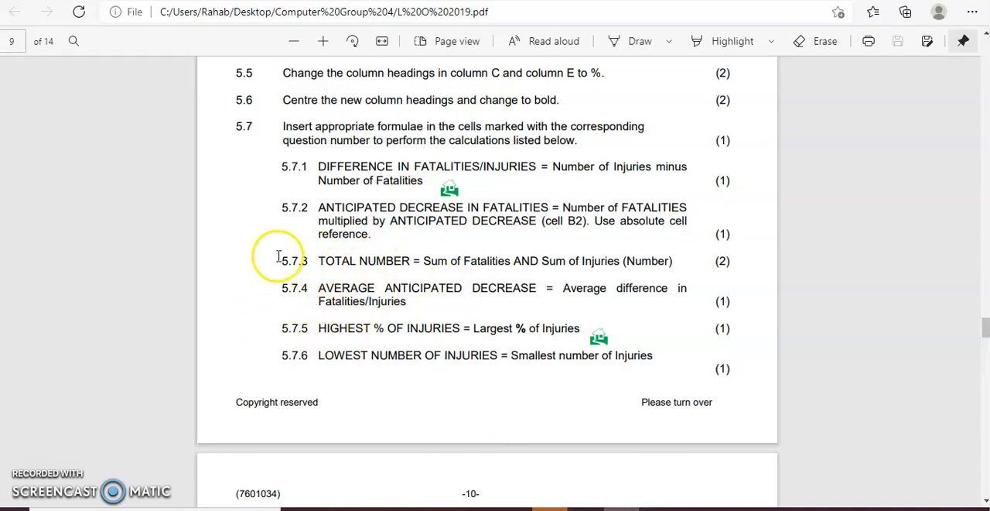
pyautogui.moveTo(456, 260)
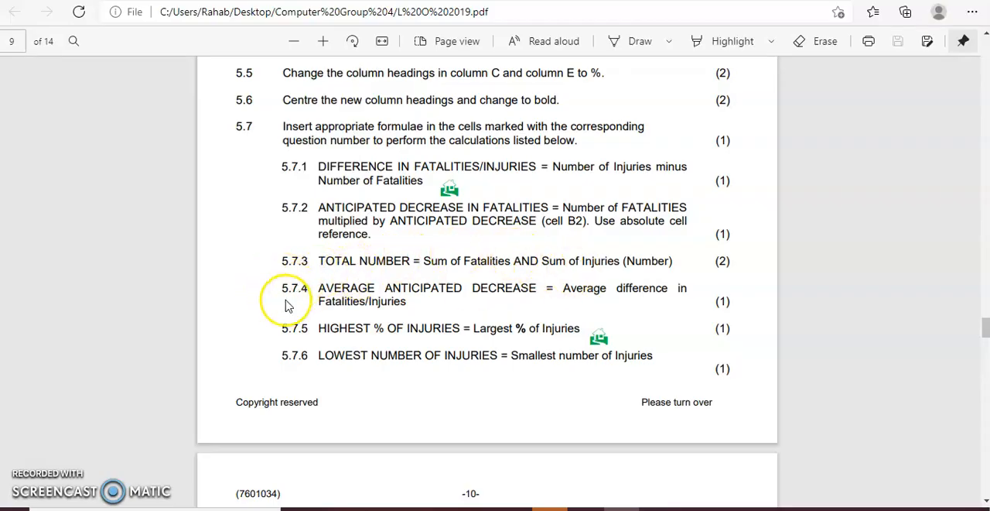
pyautogui.moveTo(348, 300)
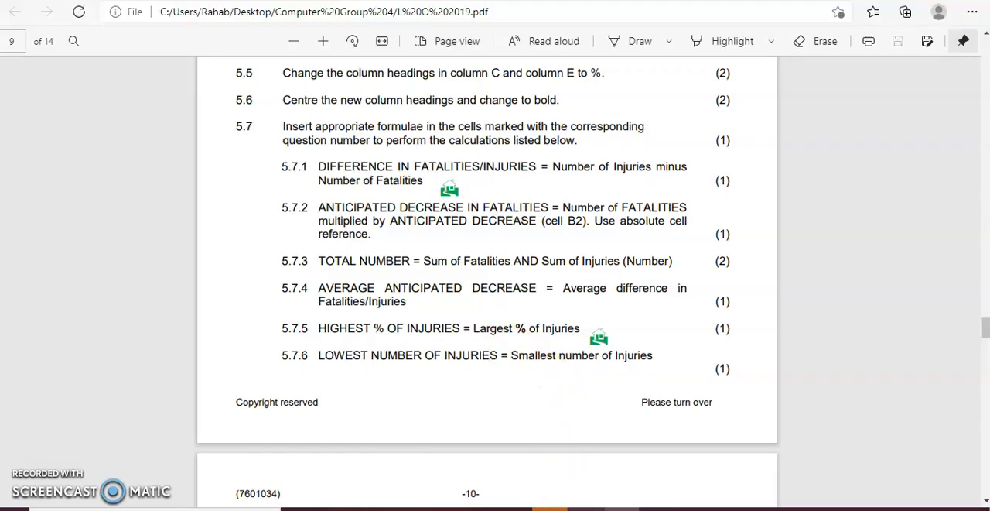
pyautogui.moveTo(981, 357)
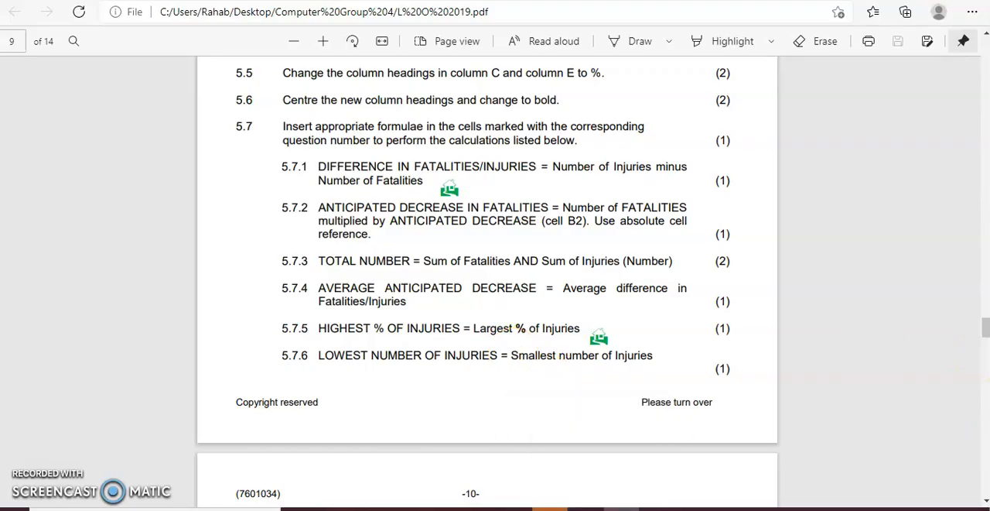
# - Scroll the question paper down past items 5.7.1–5.7.6 to page 10
pyautogui.scroll(-3)
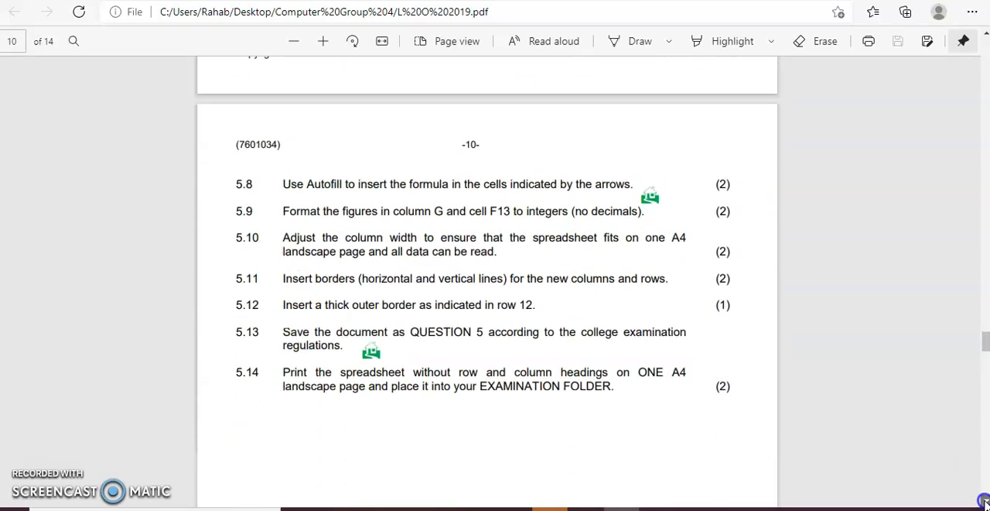
pyautogui.scroll(-3)
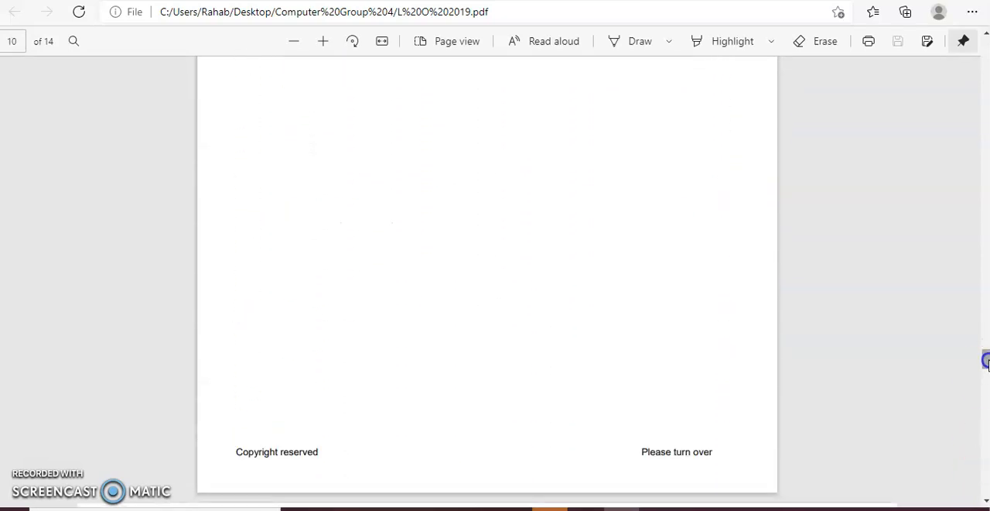
pyautogui.scroll(-3)
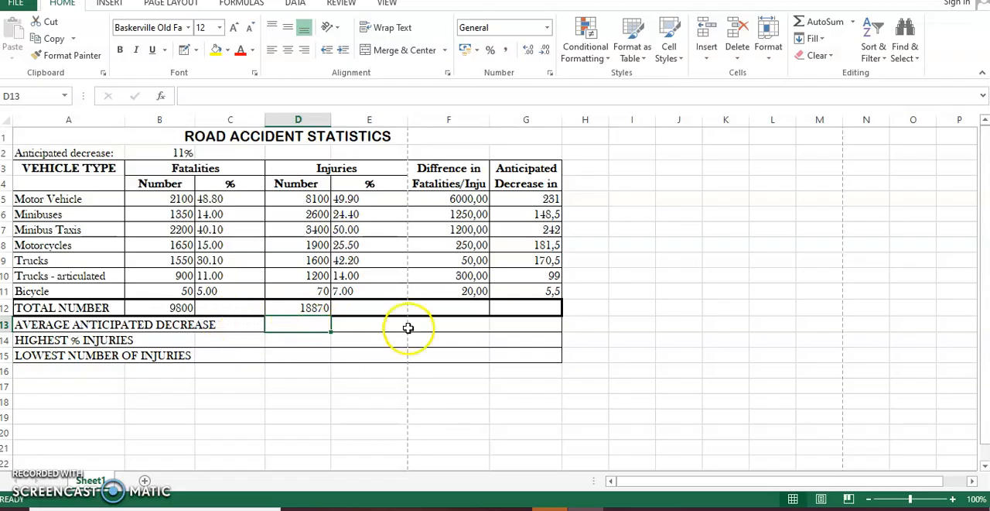
# - Enter =AVERAGE(F5:F11) in F13 for the average difference, giving 1295,71
pyautogui.click(449, 325)
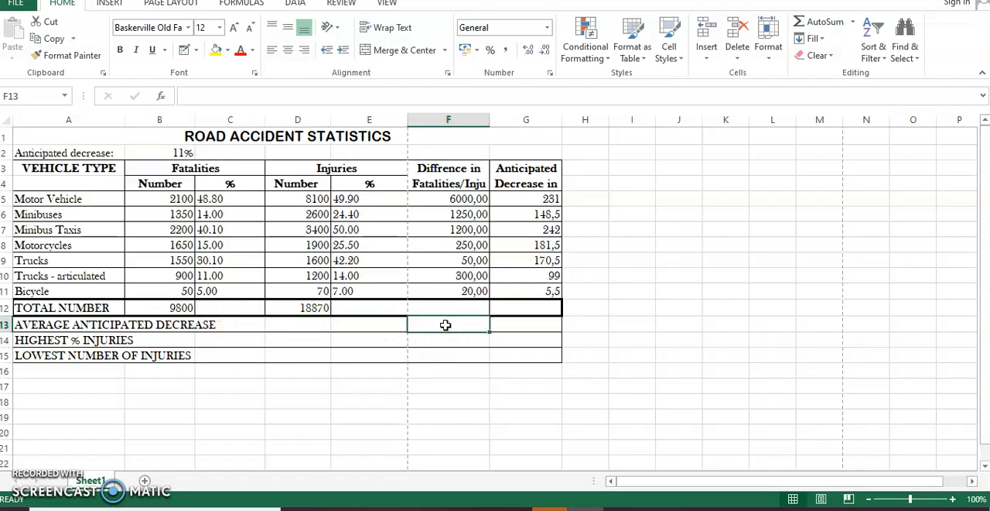
pyautogui.write('=A')
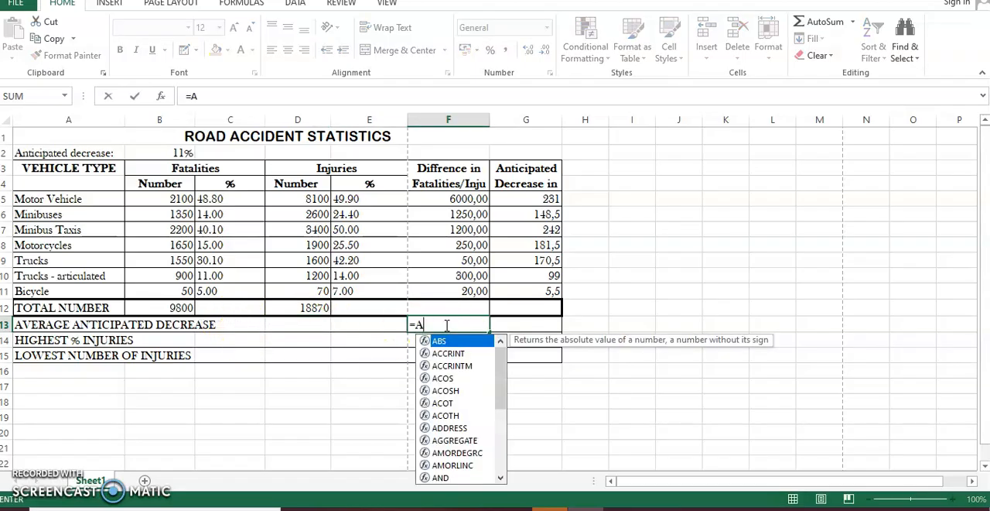
pyautogui.write('VEA')
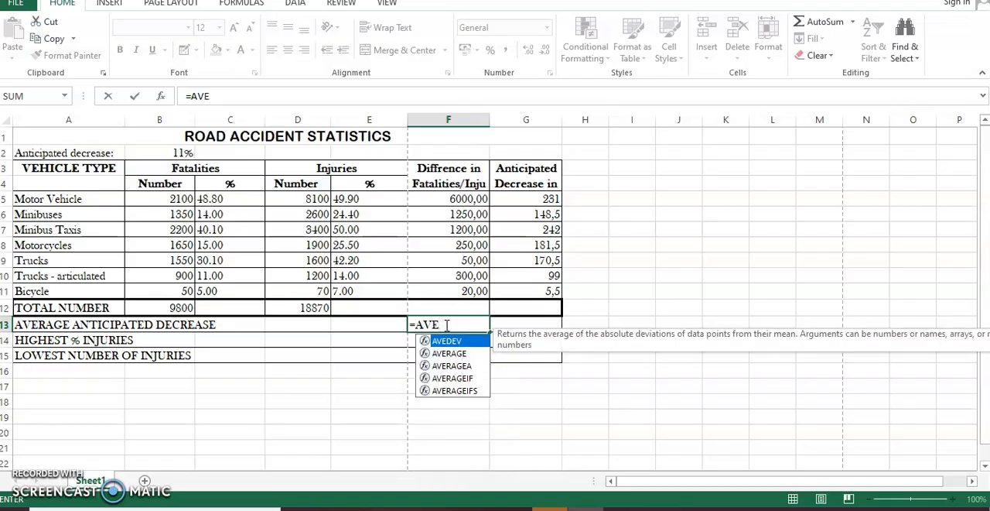
pyautogui.write('RA')
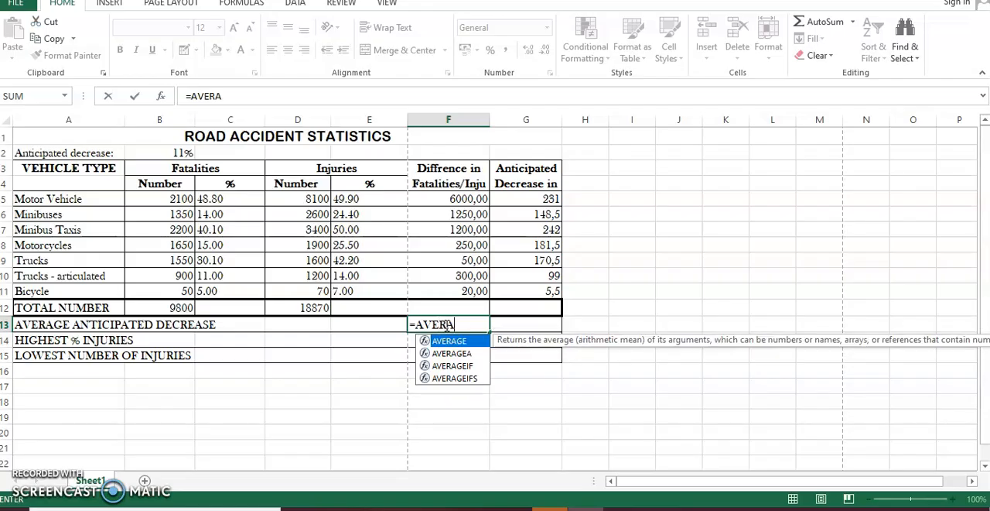
pyautogui.write('GE')
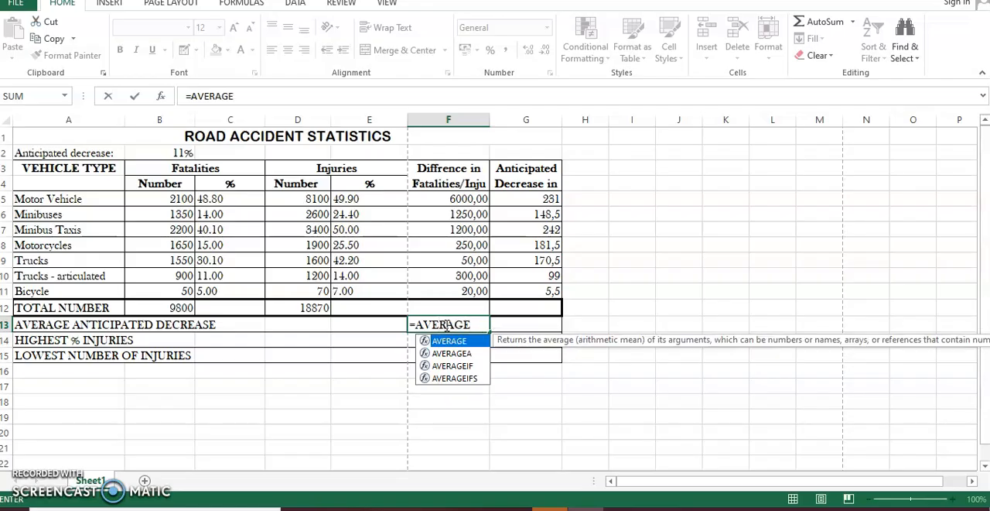
pyautogui.write('(')
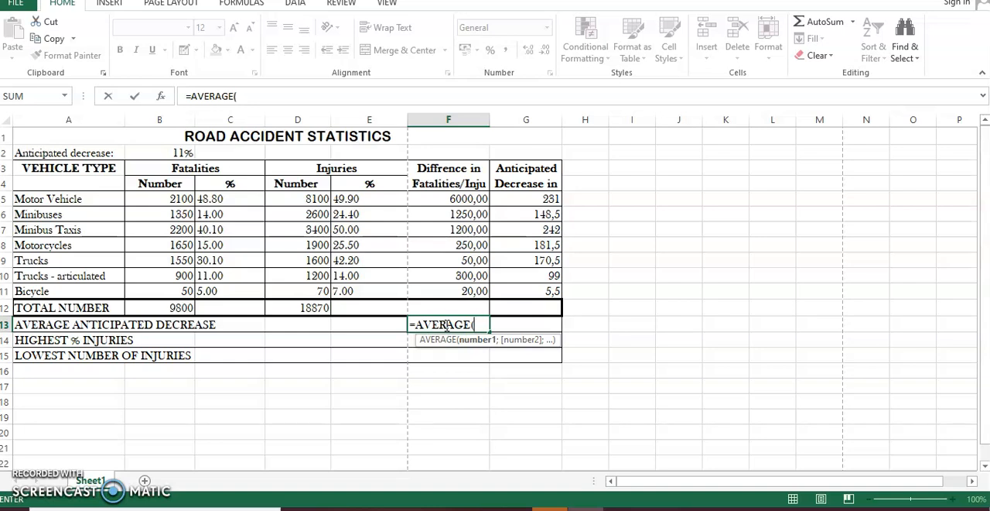
pyautogui.write('F')
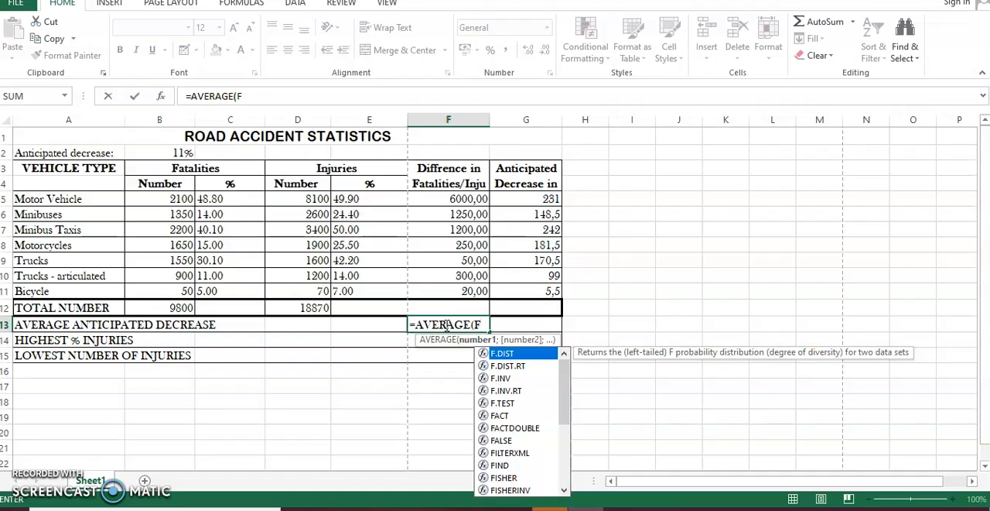
pyautogui.click(449, 198)
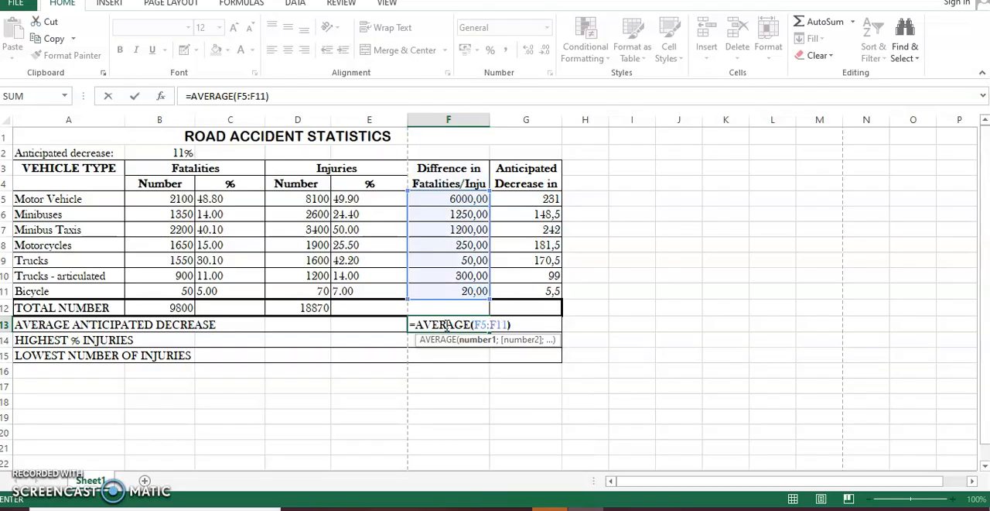
pyautogui.press('Enter')
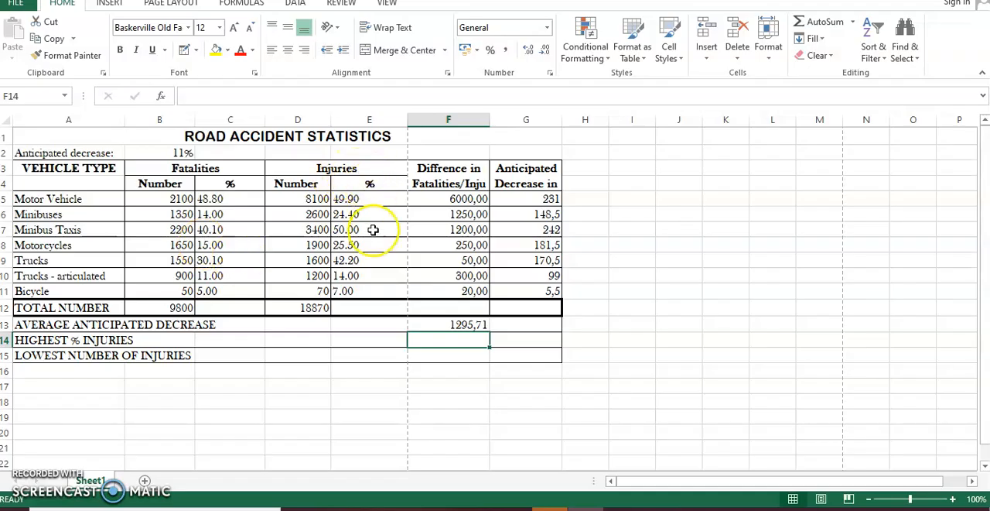
# - Enter =MAX(E5:E11) in E14 for the highest injury percentage, then move to D15
pyautogui.click(368, 340)
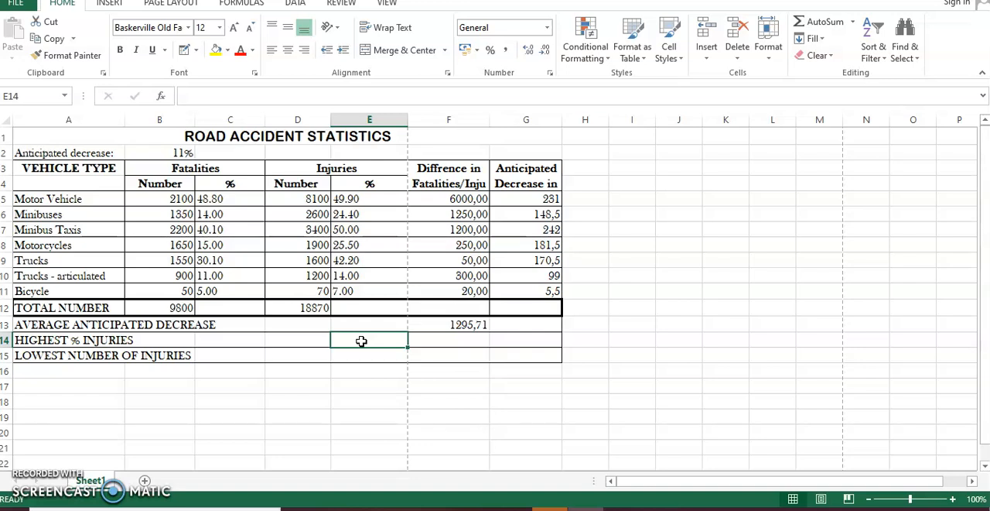
pyautogui.write('SU')
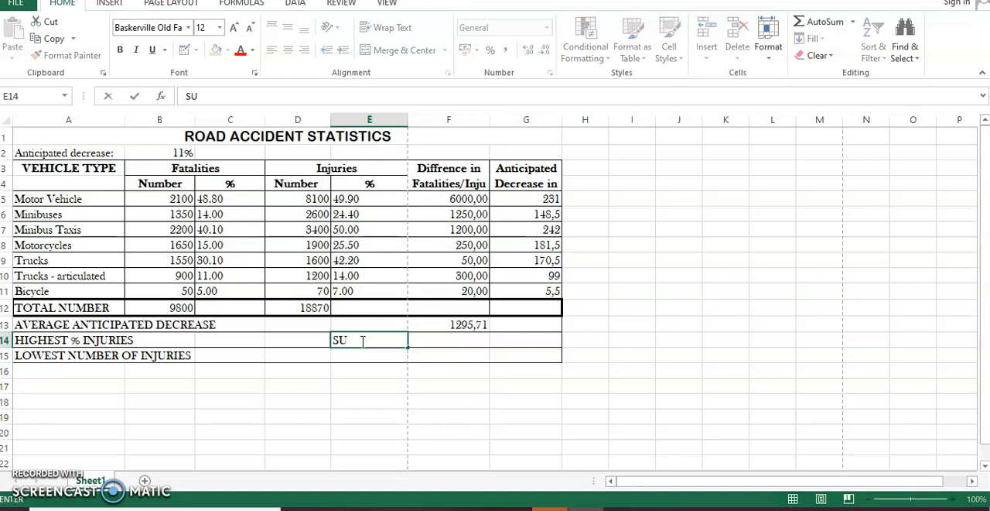
pyautogui.write('=MAX')
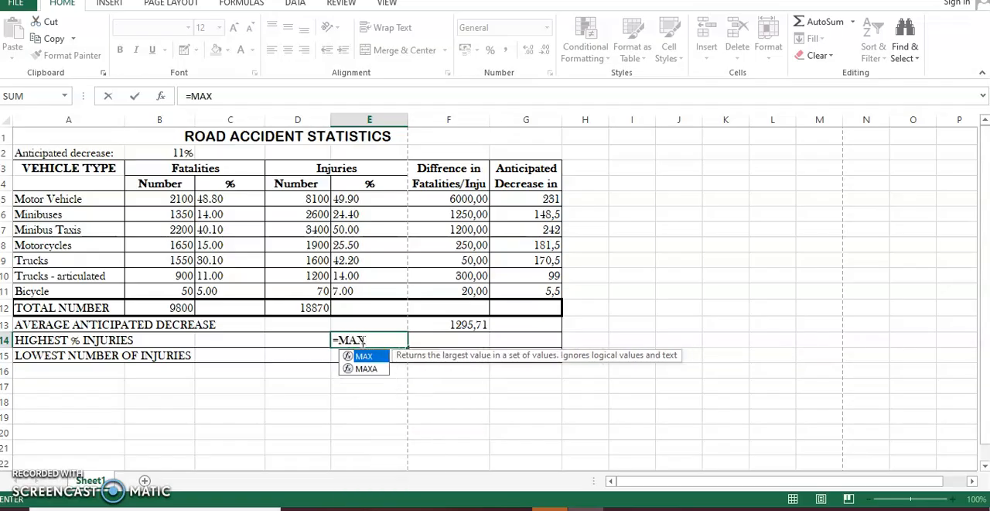
pyautogui.write('(')
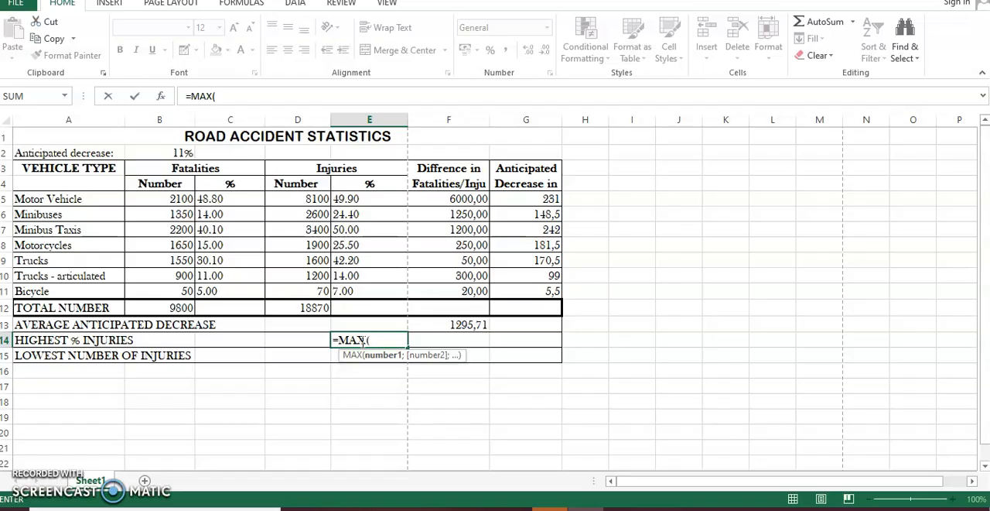
pyautogui.write('E')
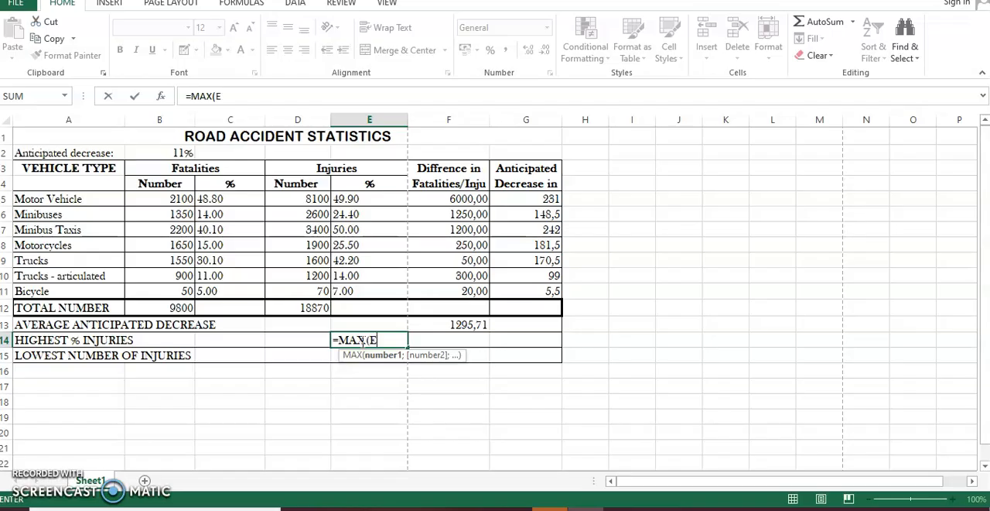
pyautogui.click(368, 198)
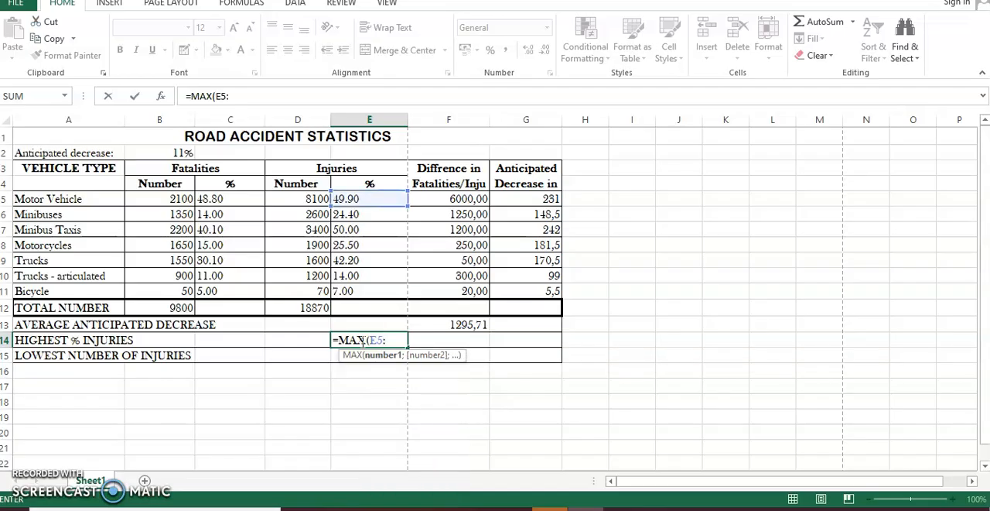
pyautogui.write('e')
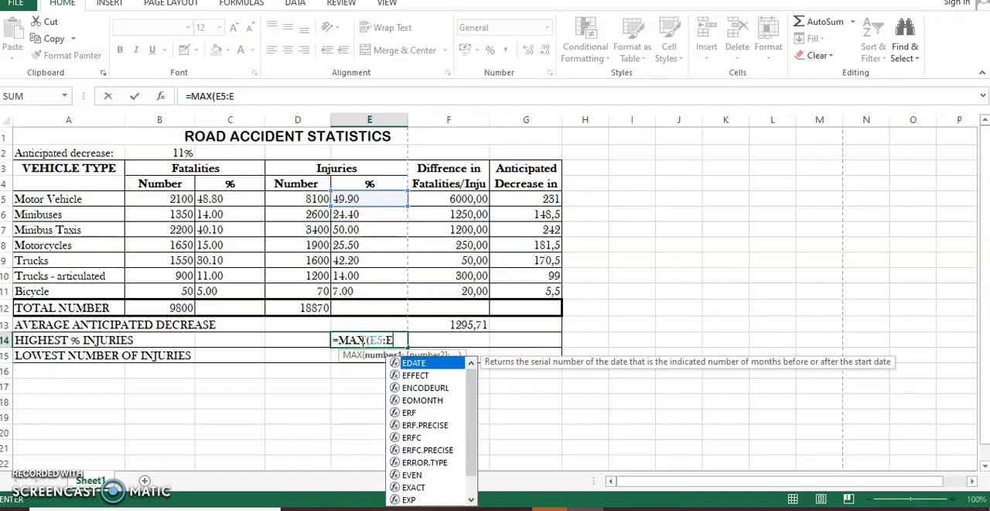
pyautogui.moveTo(368, 198); pyautogui.dragTo(368, 291)
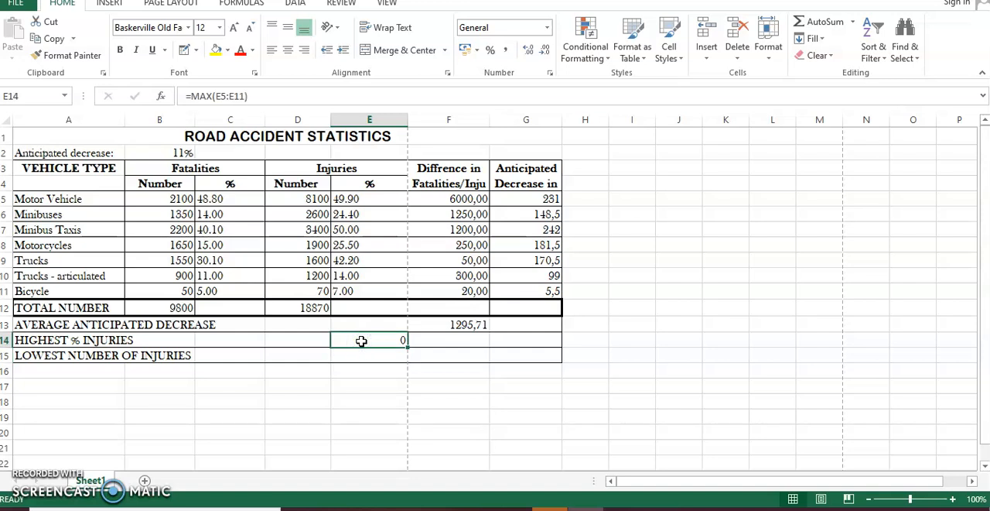
pyautogui.click(307, 356)
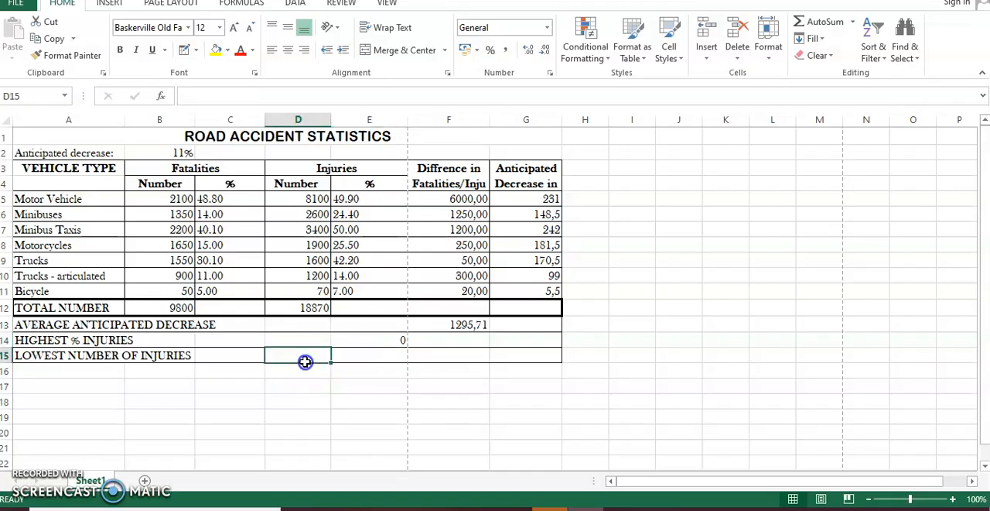
pyautogui.moveTo(307, 364)
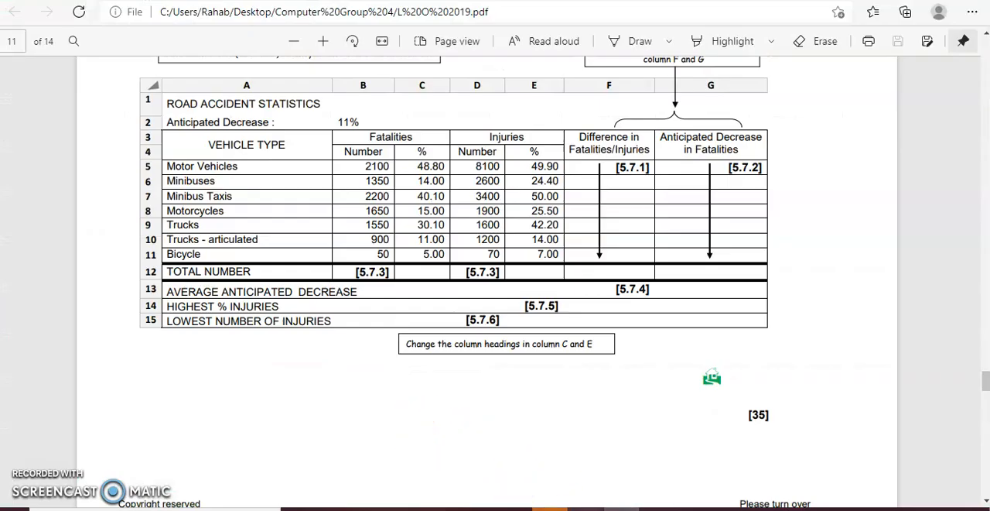
# - Scroll the question paper to the 5.7 instructions for highest and lowest injuries
pyautogui.scroll(-3)
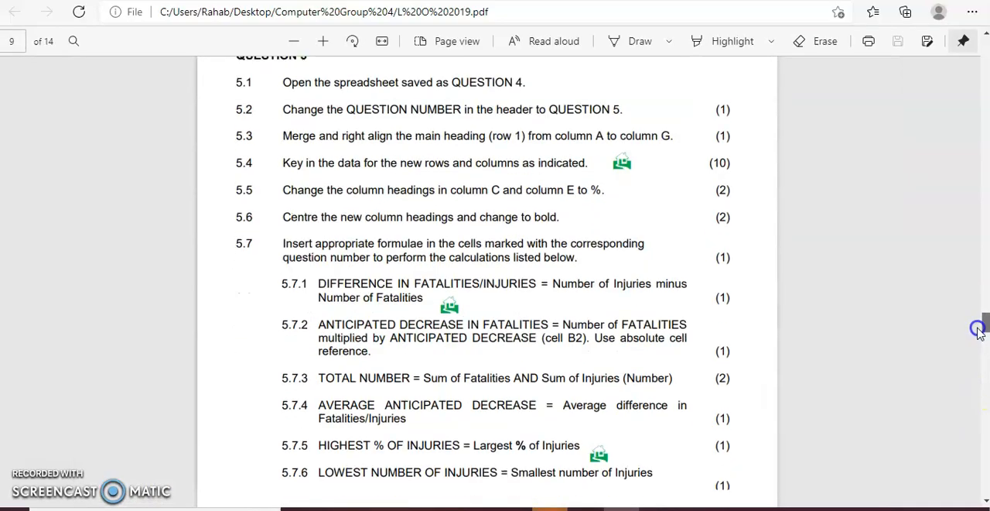
pyautogui.scroll(-3)
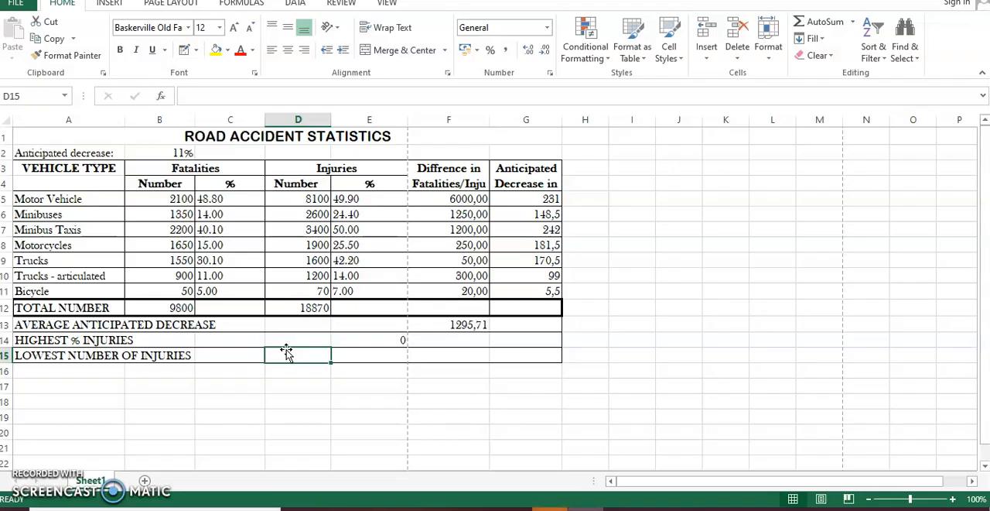
# - Begin =MIN( in D15 and start its range at cell D5
pyautogui.write('=')
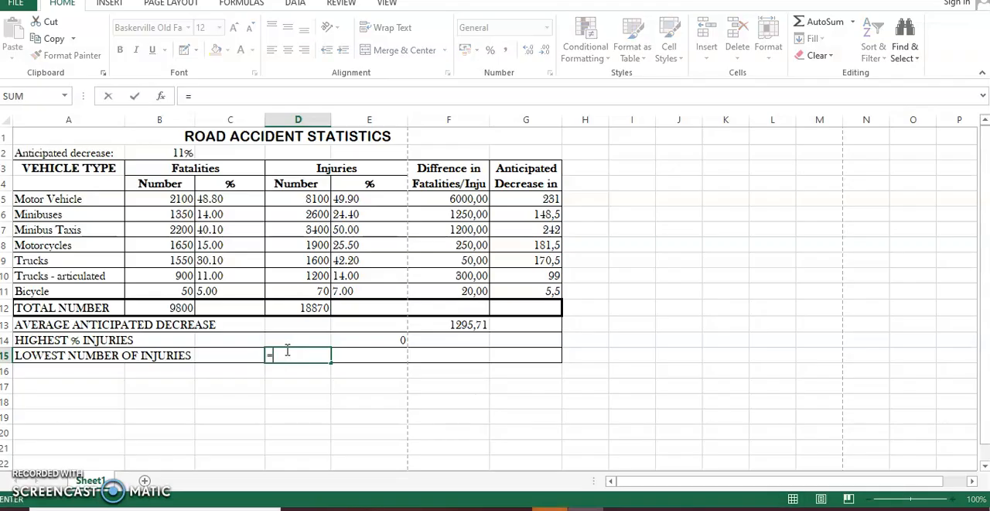
pyautogui.write('SUM')
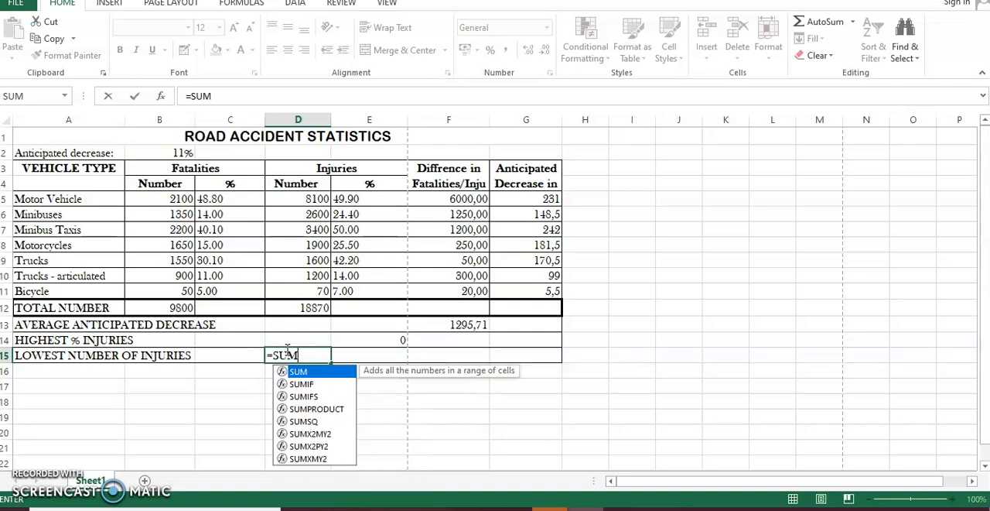
pyautogui.write('(')
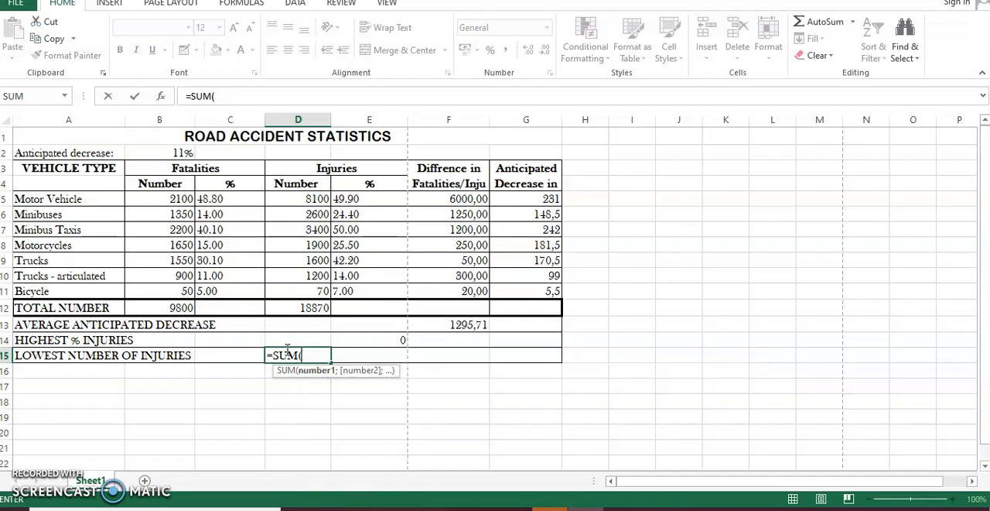
pyautogui.write('MIN')
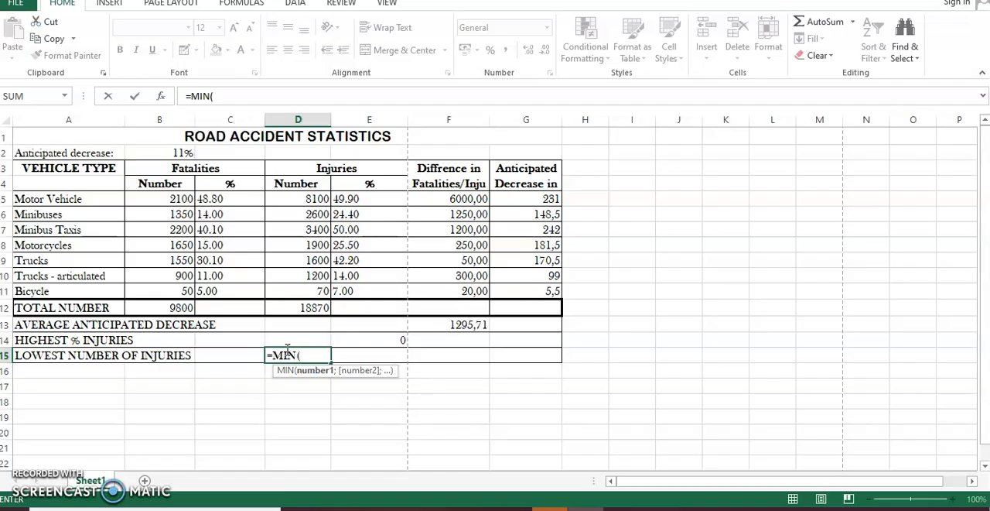
pyautogui.click(297, 198)
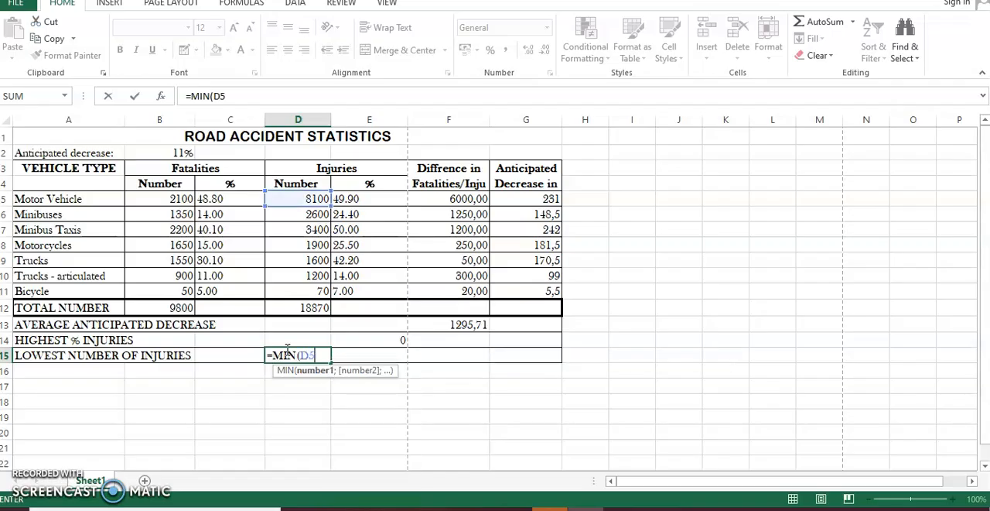
pyautogui.write(':')
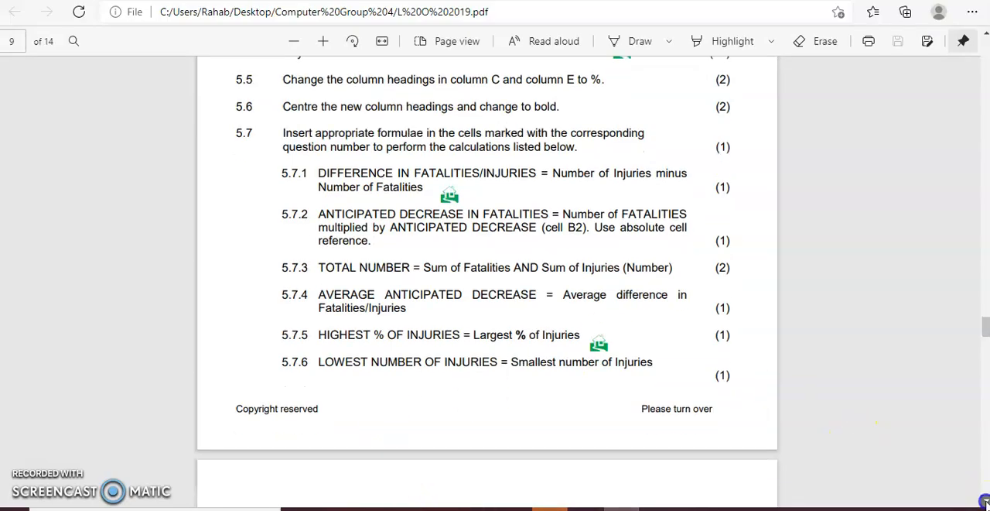
# - Scroll the question paper down to page 10 to read tasks 5.8 to 5.14
pyautogui.scroll(-3)
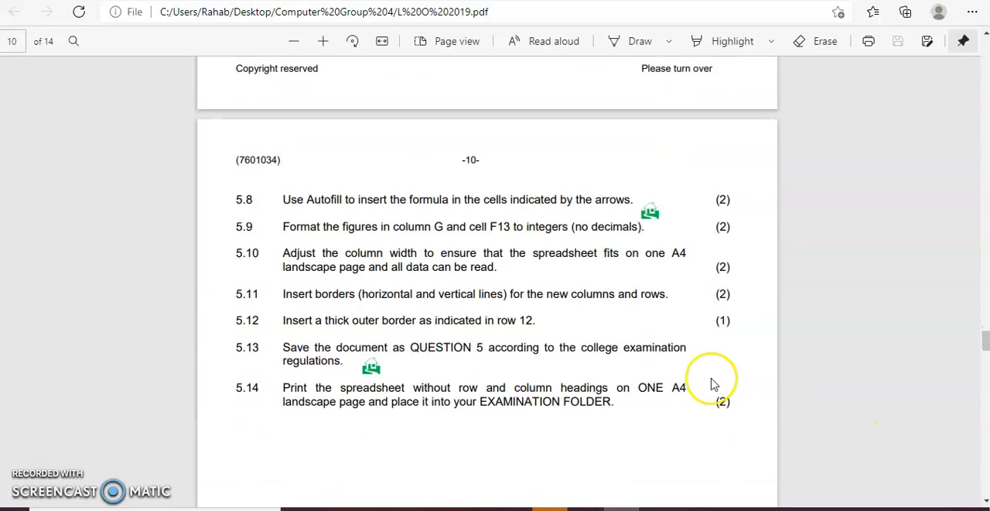
pyautogui.moveTo(369, 235)
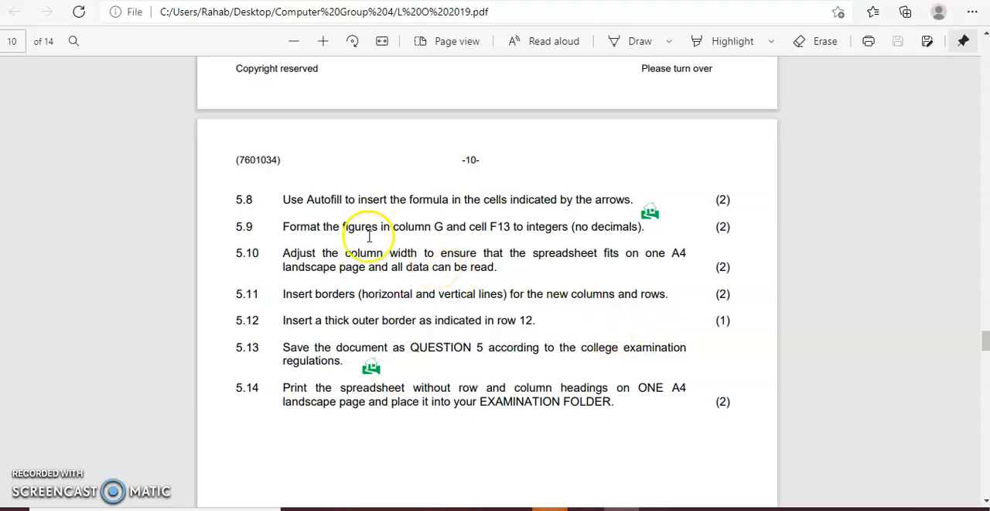
pyautogui.moveTo(396, 207)
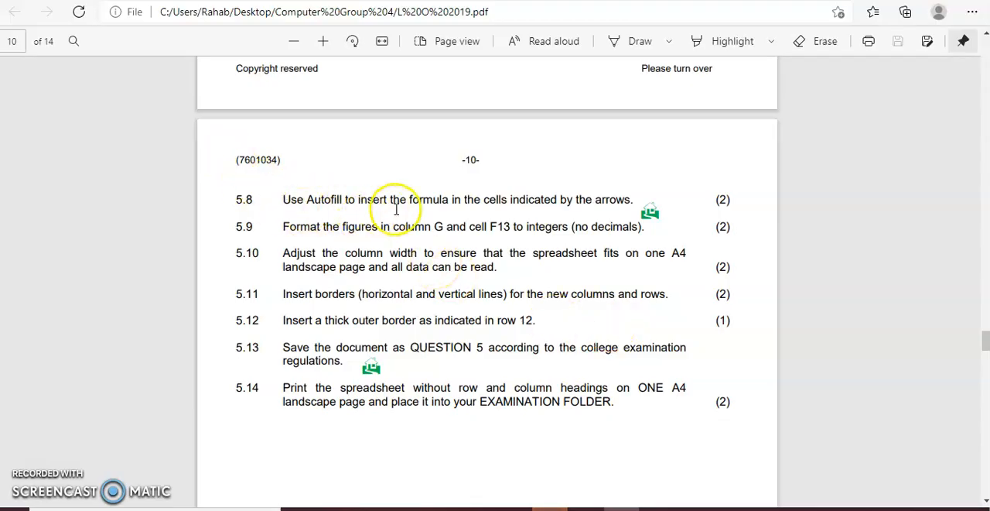
pyautogui.moveTo(551, 208)
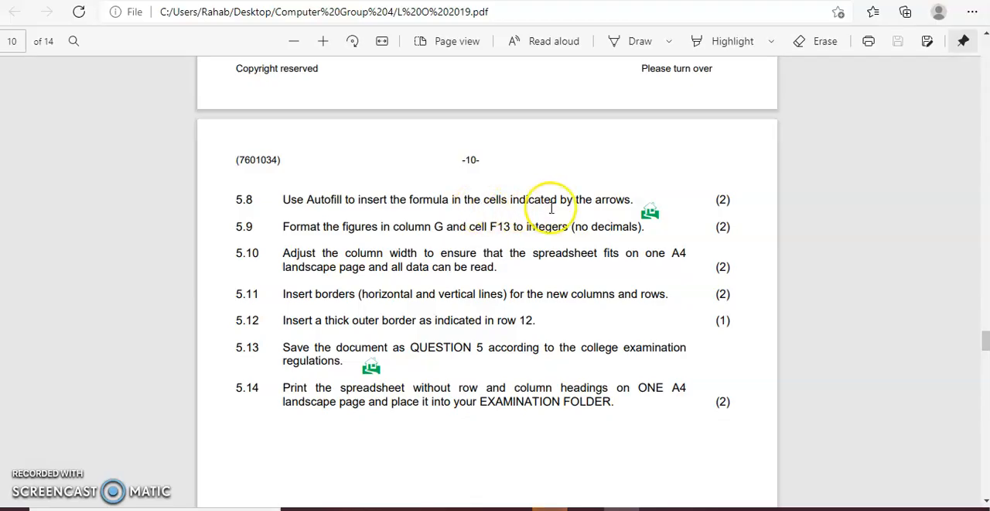
pyautogui.moveTo(764, 276)
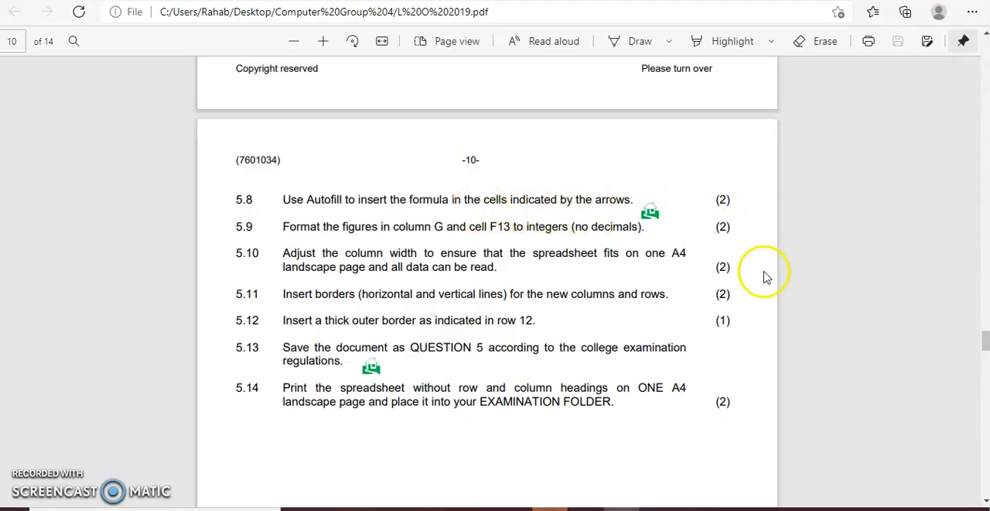
pyautogui.moveTo(344, 231)
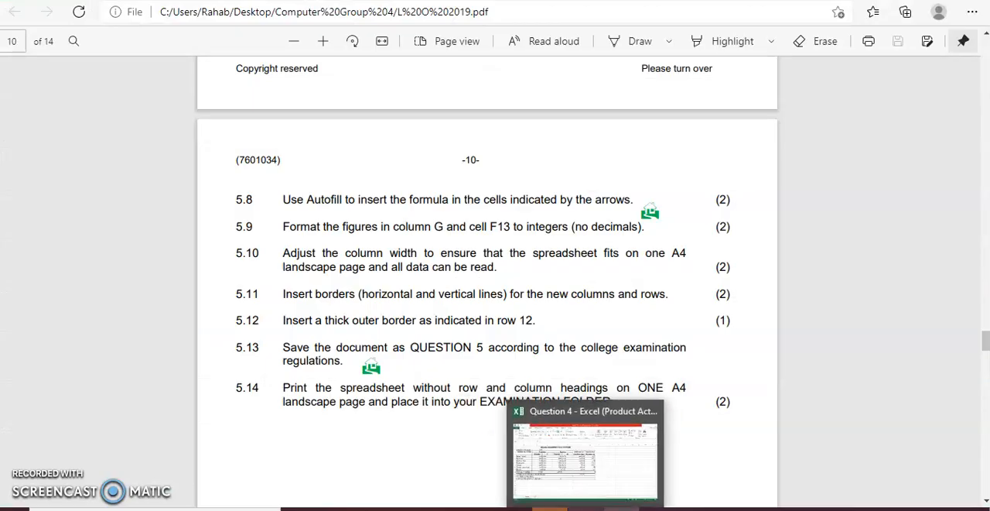
# - Switch back to the workbook and select the average anticipated decrease in F13
pyautogui.click(585, 457)
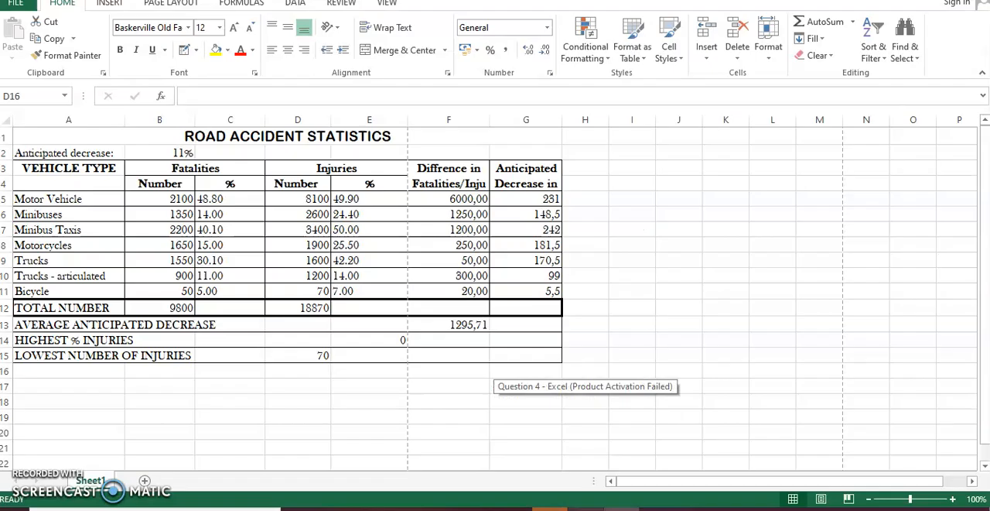
pyautogui.click(297, 370)
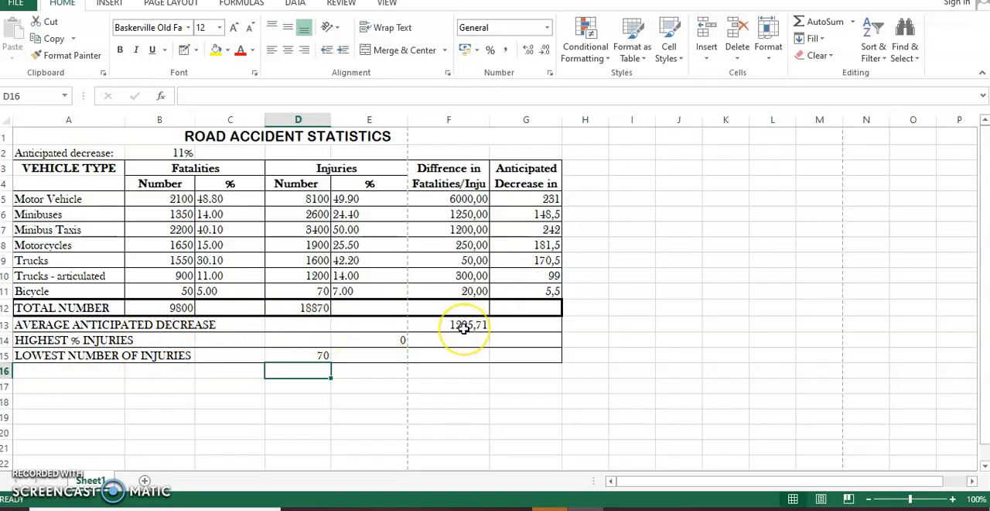
pyautogui.click(449, 325)
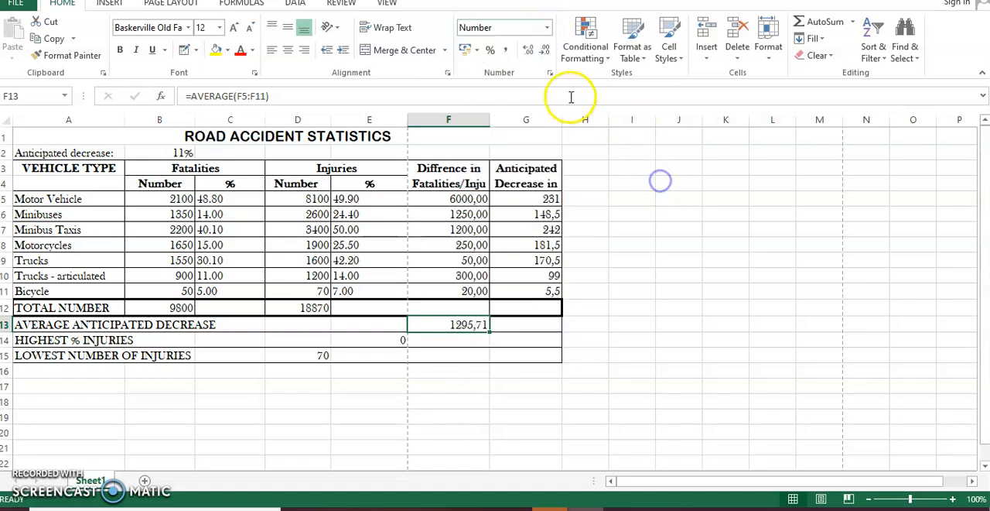
pyautogui.moveTo(551, 71)
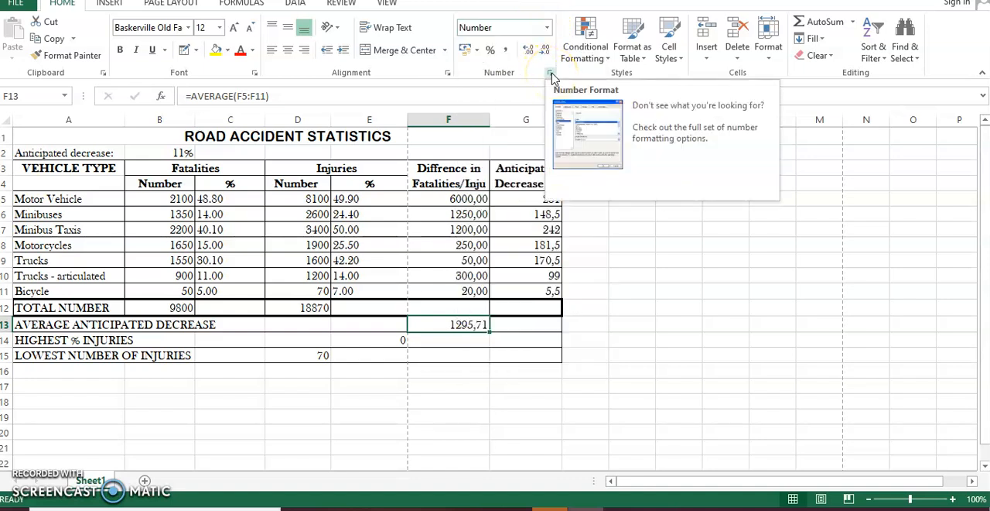
# - Format F13 as a Number with 0 decimal places, showing 1296
pyautogui.click(550, 72)
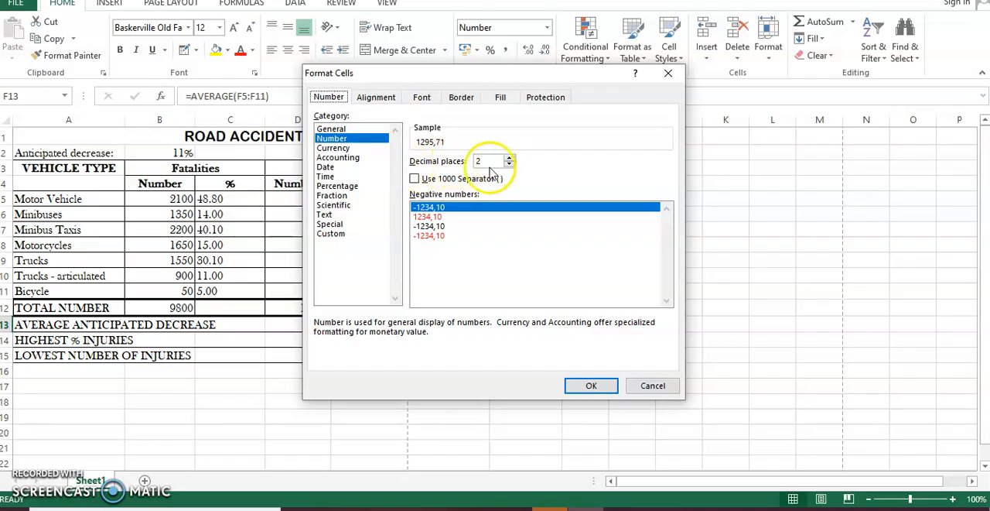
pyautogui.click(510, 158)
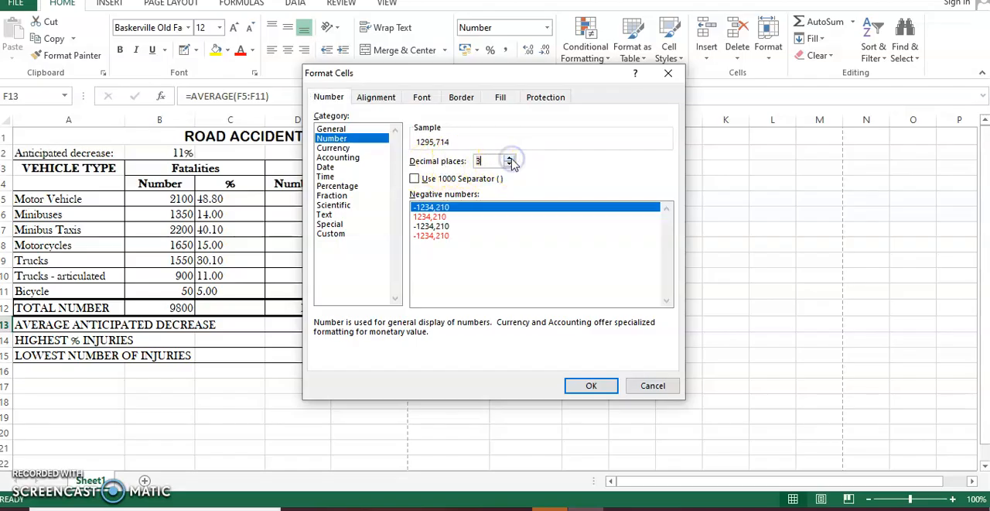
pyautogui.click(510, 165)
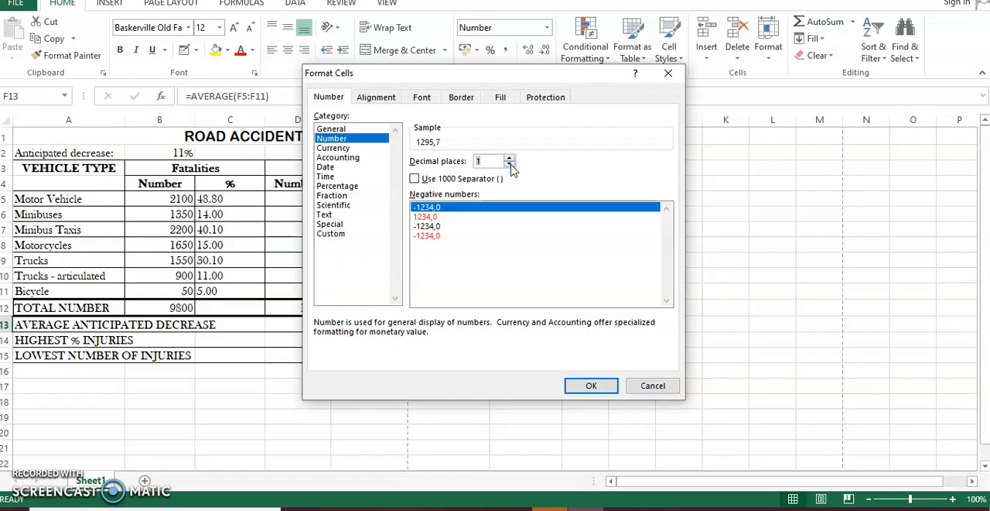
pyautogui.click(509, 164)
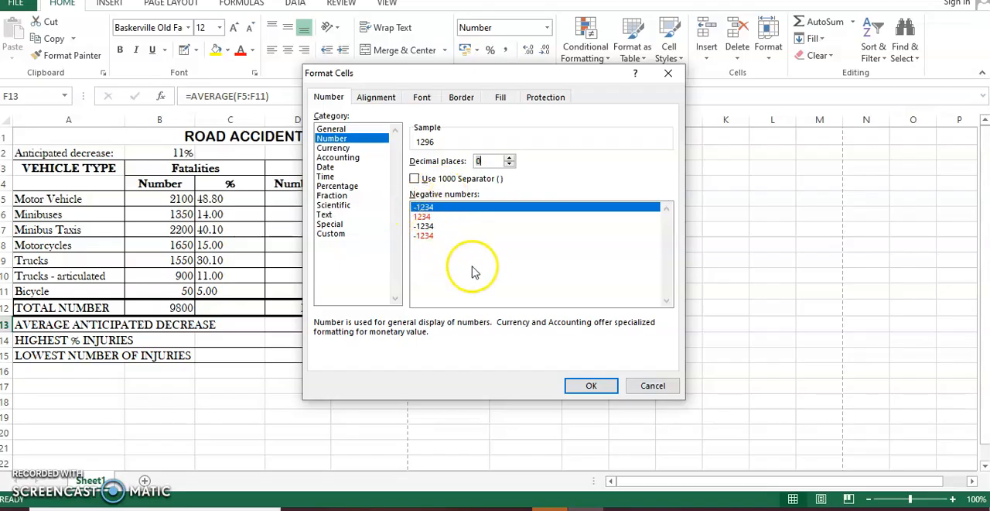
pyautogui.moveTo(545, 308)
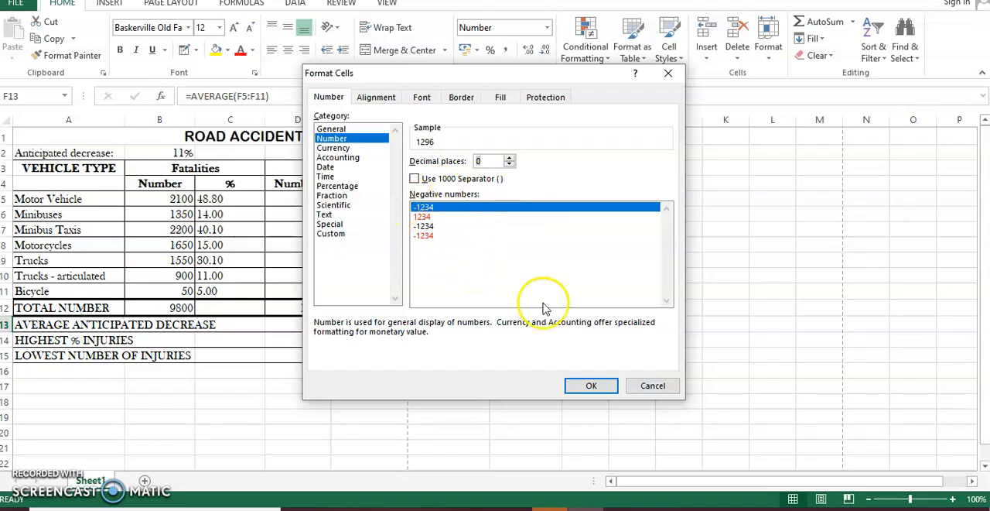
pyautogui.click(591, 385)
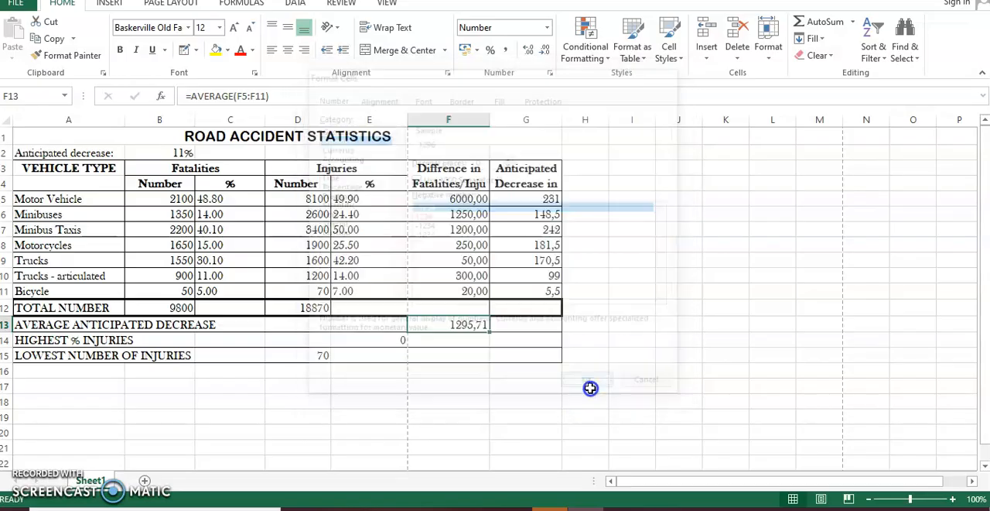
pyautogui.click(587, 379)
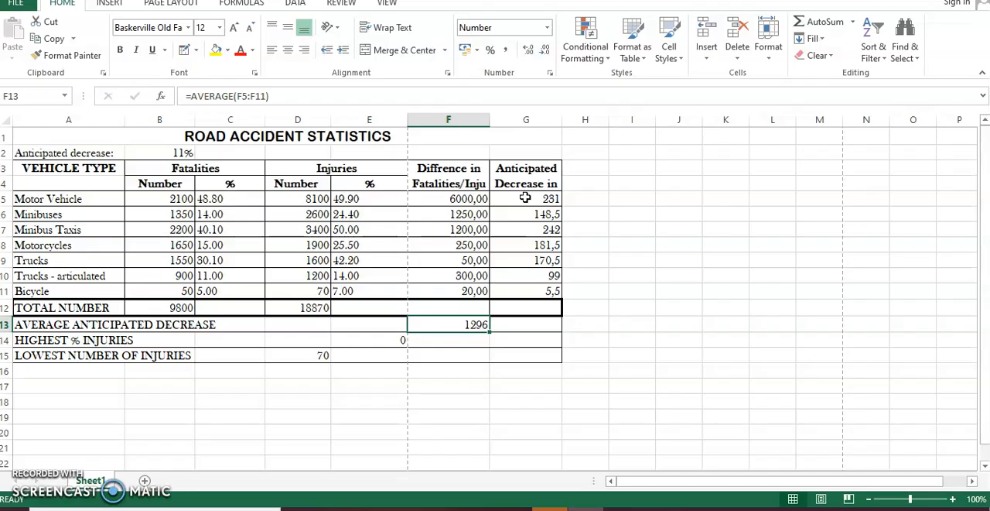
# - Format the anticipated decrease figures G5:G11 as Numbers with 0 decimal places
pyautogui.moveTo(526, 198); pyautogui.dragTo(533, 291)
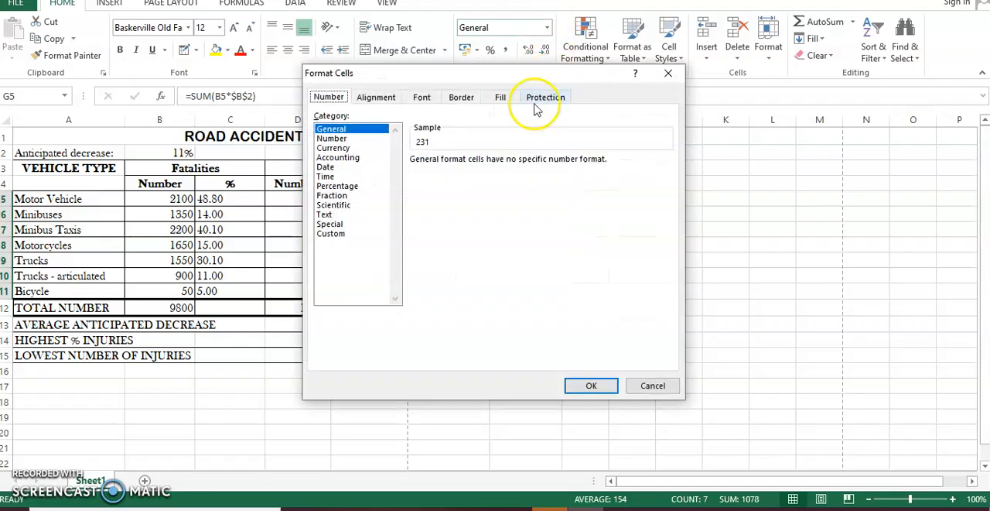
pyautogui.click(331, 137)
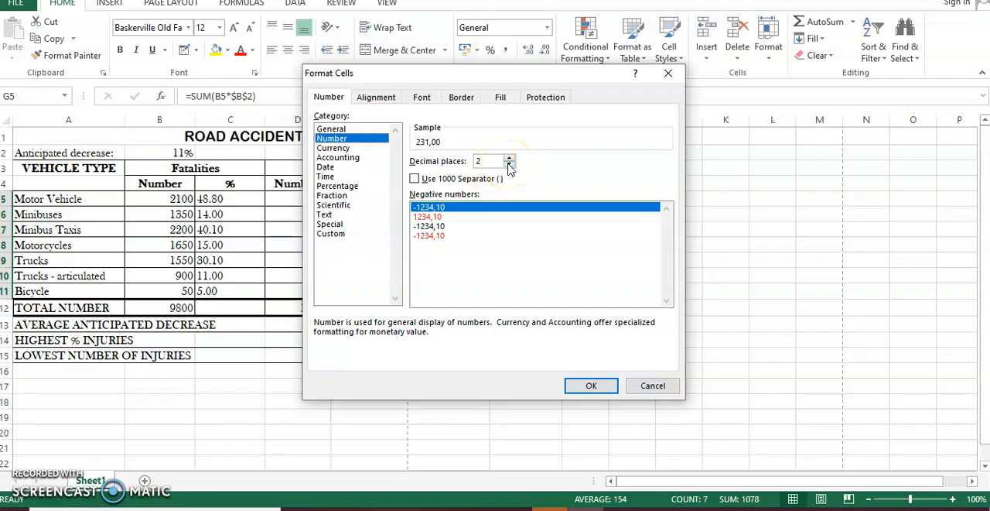
pyautogui.click(511, 158)
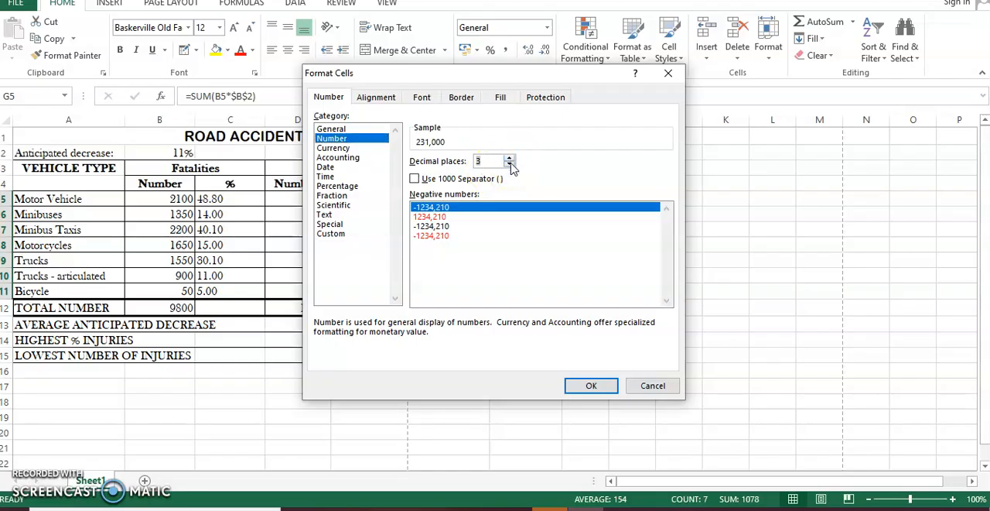
pyautogui.click(511, 166)
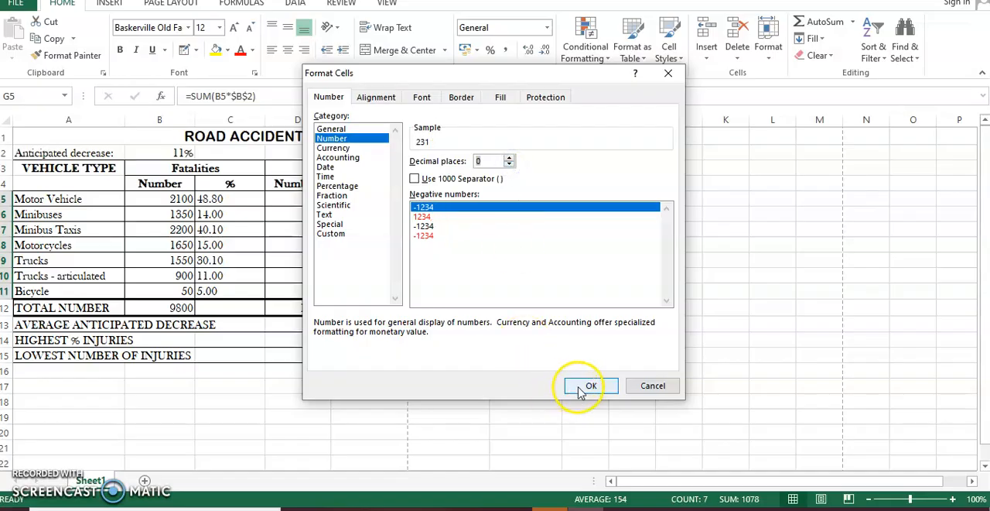
pyautogui.click(591, 385)
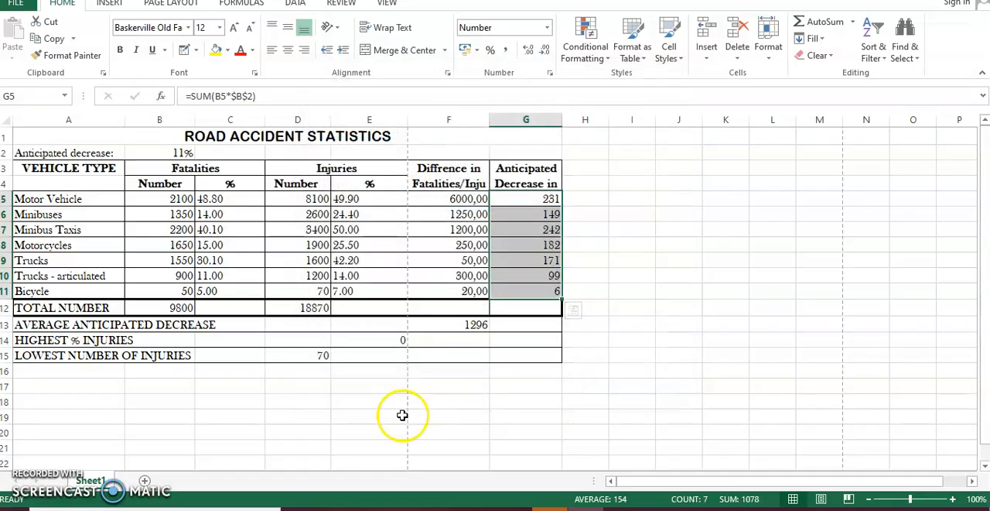
pyautogui.click(368, 417)
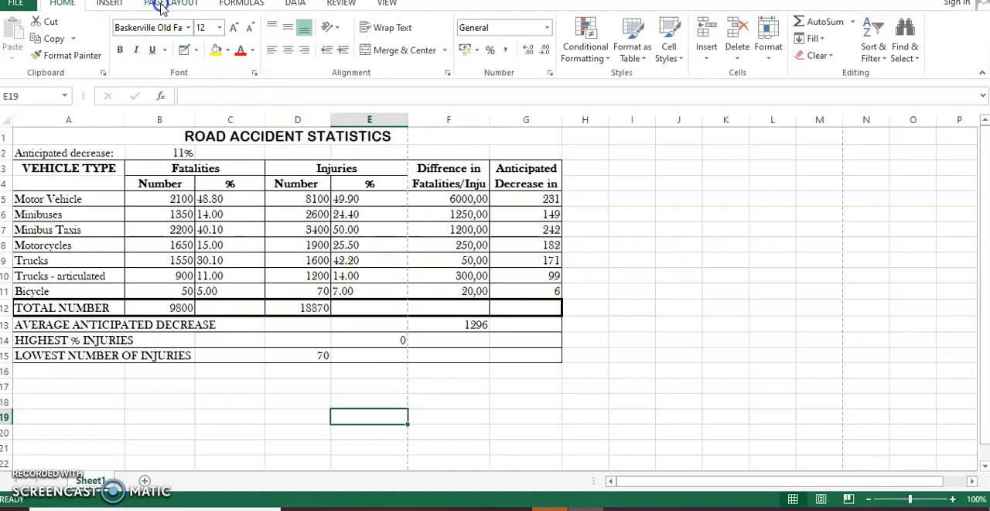
# - Switch the ribbon to Page Layout for the worksheet's page setup options
pyautogui.click(149, 34)
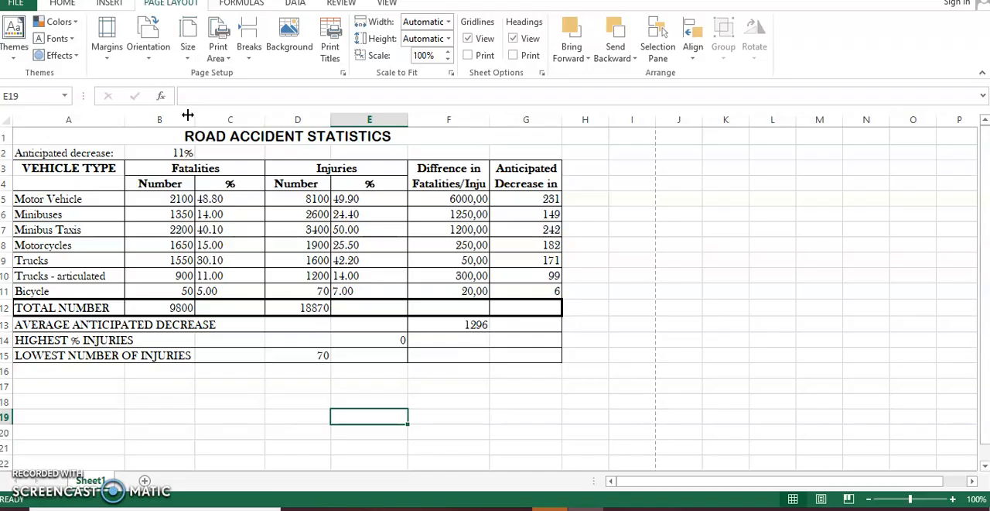
pyautogui.moveTo(538, 452)
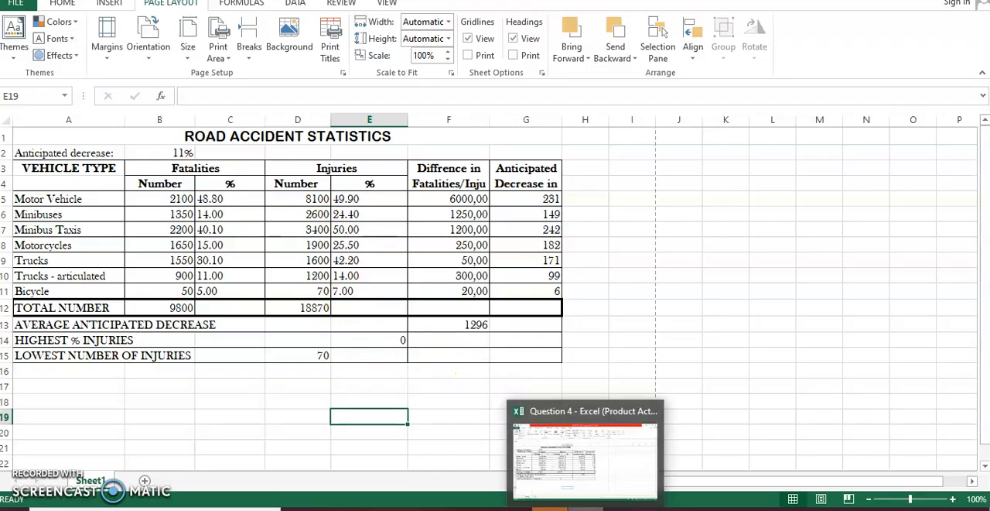
pyautogui.moveTo(585, 412)
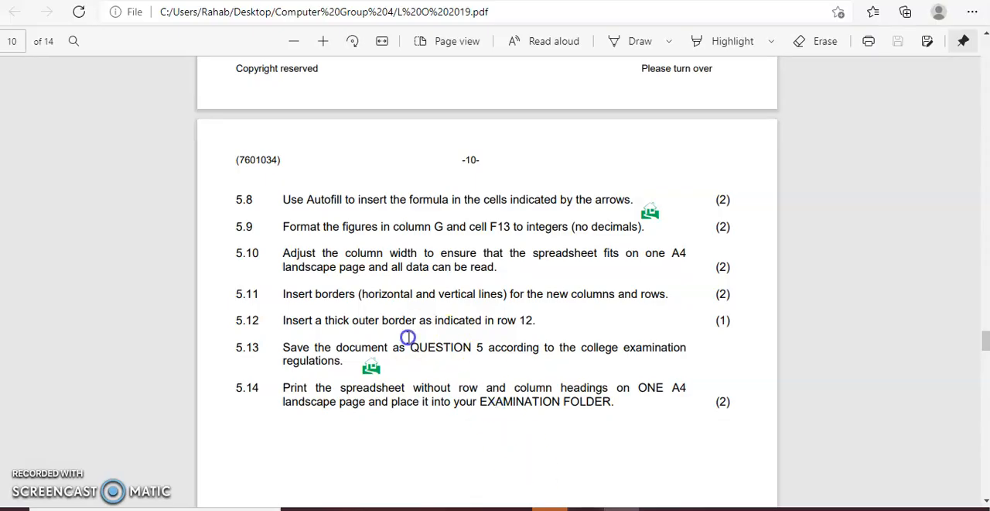
pyautogui.moveTo(379, 297)
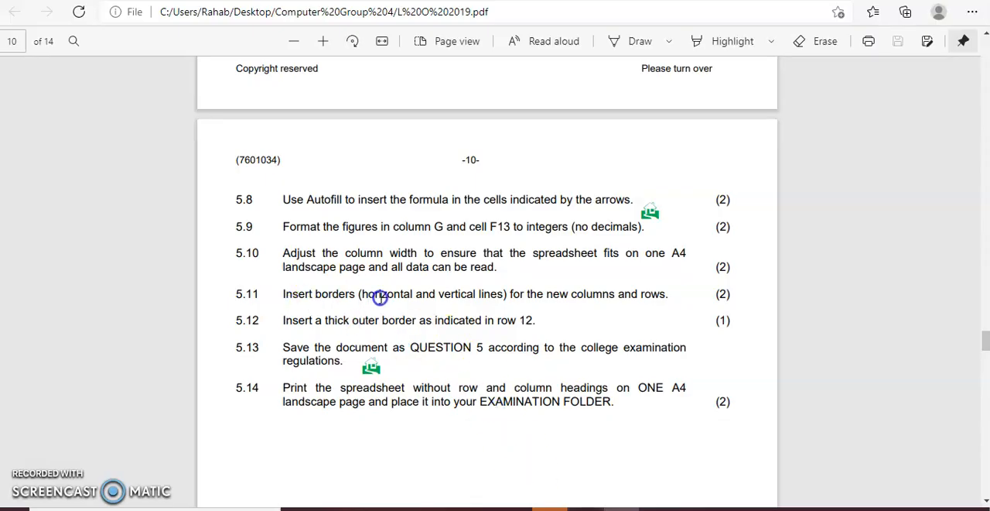
pyautogui.moveTo(539, 297)
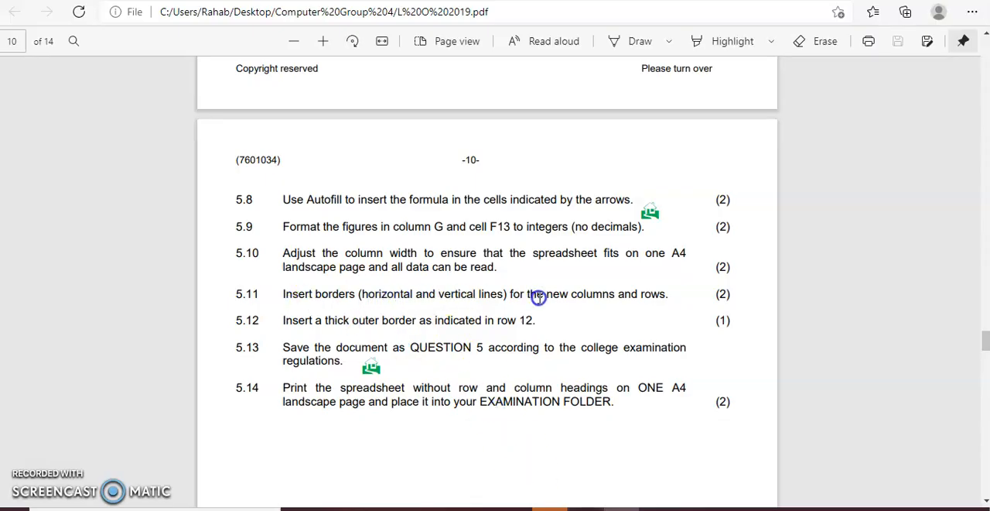
pyautogui.moveTo(604, 489)
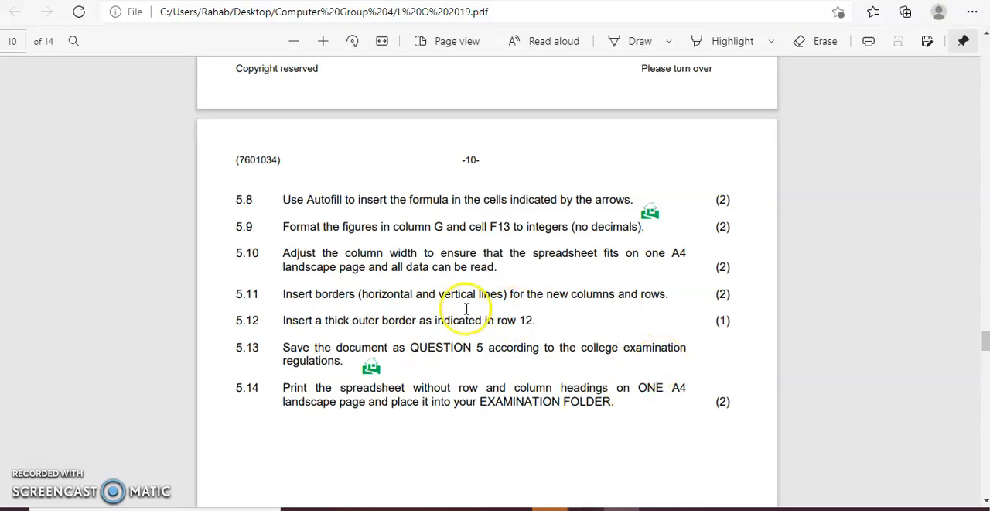
pyautogui.moveTo(369, 323)
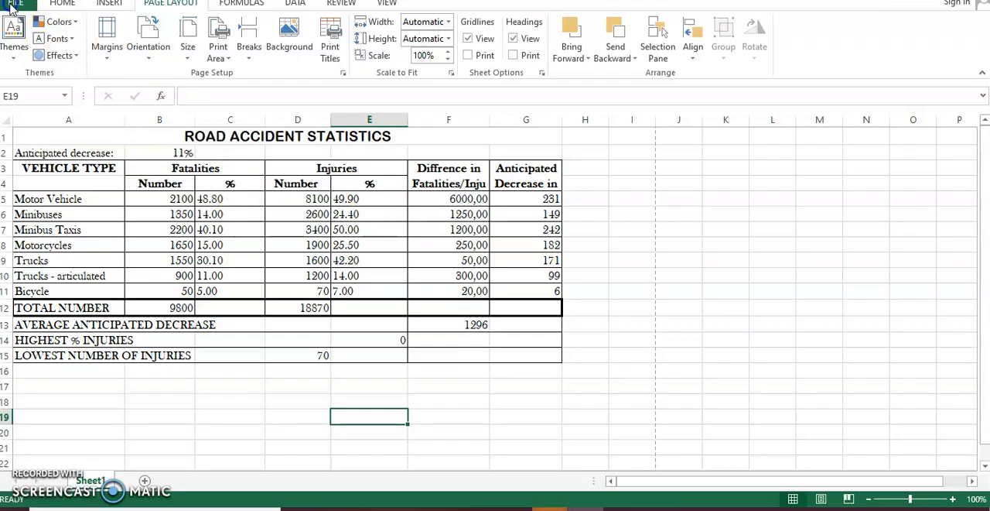
# - Save the workbook as Question 5 in its current folder
pyautogui.click(13, 4)
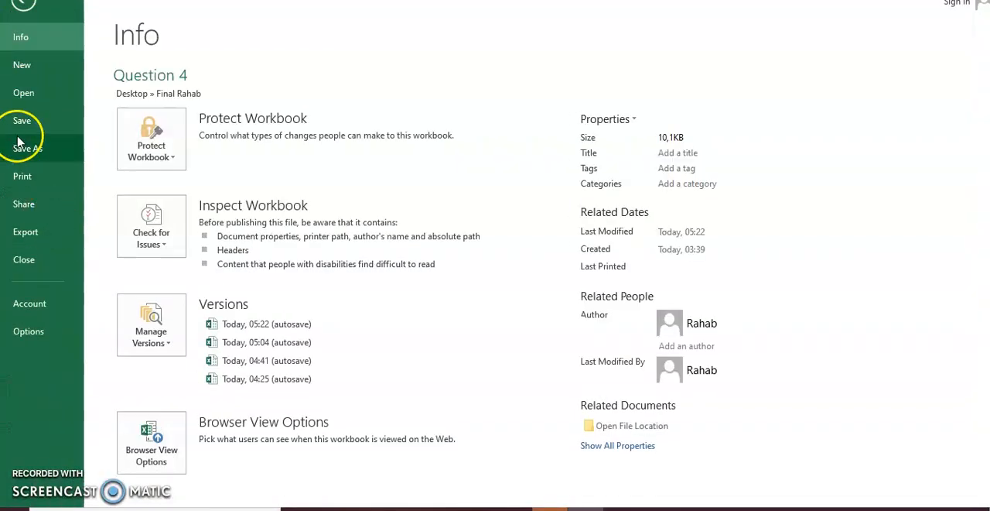
pyautogui.click(28, 147)
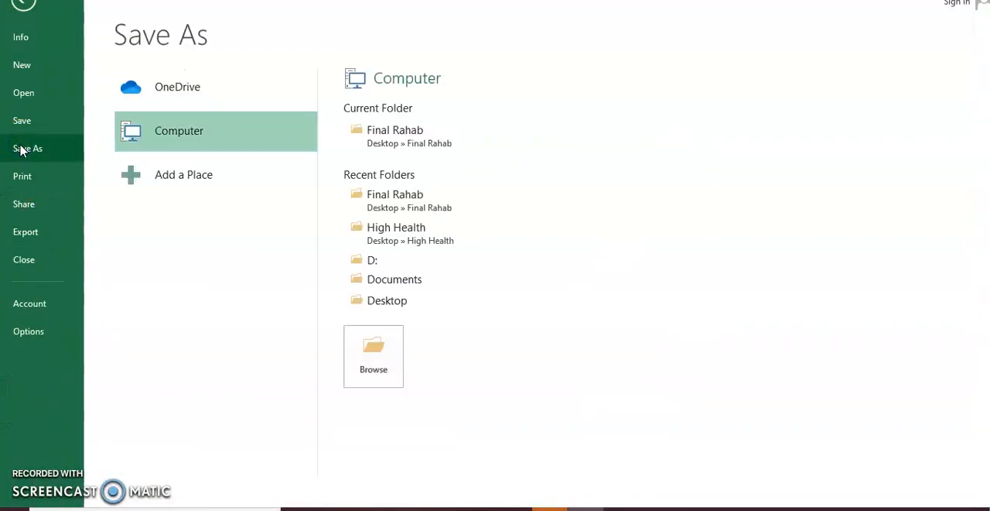
pyautogui.moveTo(322, 215)
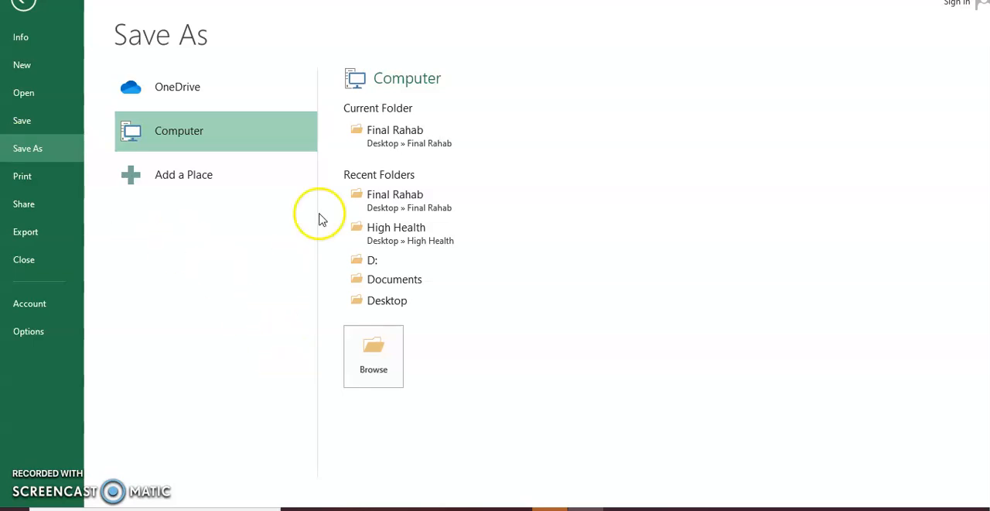
pyautogui.moveTo(410, 136)
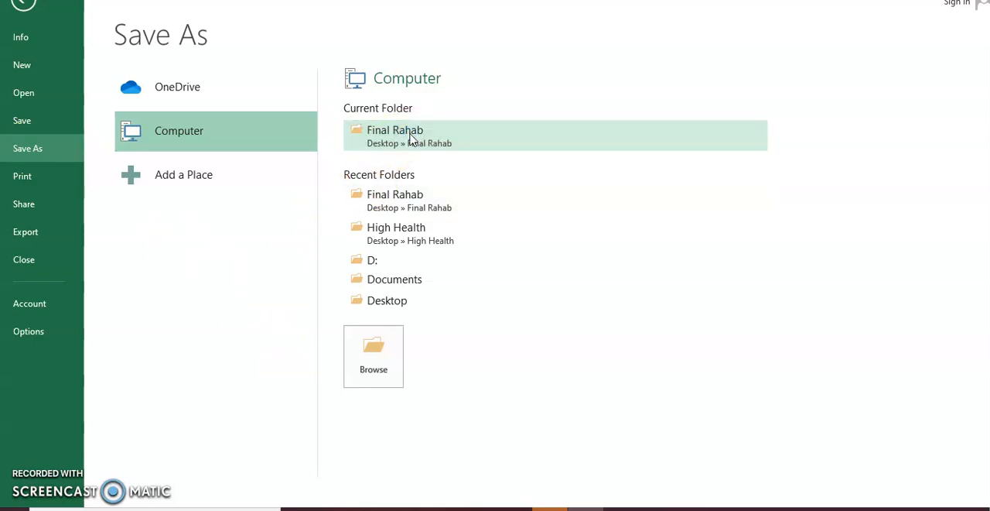
pyautogui.doubleClick(395, 129)
pyautogui.write('Question 5')
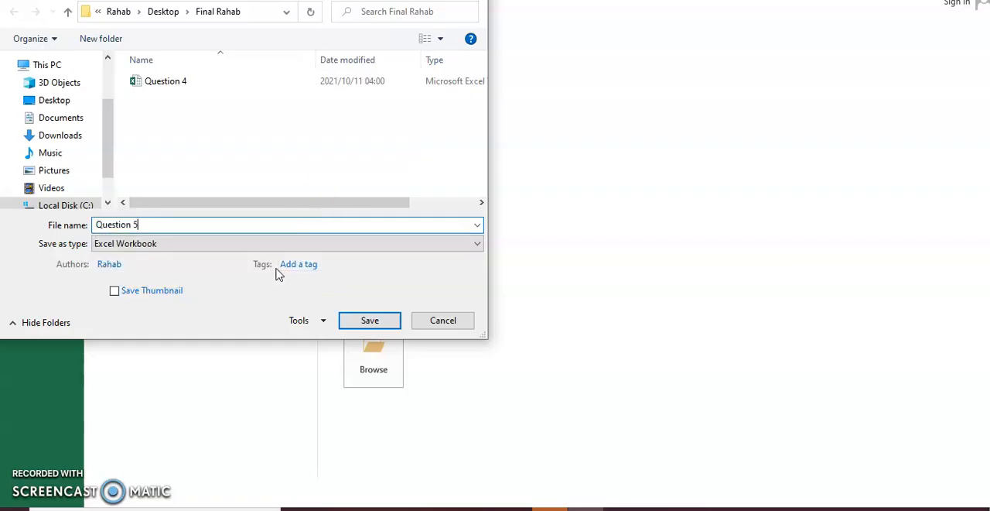
pyautogui.click(368, 318)
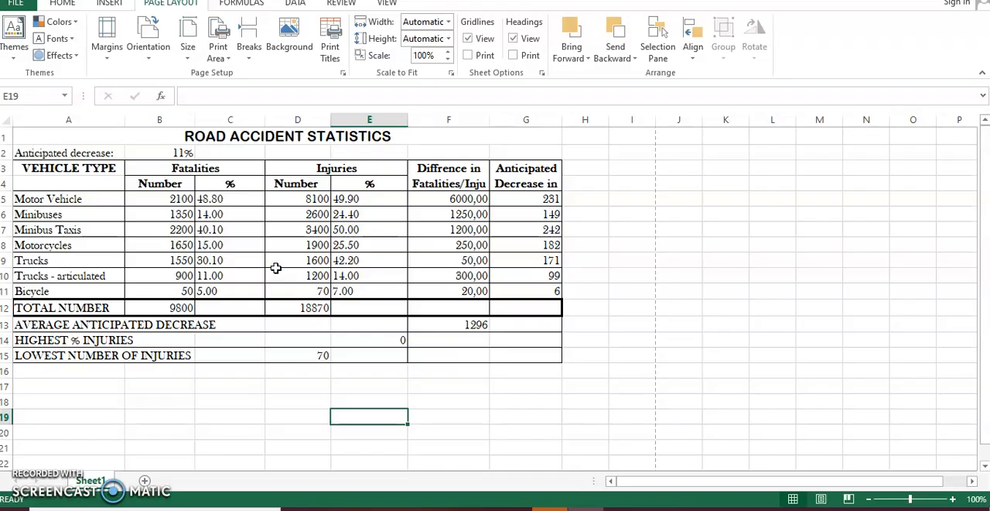
pyautogui.moveTo(162, 476)
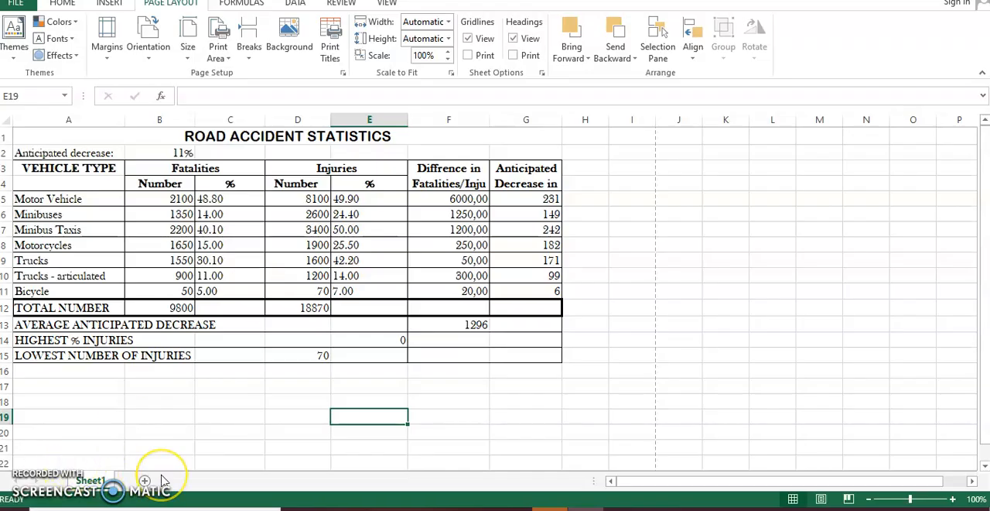
pyautogui.click(449, 430)
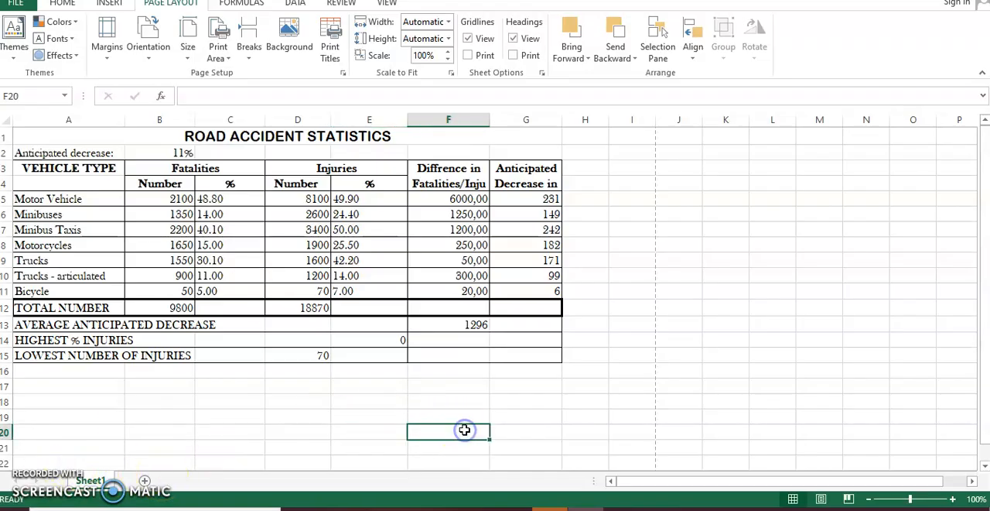
pyautogui.moveTo(285, 415)
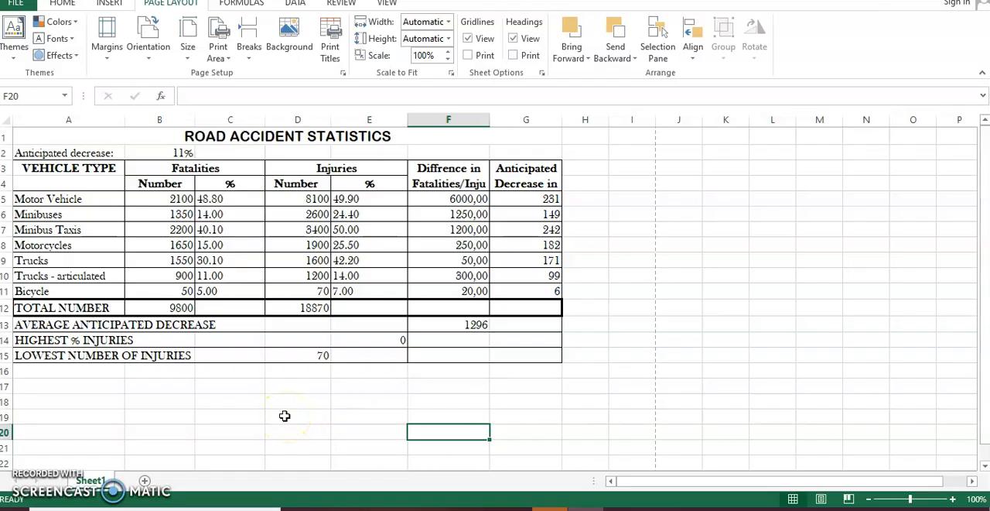
pyautogui.moveTo(186, 386)
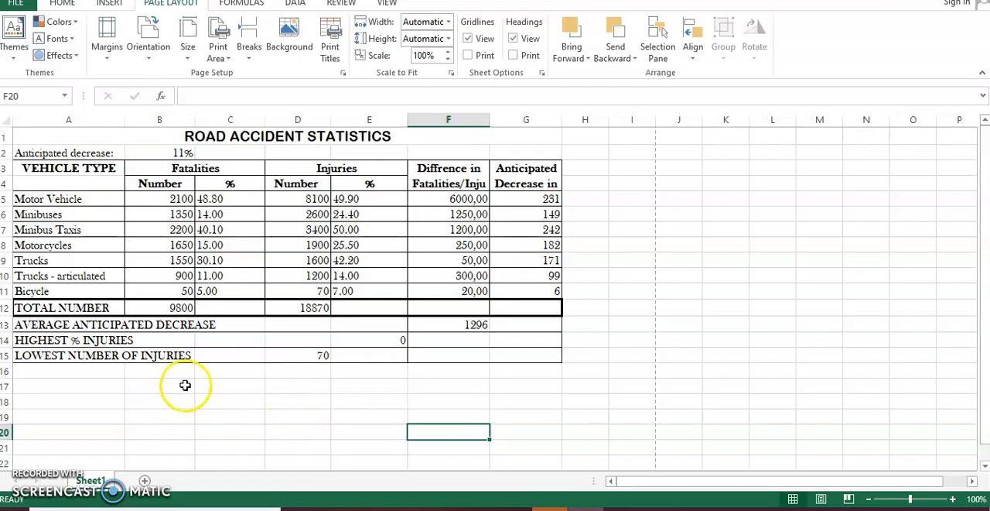
pyautogui.click(159, 385)
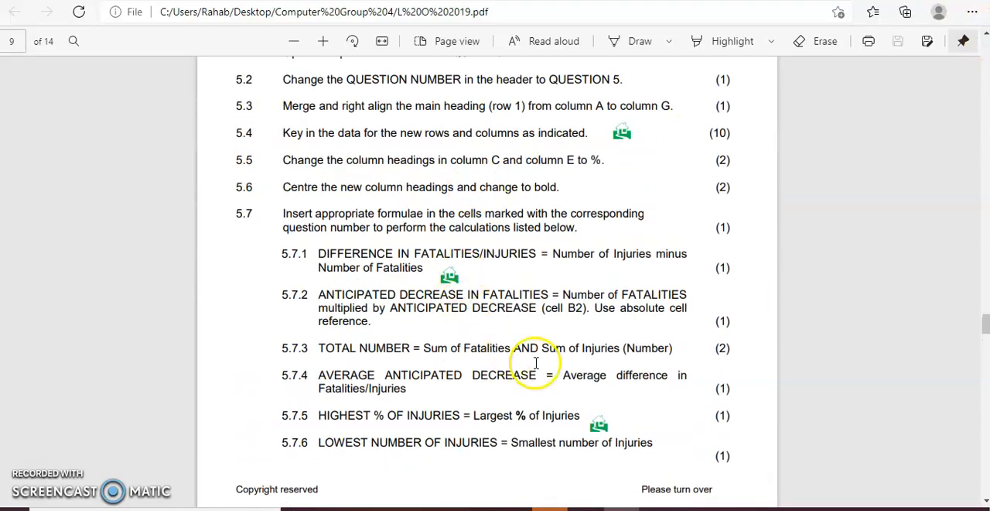
pyautogui.moveTo(394, 417)
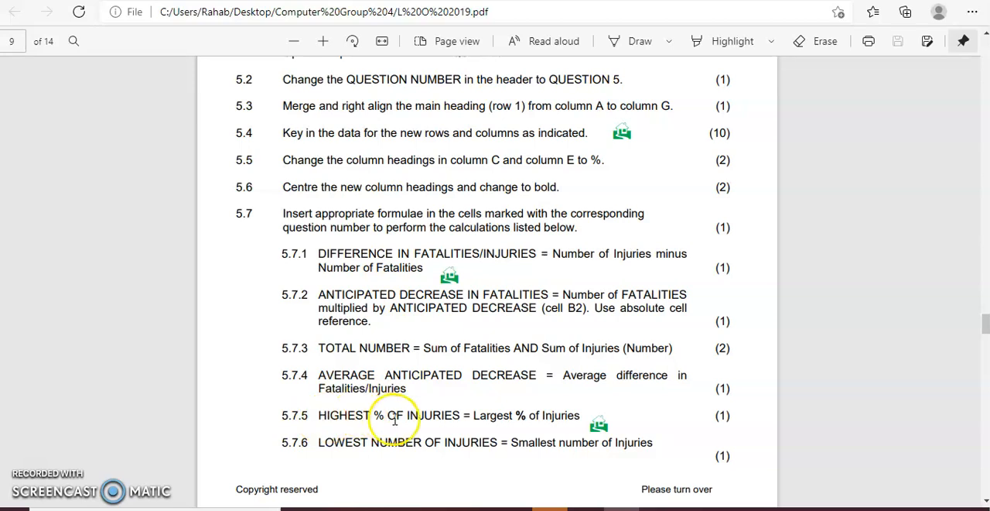
pyautogui.moveTo(288, 392)
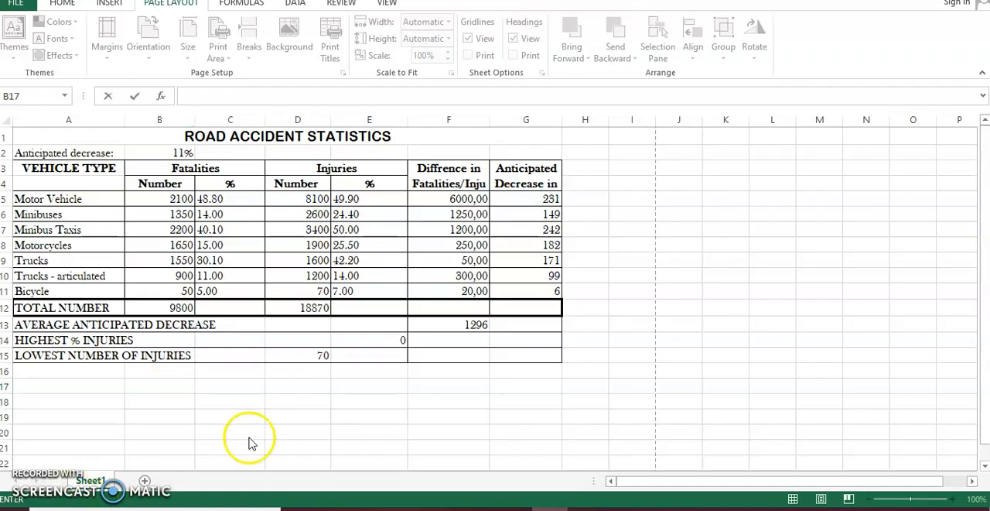
# - Enter the labels FOMULA in B17 and HIGH in C17
pyautogui.click(159, 385)
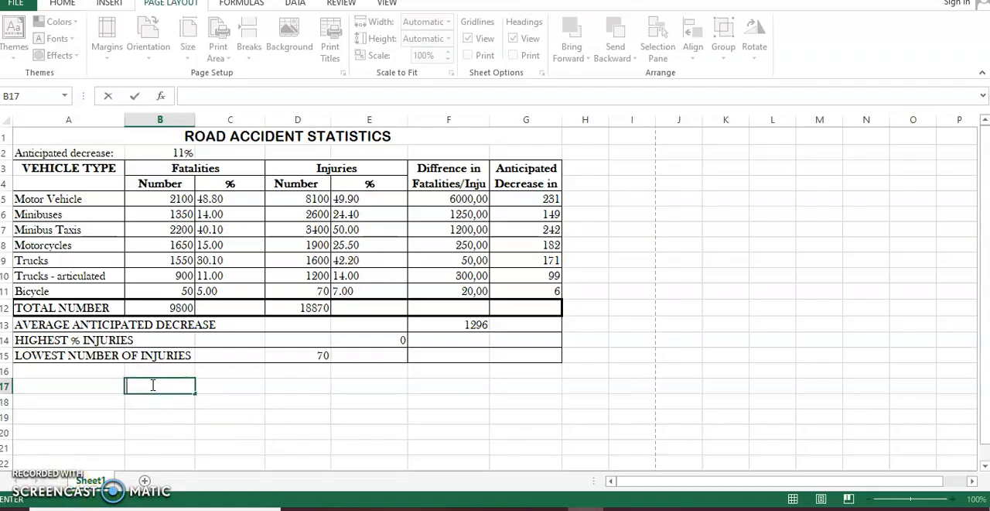
pyautogui.write('f')
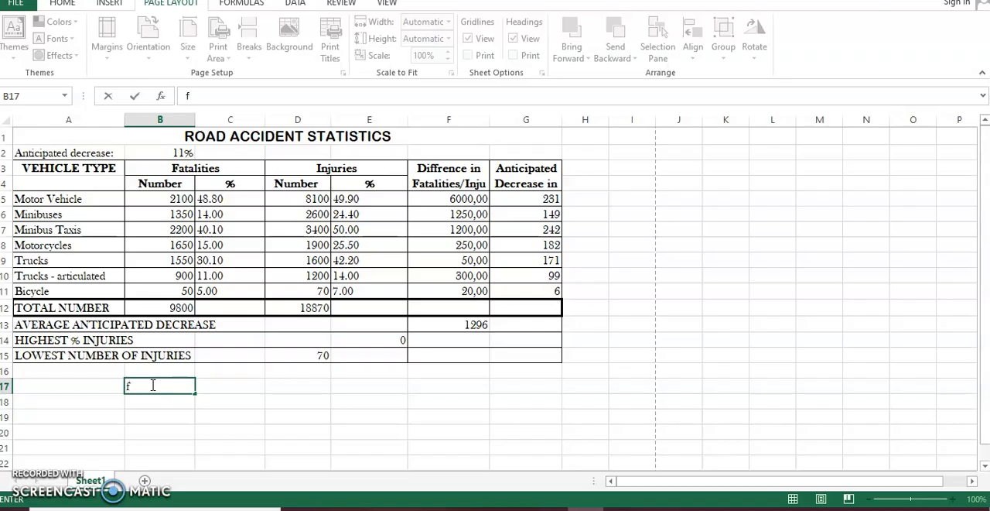
pyautogui.write('OM')
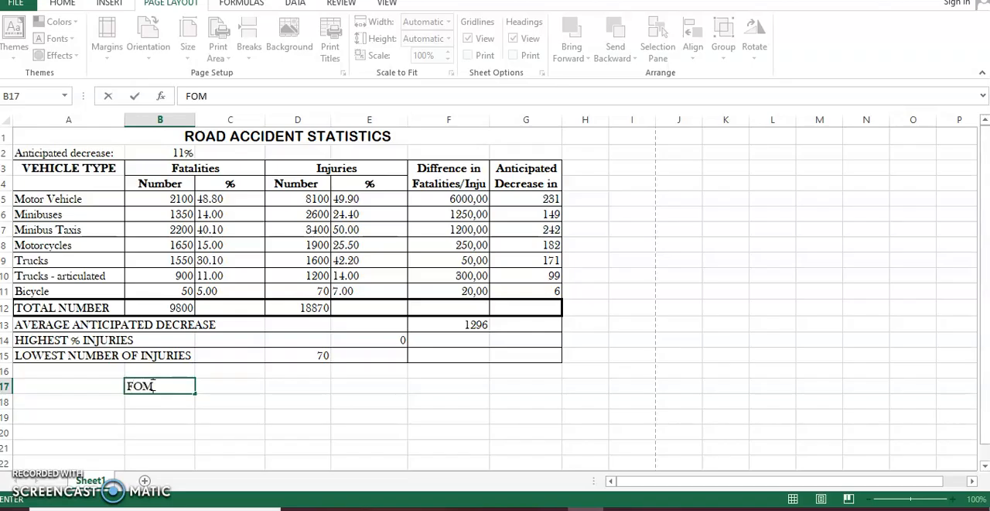
pyautogui.write('U')
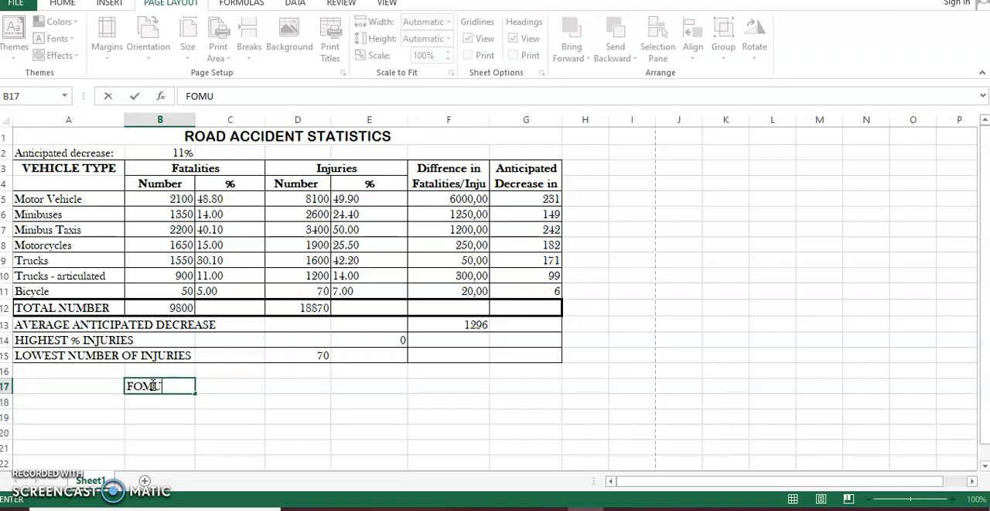
pyautogui.write('LA')
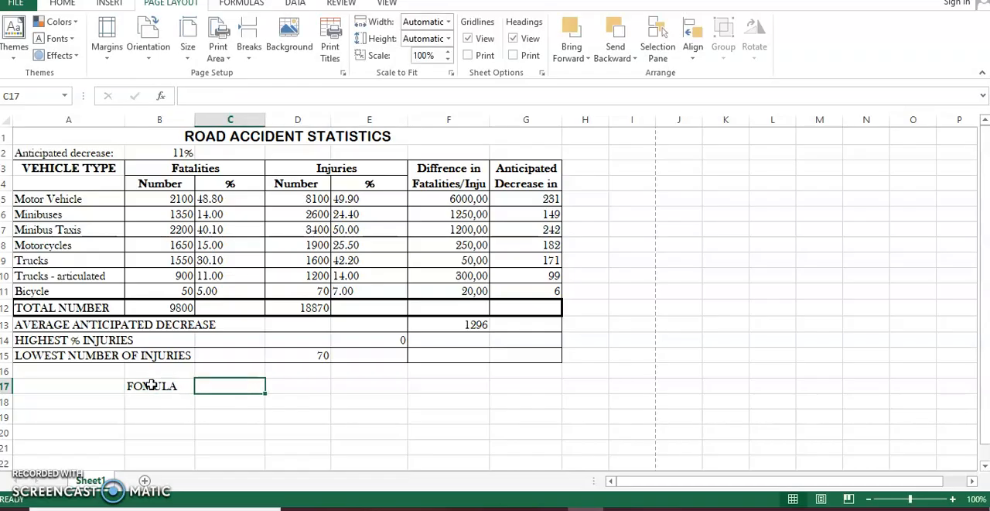
pyautogui.write('H')
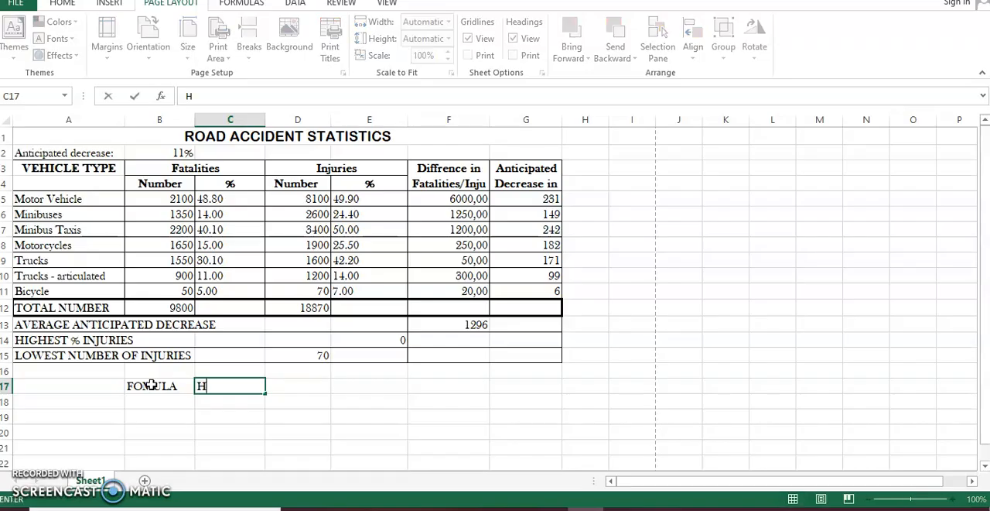
pyautogui.write('IGH')
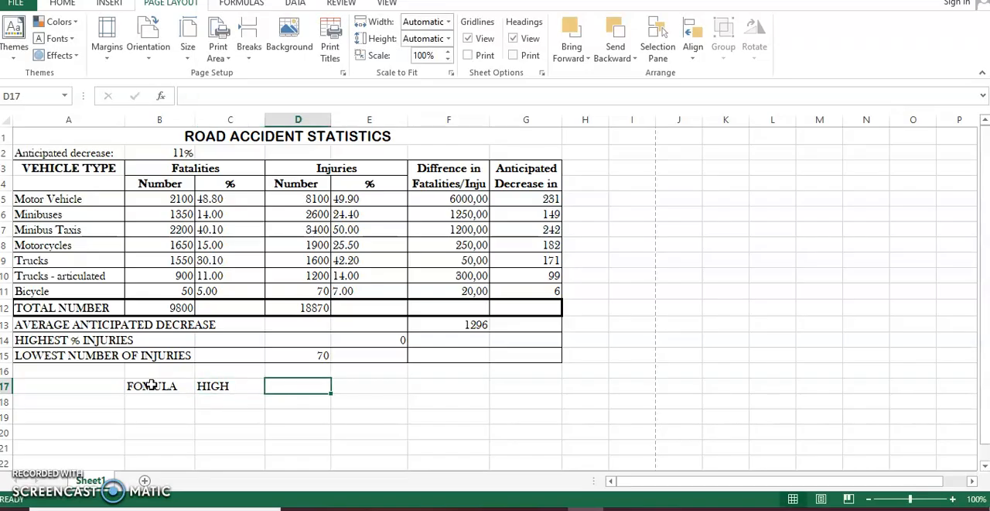
# - Enter =MAX in D17, which returns a #NAME? error
pyautogui.write('=')
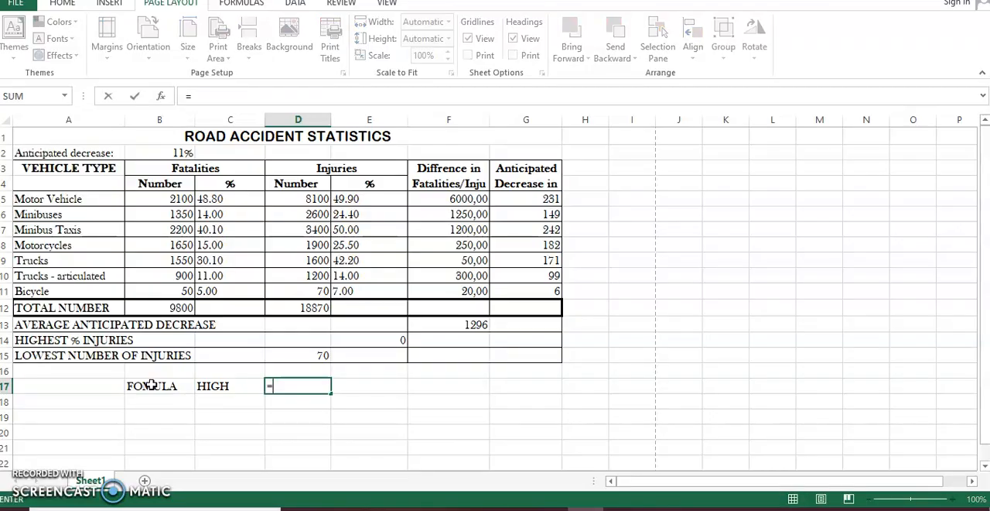
pyautogui.write('MAX')
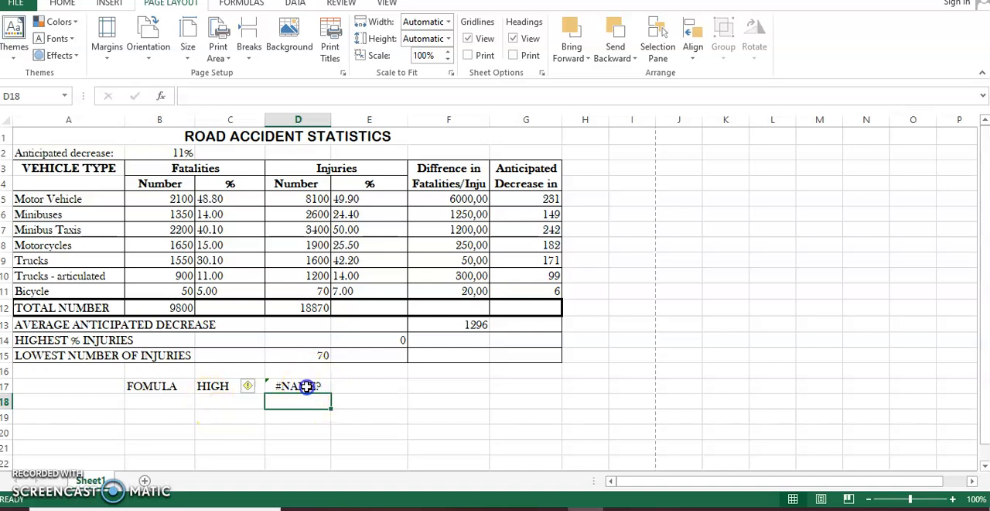
pyautogui.click(297, 385)
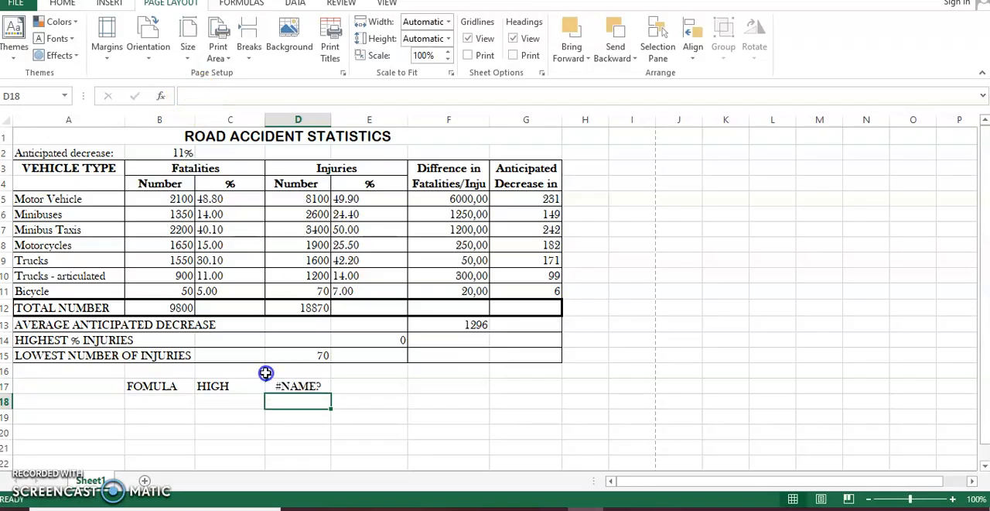
pyautogui.click(297, 385)
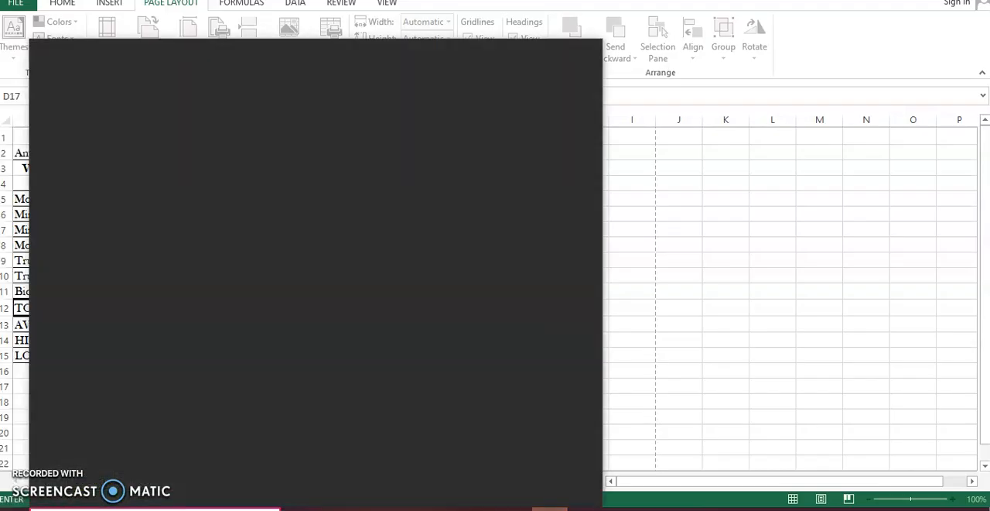
# - Launch Word 2013, dismiss the activation notice and start a blank document
pyautogui.write('PAD')
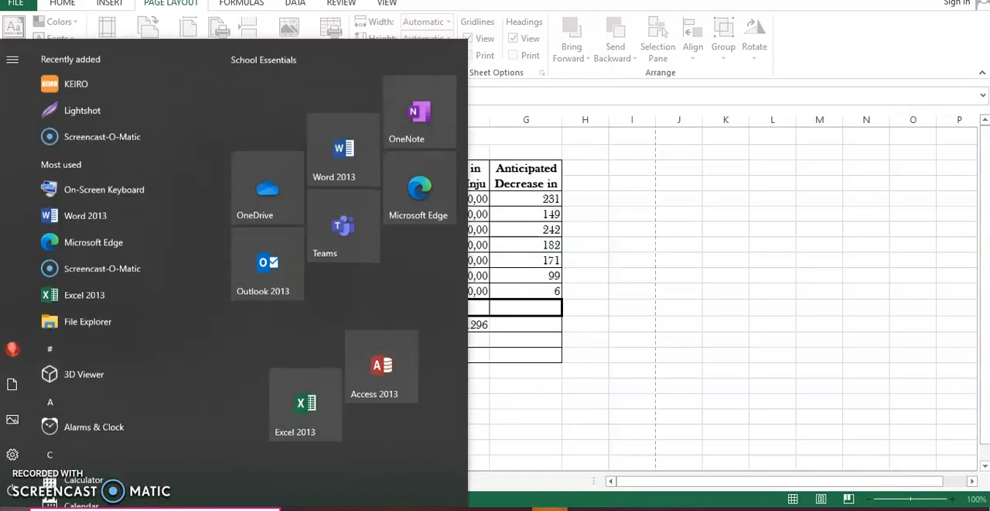
pyautogui.moveTo(85, 217)
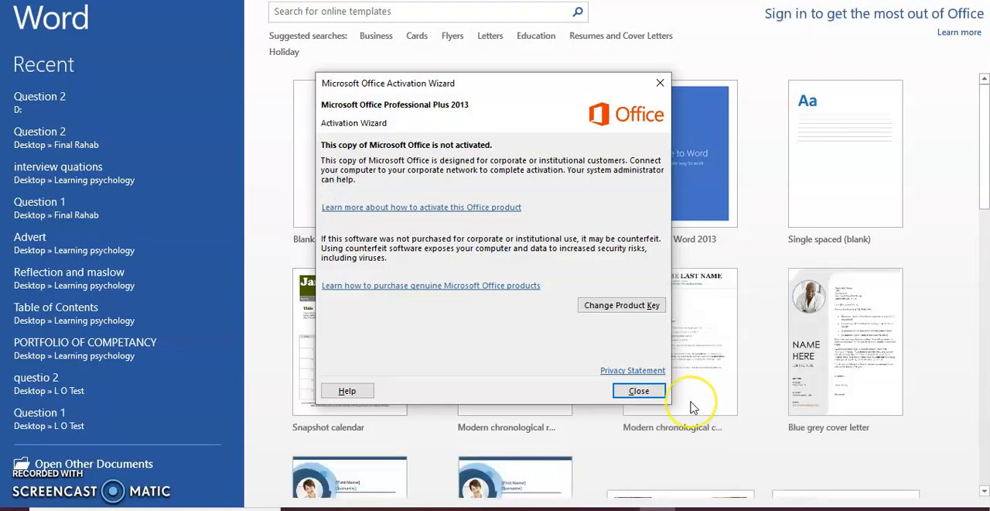
pyautogui.click(639, 390)
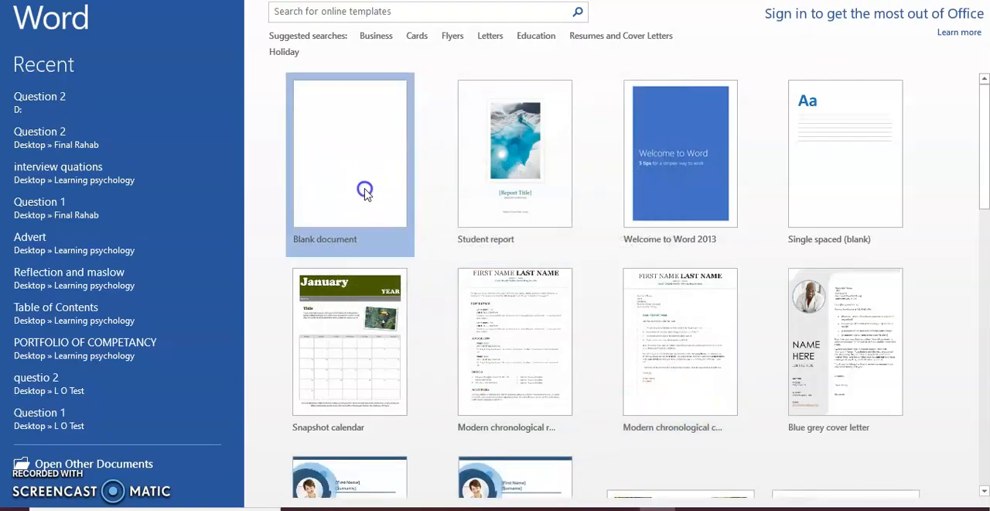
pyautogui.click(349, 152)
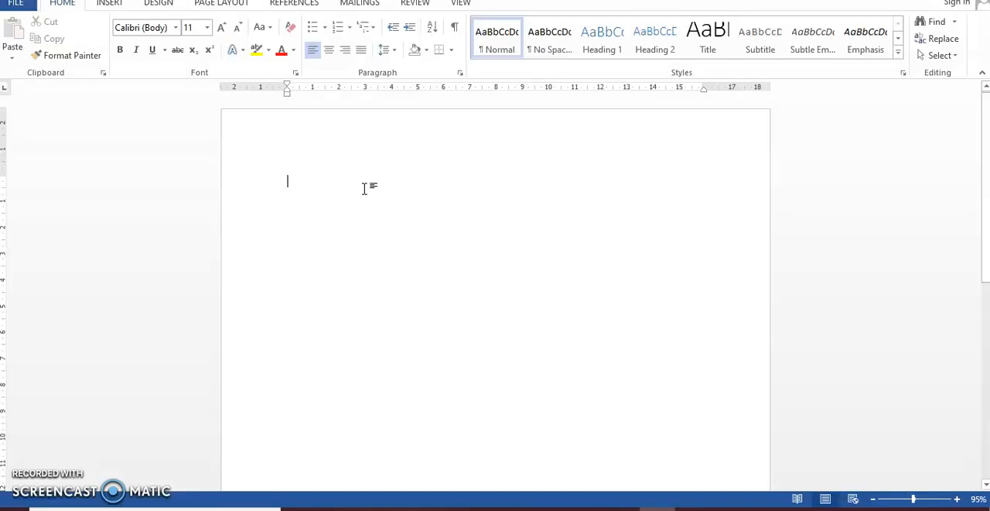
# - Write the first note line High = Max, correcting mistyped letters
pyautogui.write('hi')
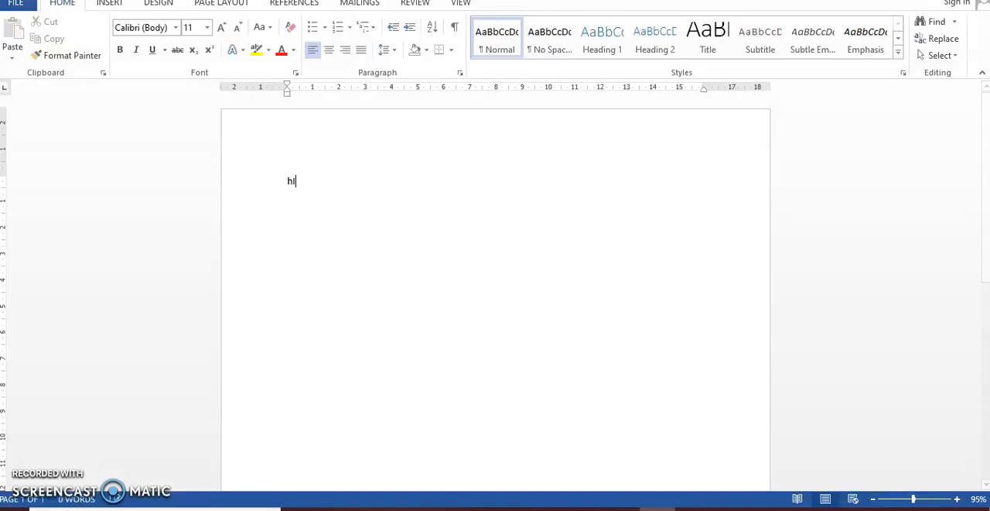
pyautogui.write('IGHES')
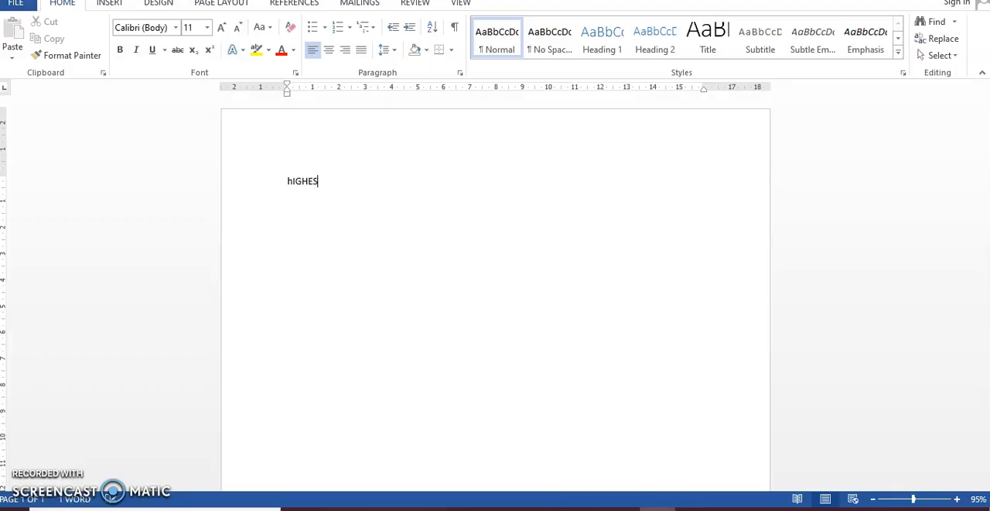
pyautogui.press('BackSpace')
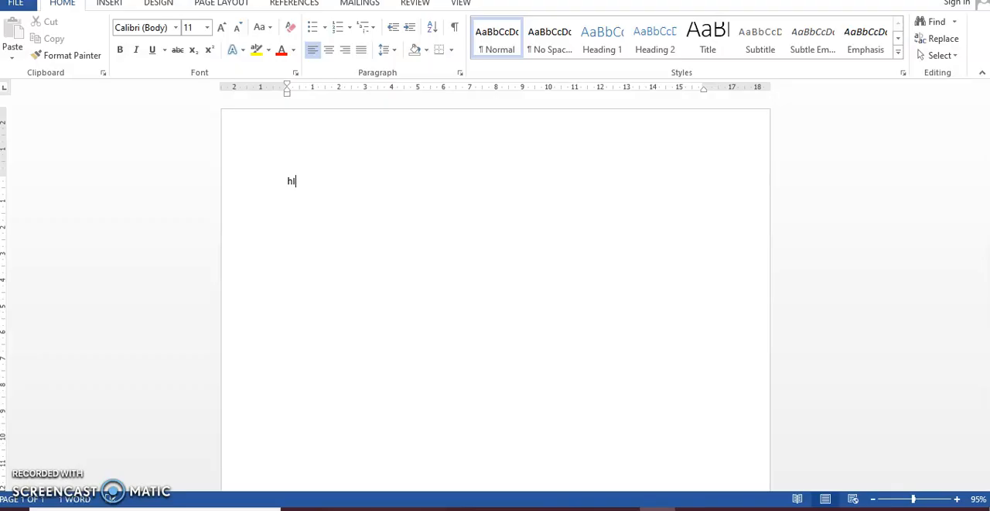
pyautogui.press('backspace')
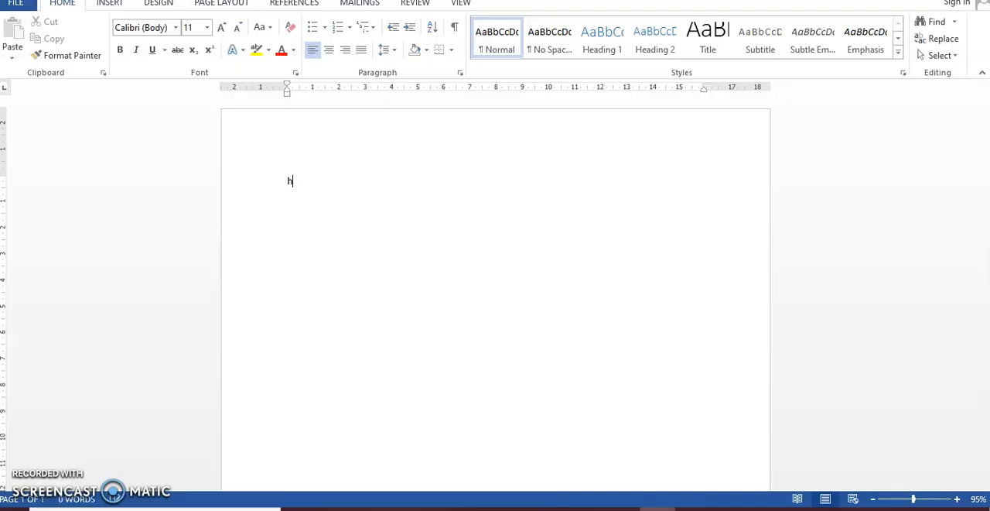
pyautogui.write('iest')
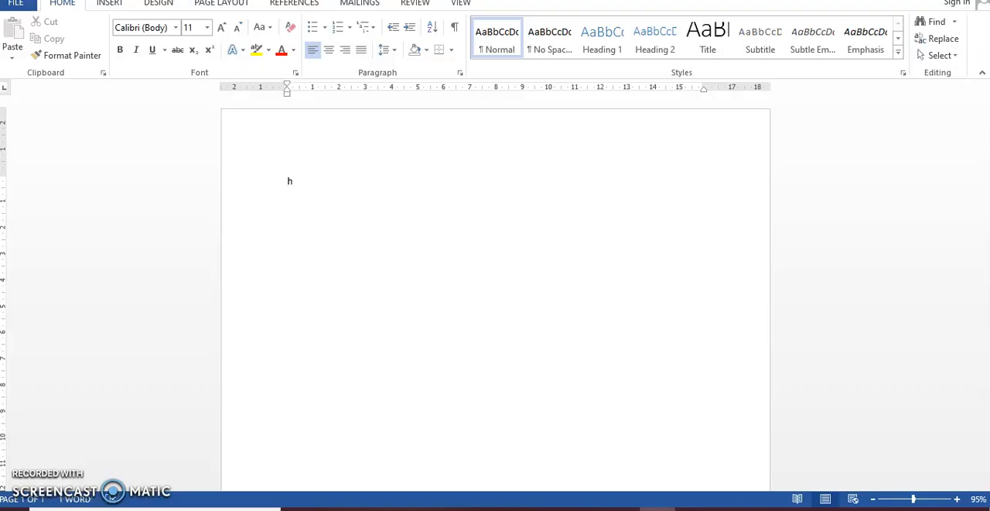
pyautogui.write('i')
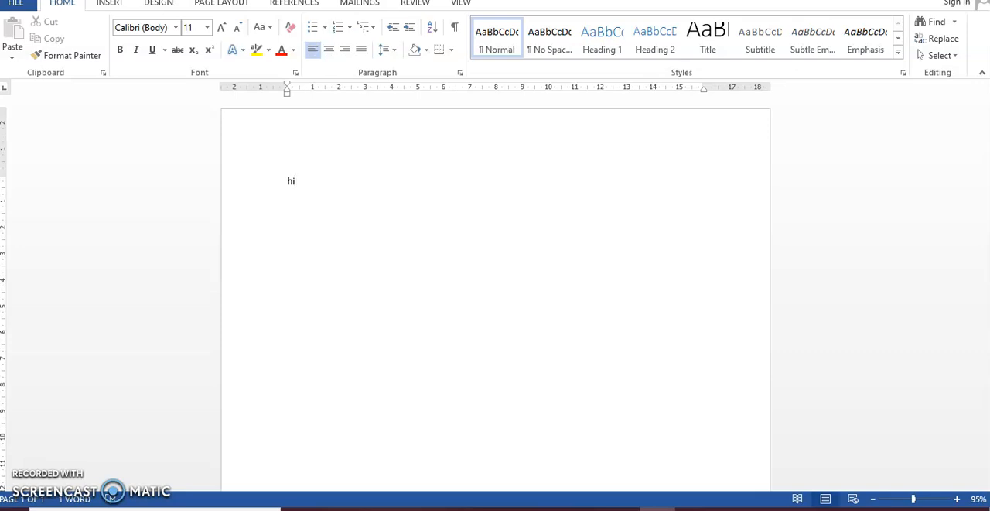
pyautogui.write('High')
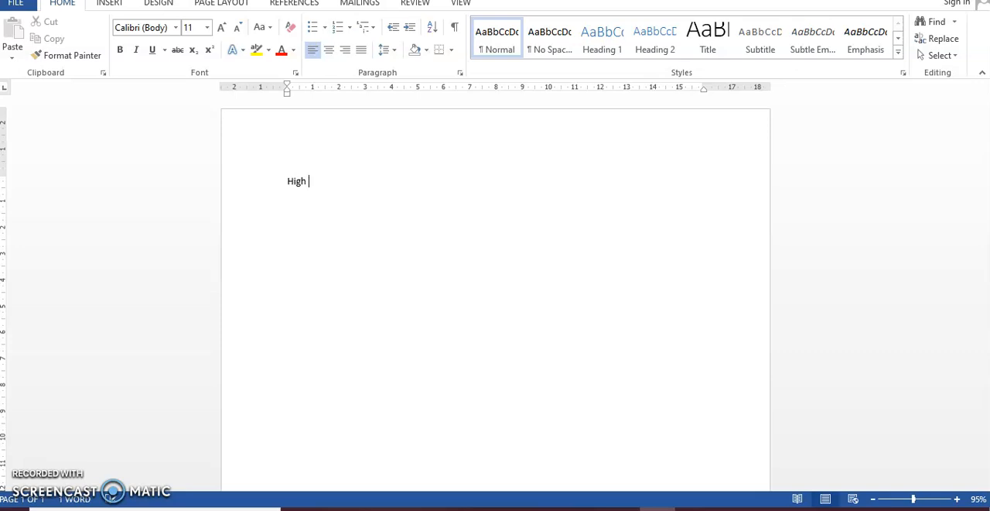
pyautogui.write('=')
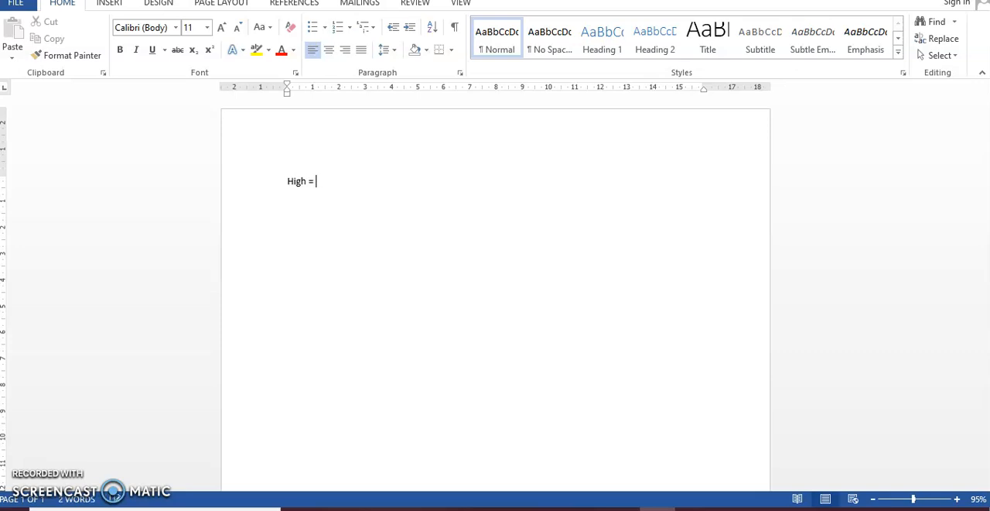
pyautogui.write('Mak')
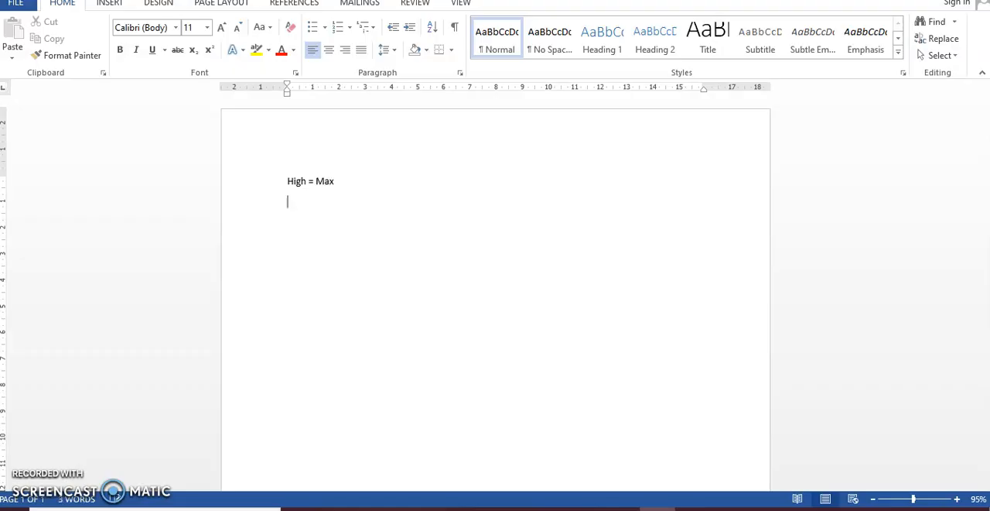
# - Write the second line Low = MIN and begin the third line Ave =
pyautogui.write('Low =')
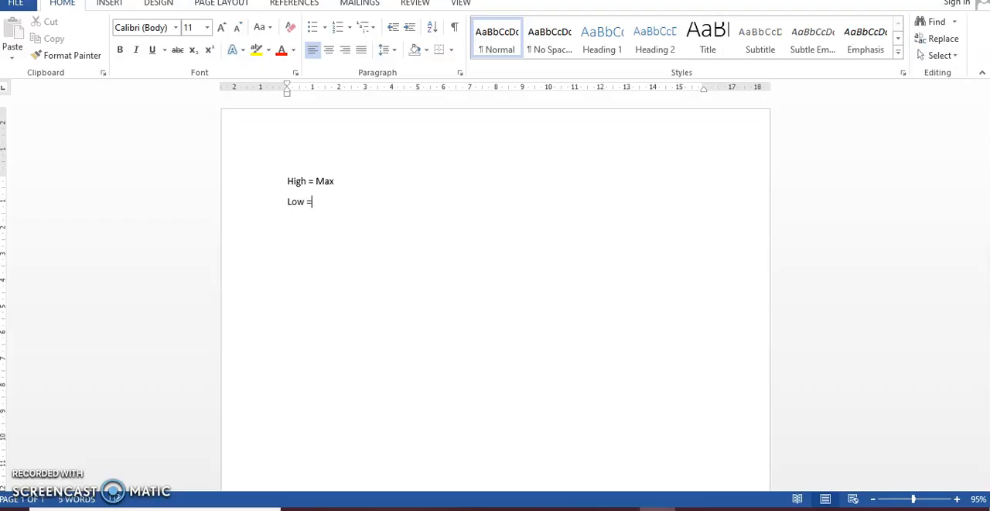
pyautogui.write('Mi')
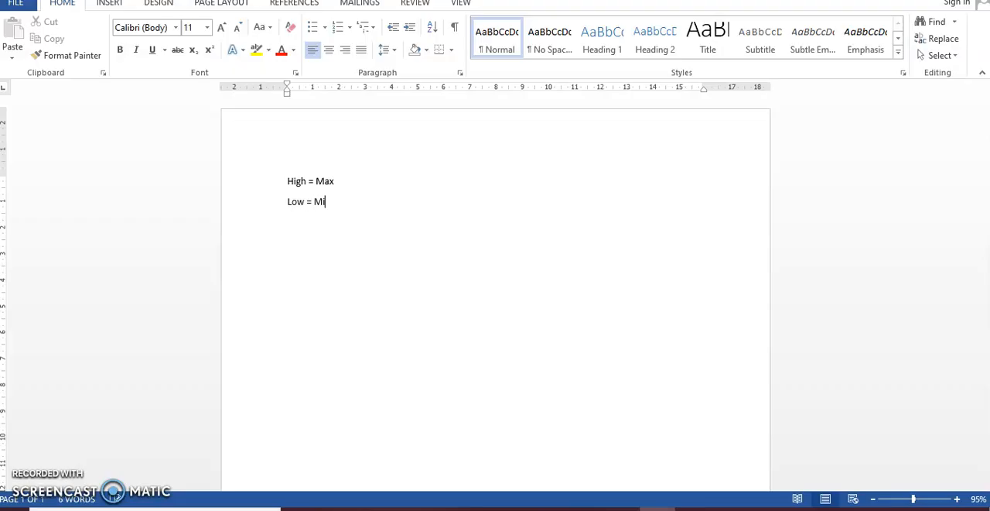
pyautogui.press('BackSpace')
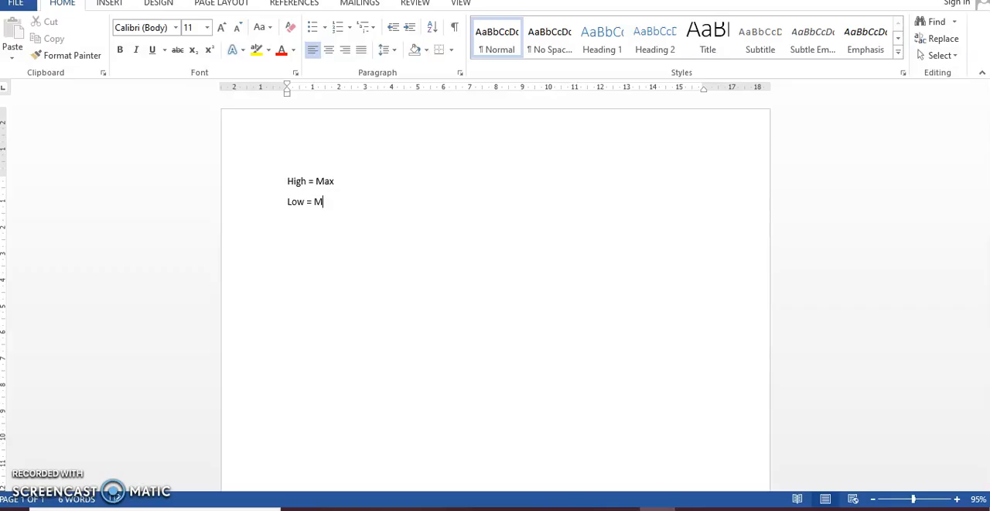
pyautogui.write('IN')
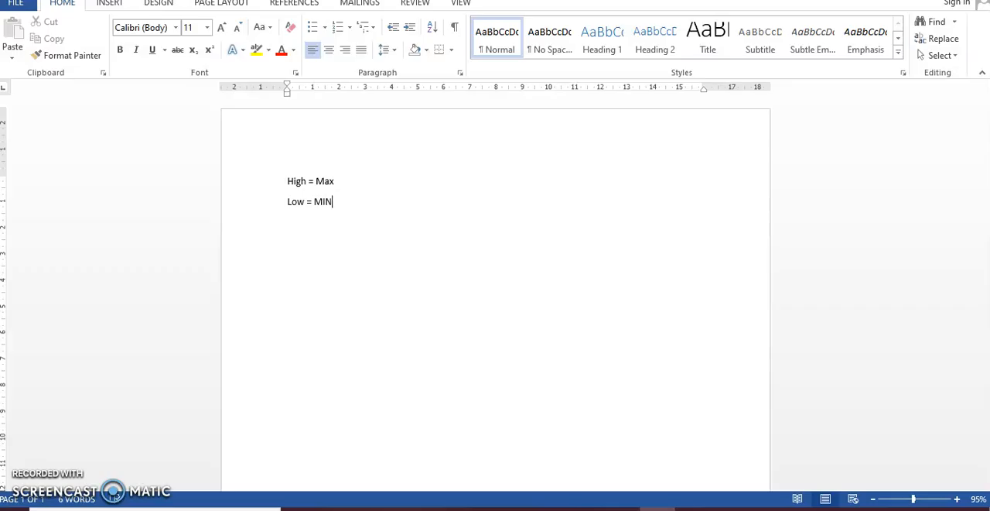
pyautogui.write('A')
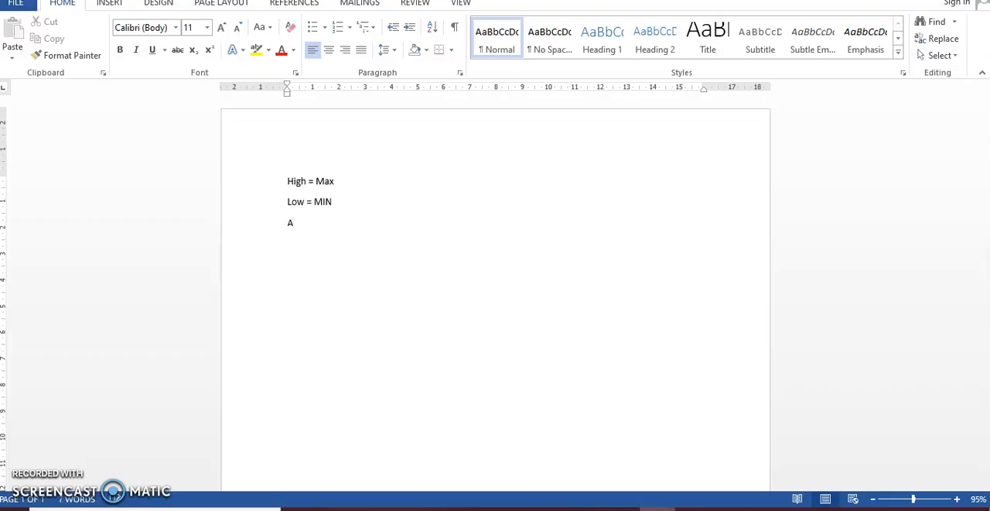
pyautogui.write('ve')
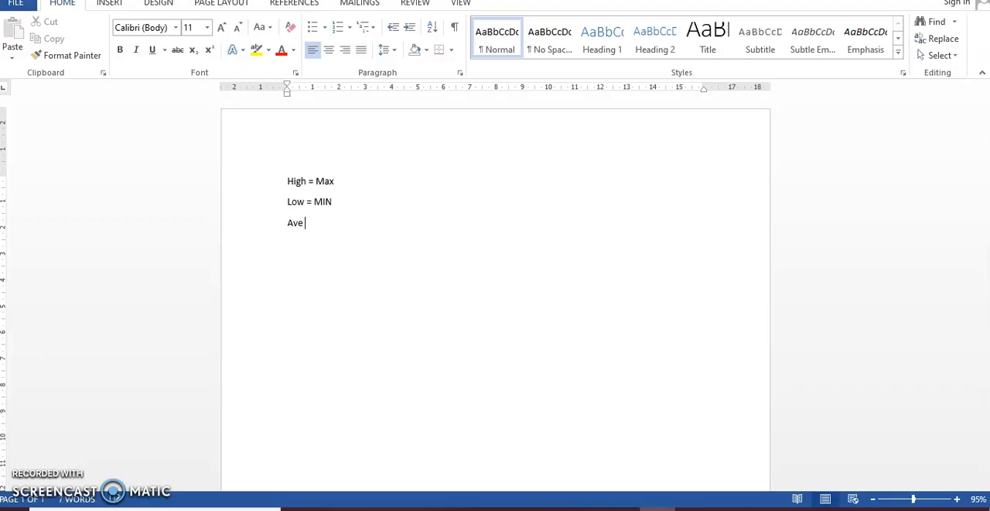
pyautogui.write('+')
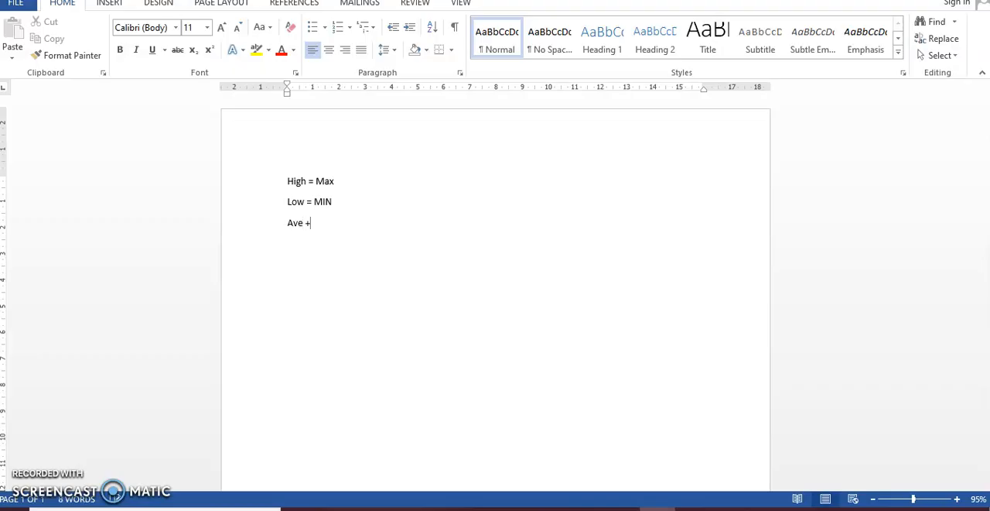